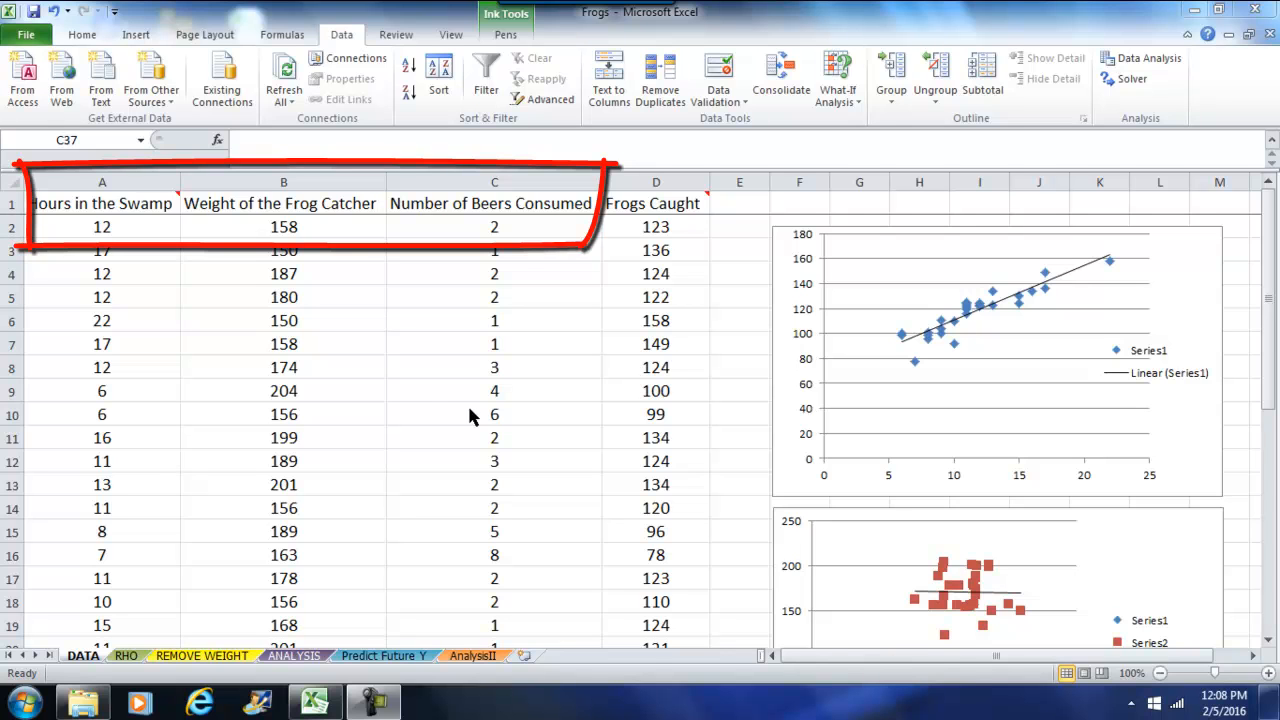
{"action": "mouse_move", "coordinate": [456, 413]}
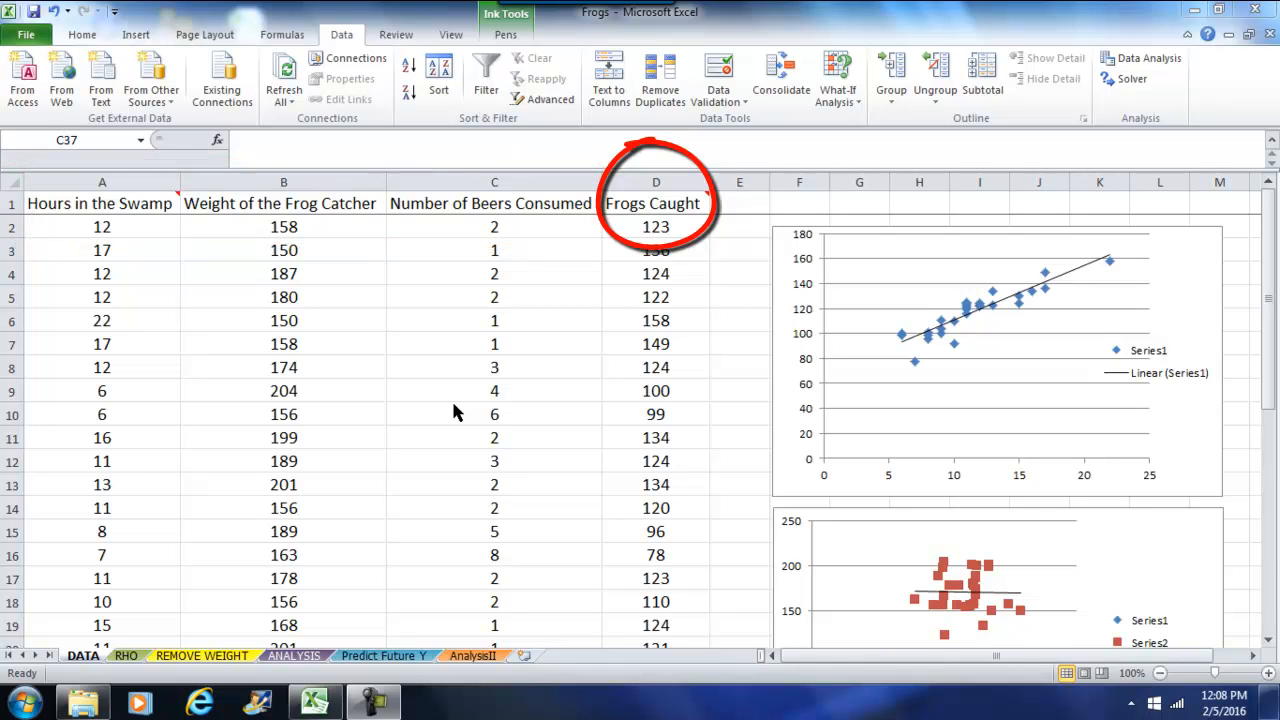
{"action": "mouse_move", "coordinate": [125, 218]}
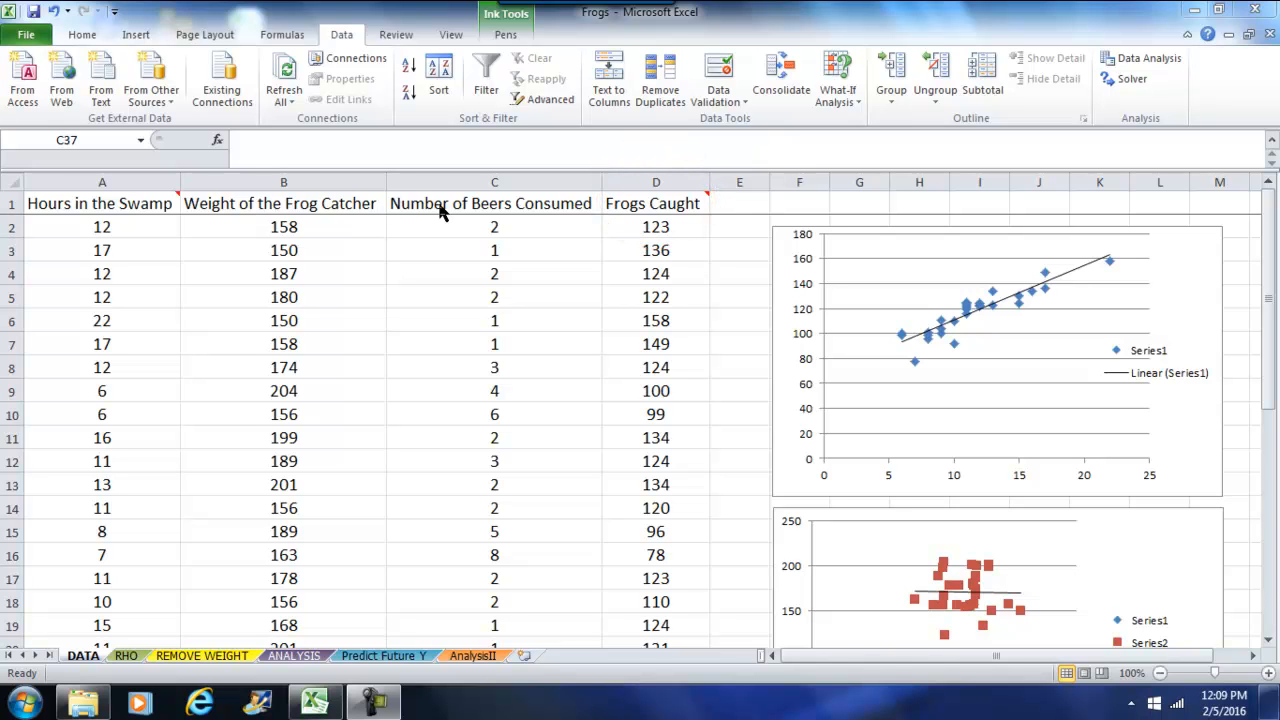
{"action": "mouse_move", "coordinate": [445, 218]}
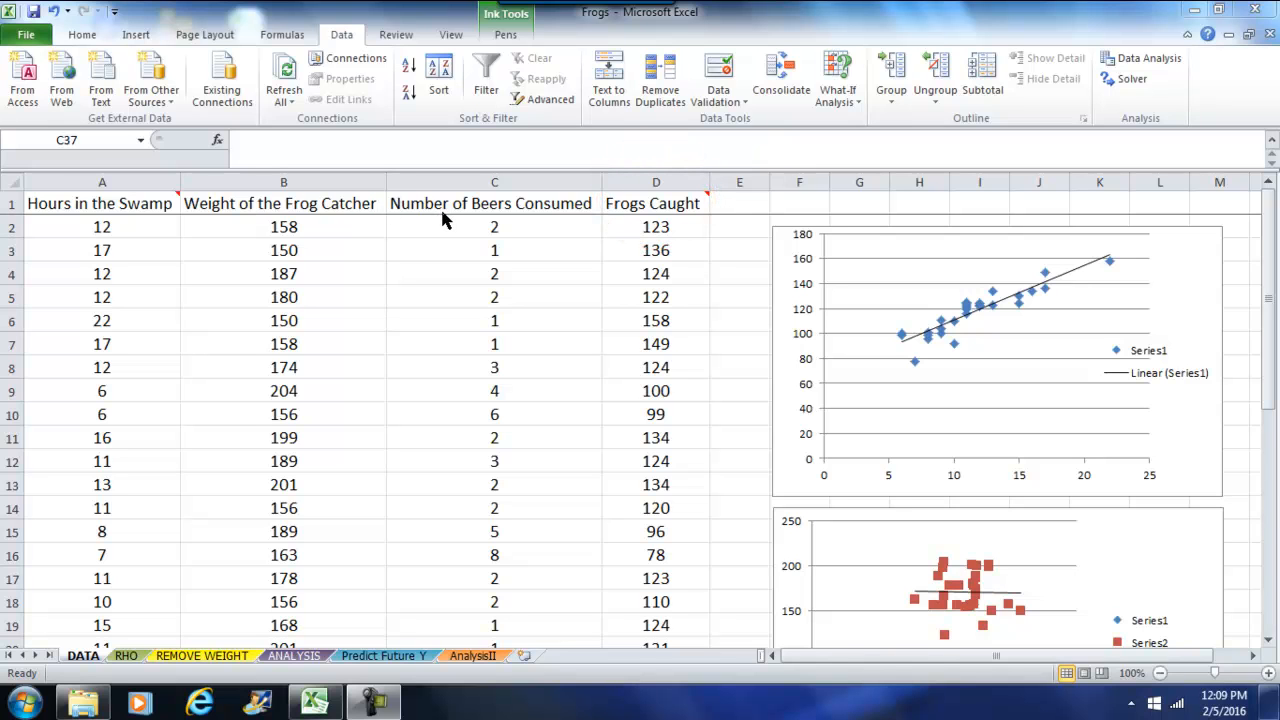
{"action": "mouse_move", "coordinate": [515, 223]}
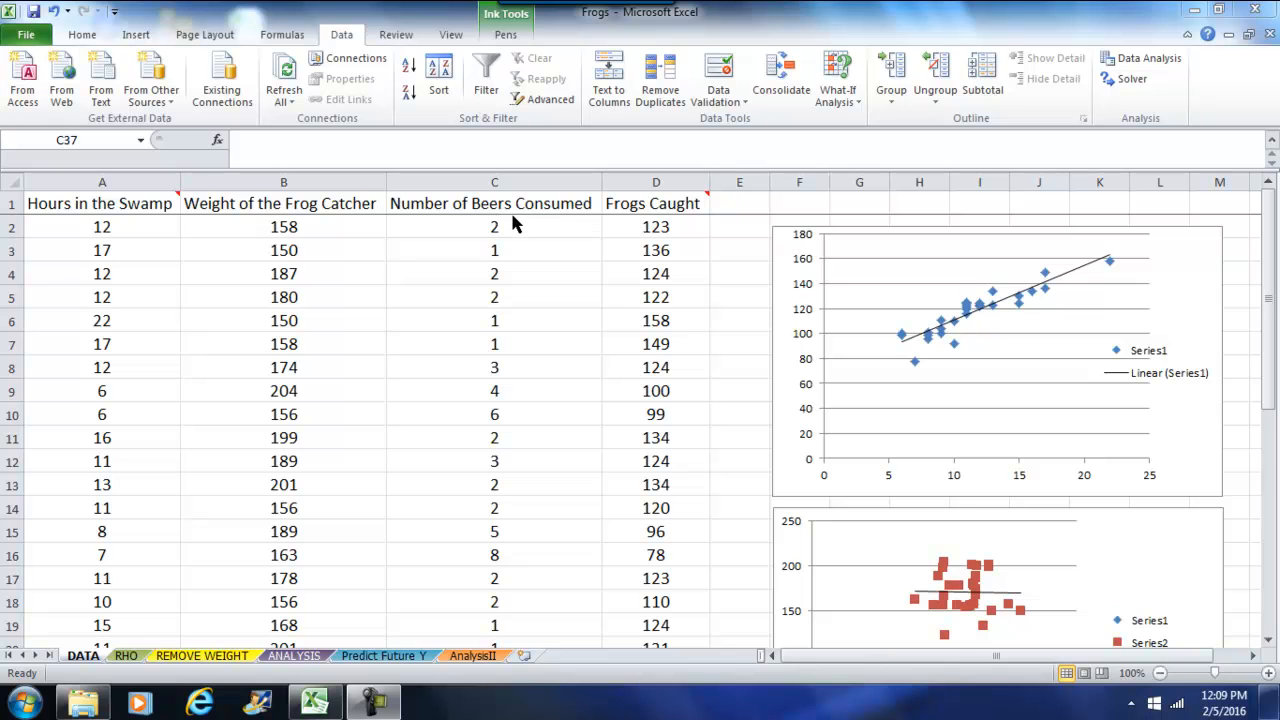
{"action": "mouse_move", "coordinate": [656, 273]}
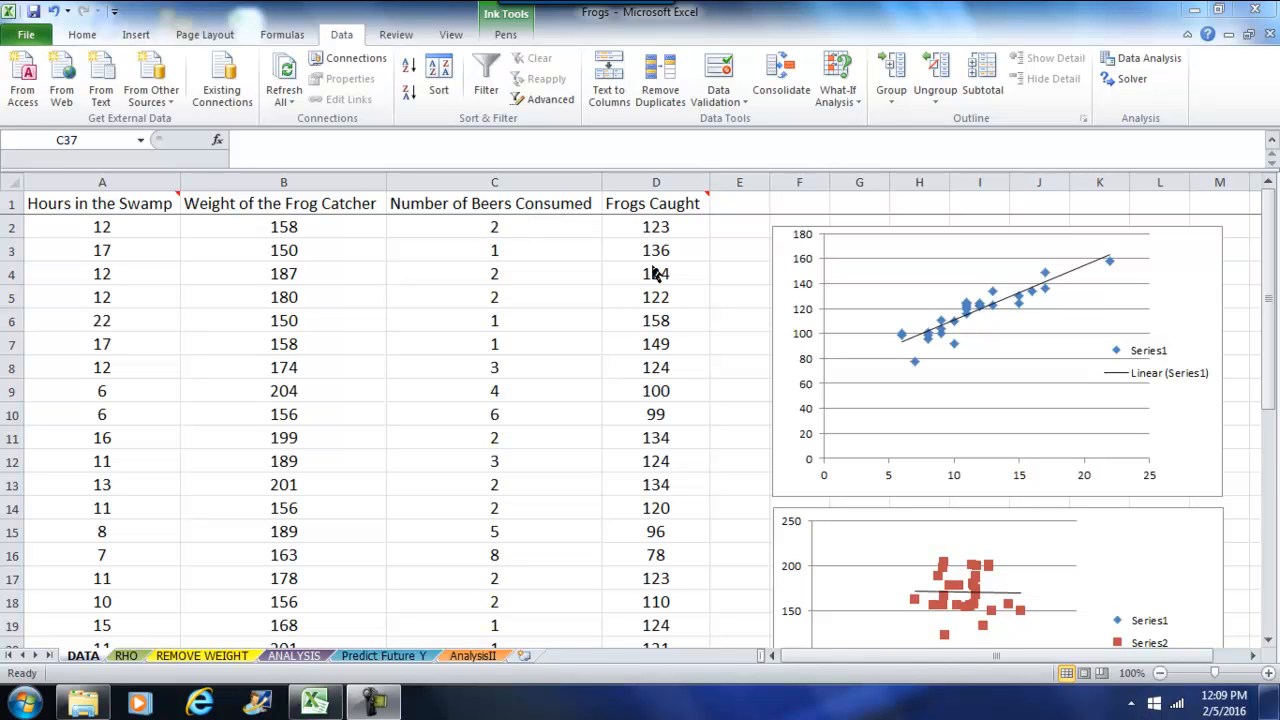
{"action": "mouse_move", "coordinate": [661, 305]}
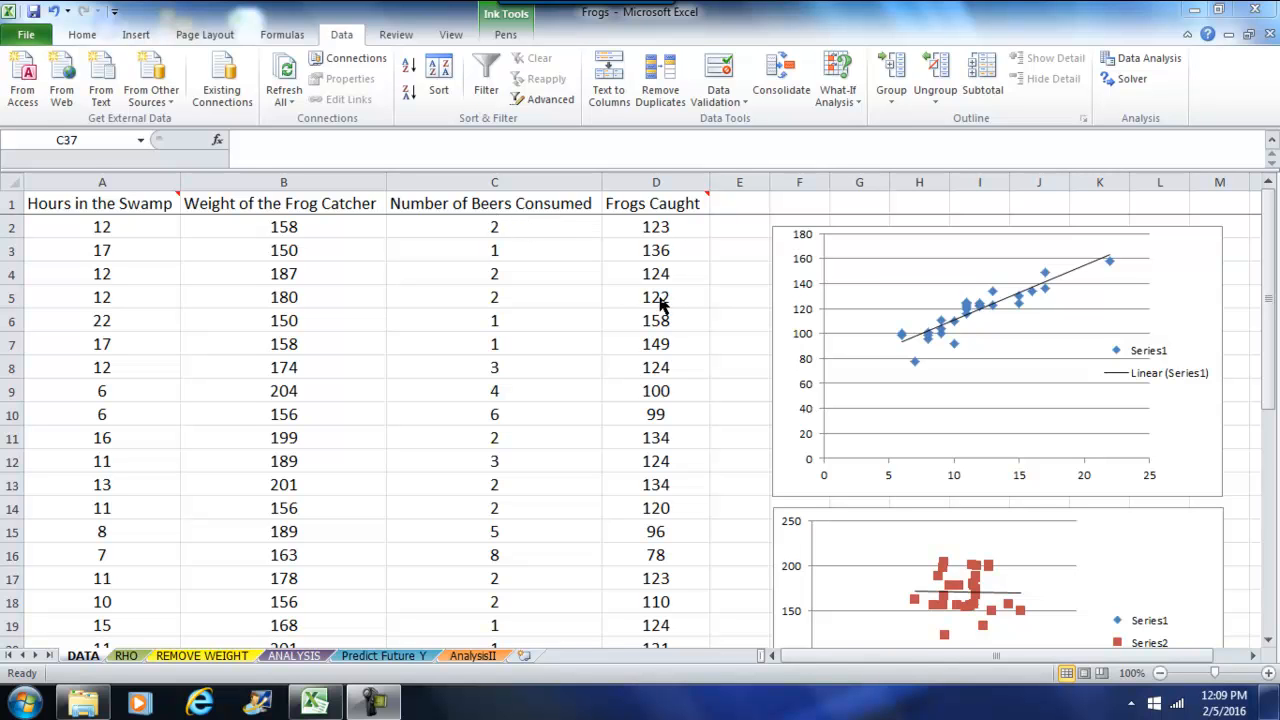
{"action": "mouse_move", "coordinate": [310, 258]}
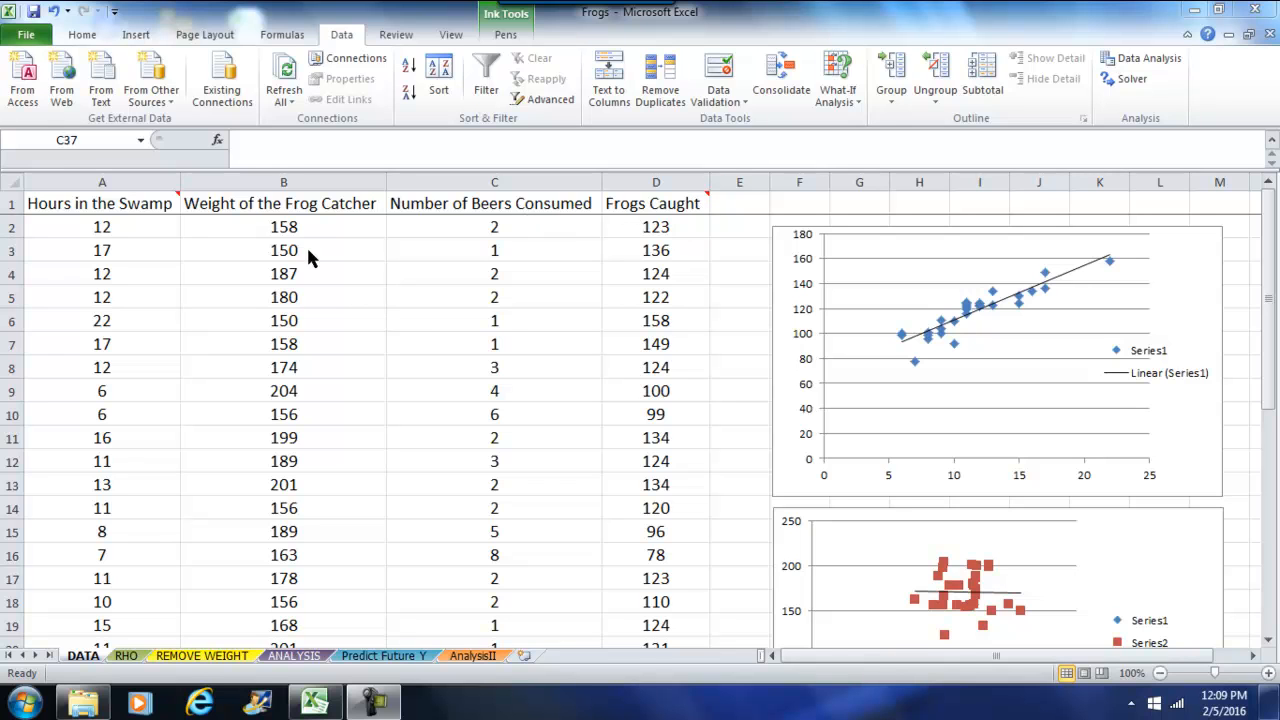
{"action": "mouse_move", "coordinate": [358, 318]}
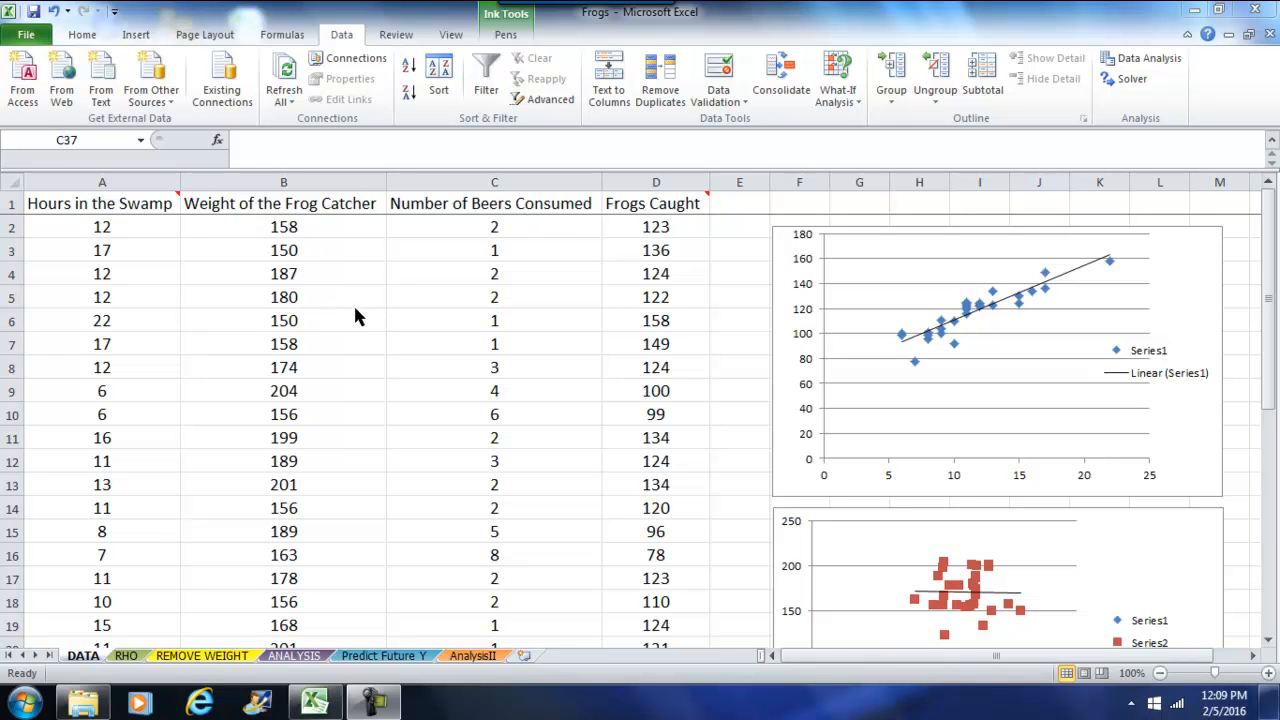
{"action": "mouse_move", "coordinate": [412, 305]}
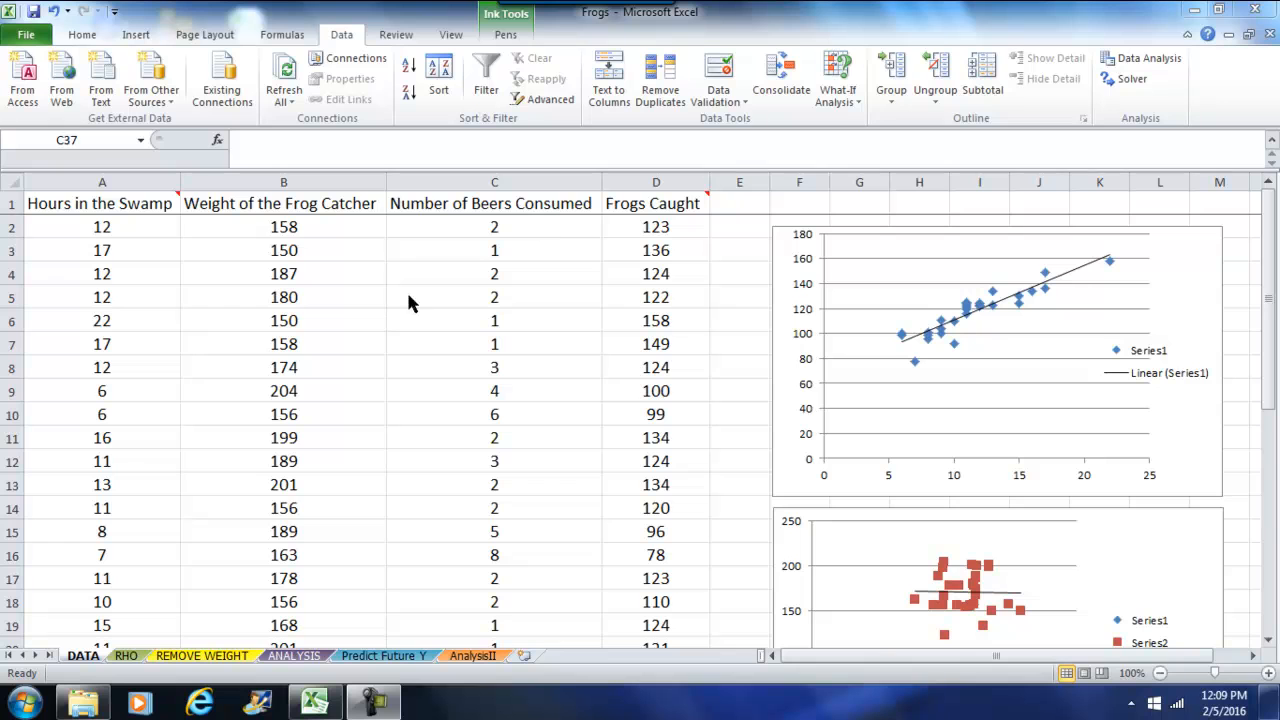
{"action": "mouse_move", "coordinate": [417, 417]}
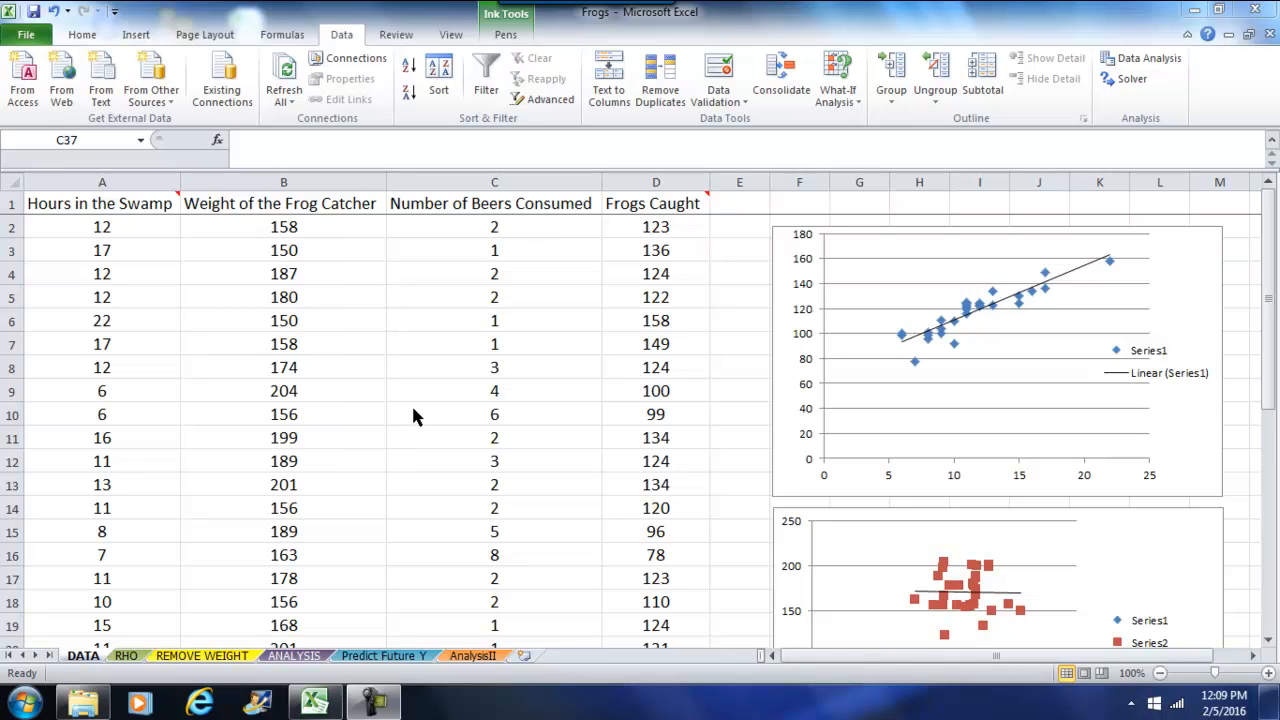
{"action": "mouse_move", "coordinate": [550, 308]}
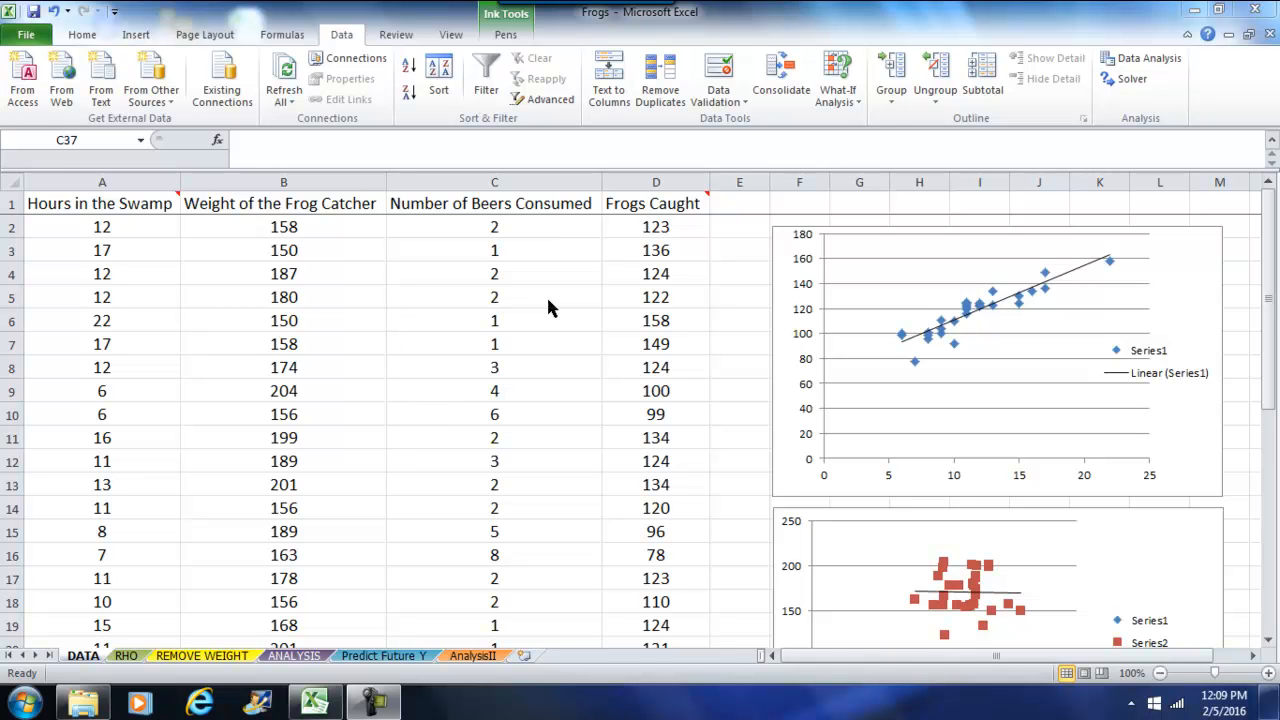
{"action": "mouse_move", "coordinate": [406, 346]}
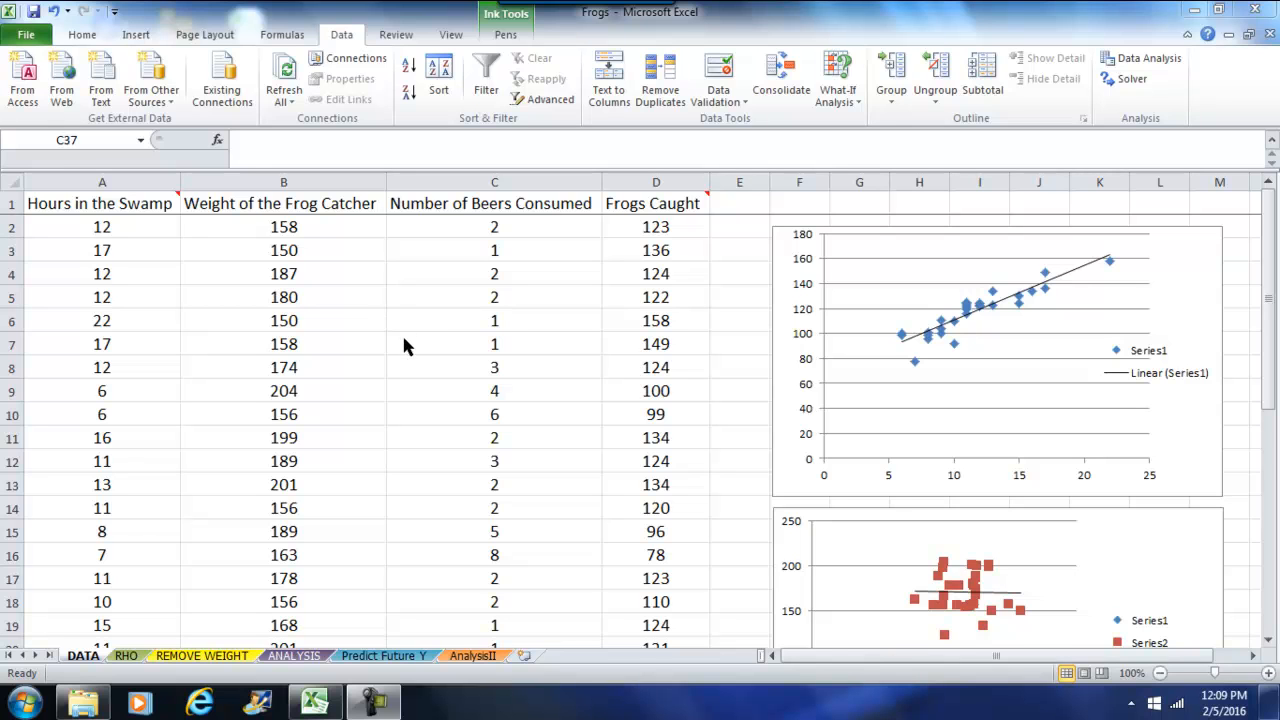
{"action": "mouse_move", "coordinate": [490, 318]}
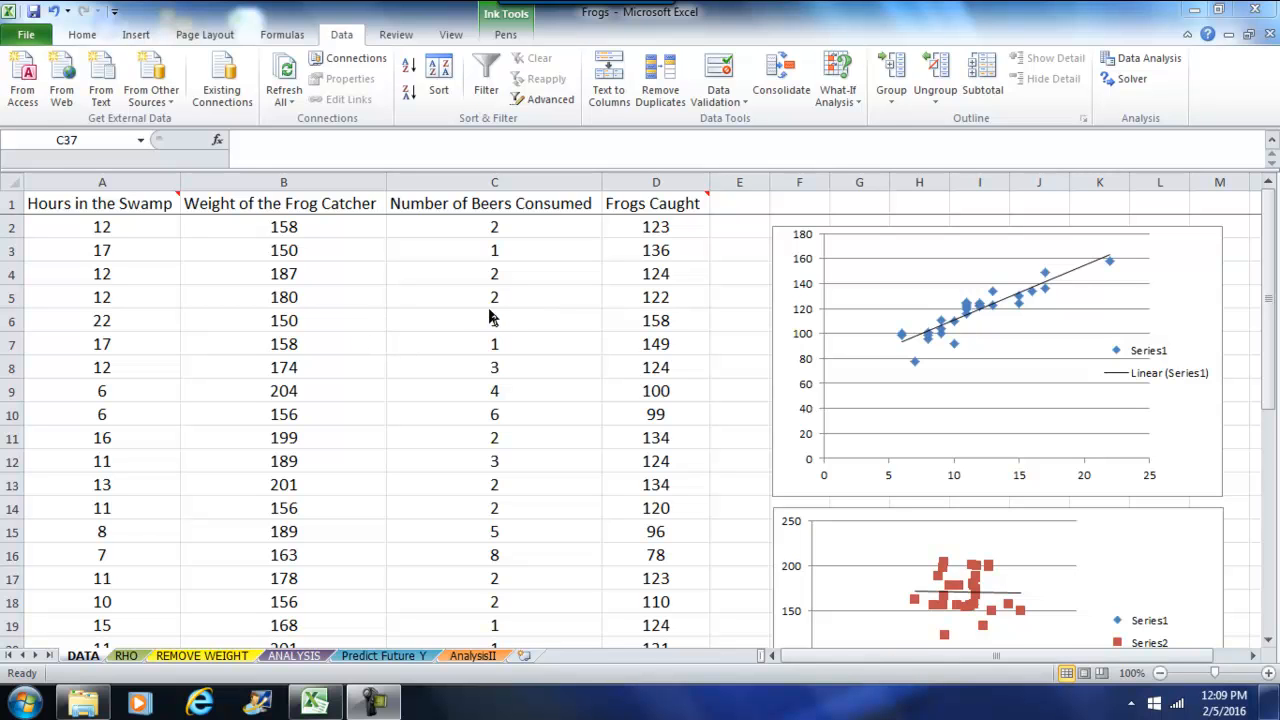
{"action": "mouse_move", "coordinate": [518, 291]}
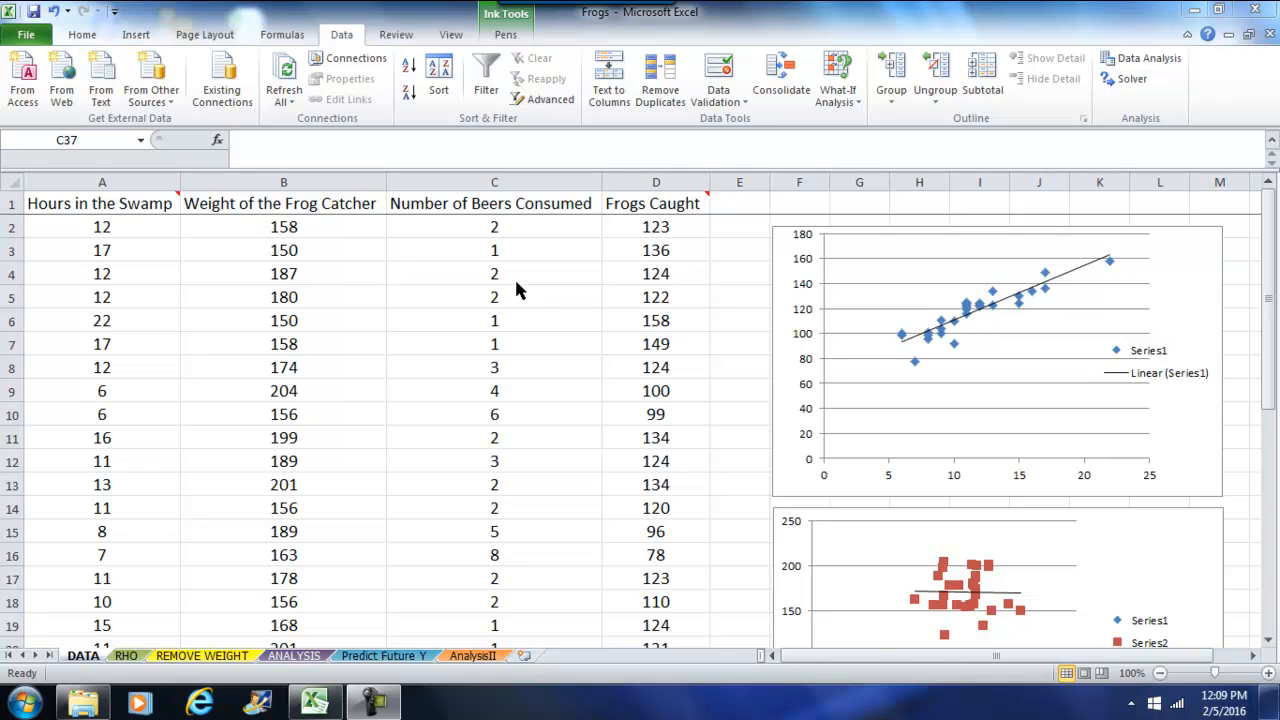
{"action": "mouse_move", "coordinate": [213, 270]}
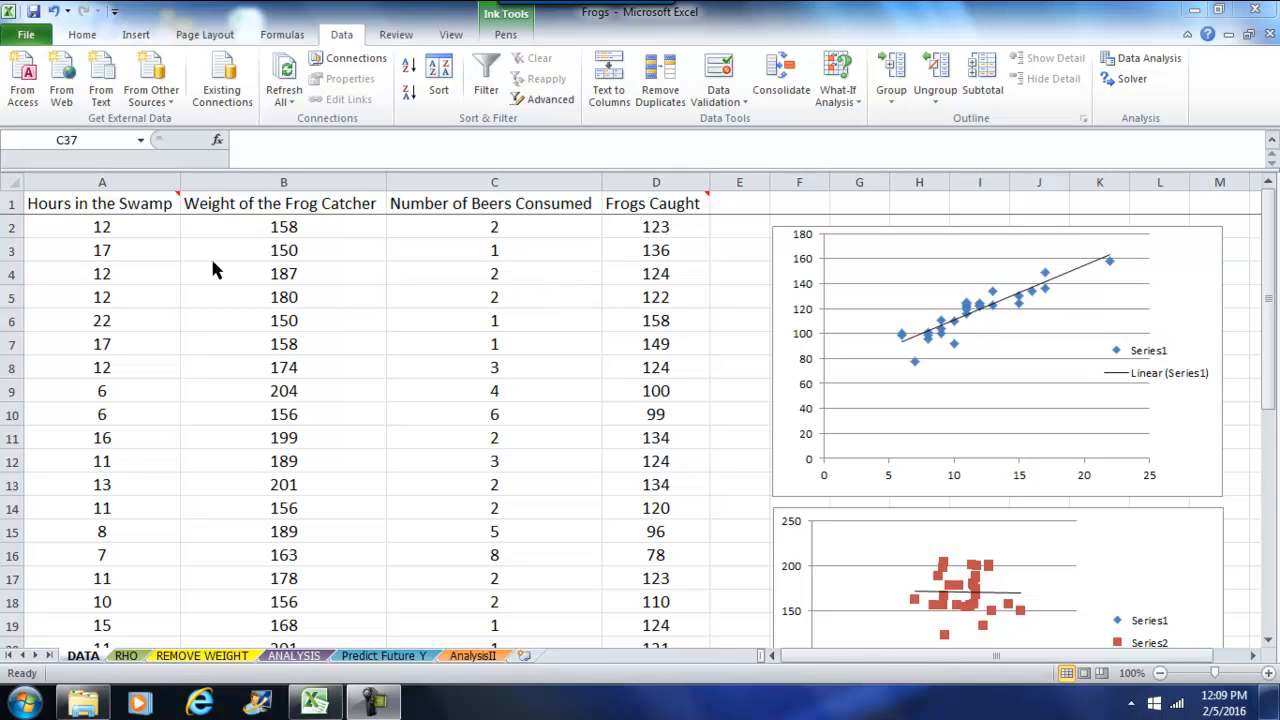
{"action": "mouse_move", "coordinate": [90, 233]}
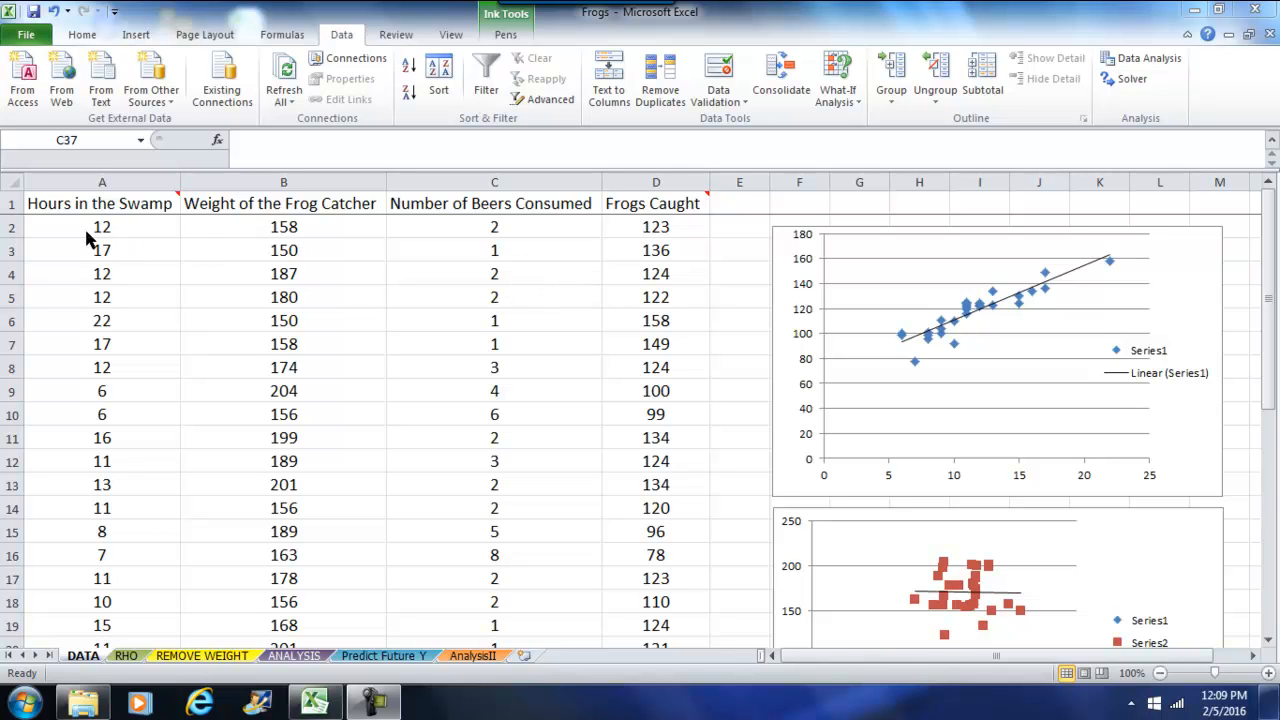
{"action": "mouse_move", "coordinate": [640, 311]}
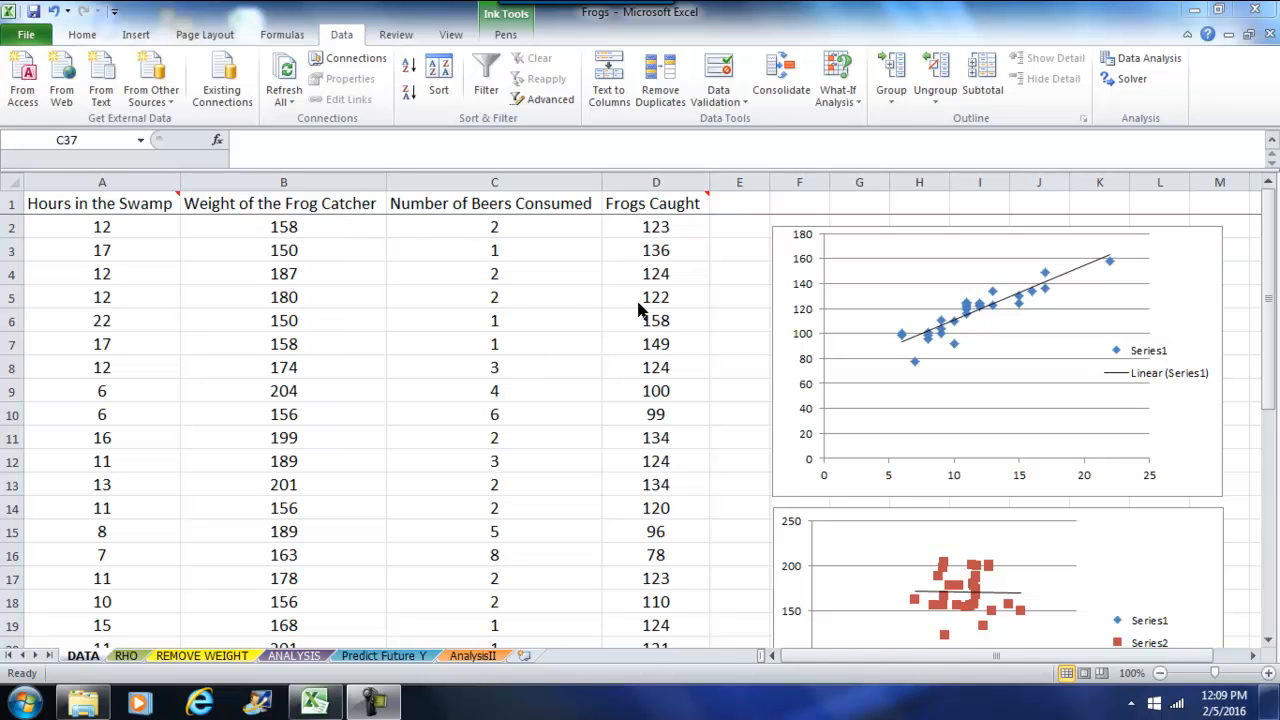
{"action": "mouse_move", "coordinate": [654, 354]}
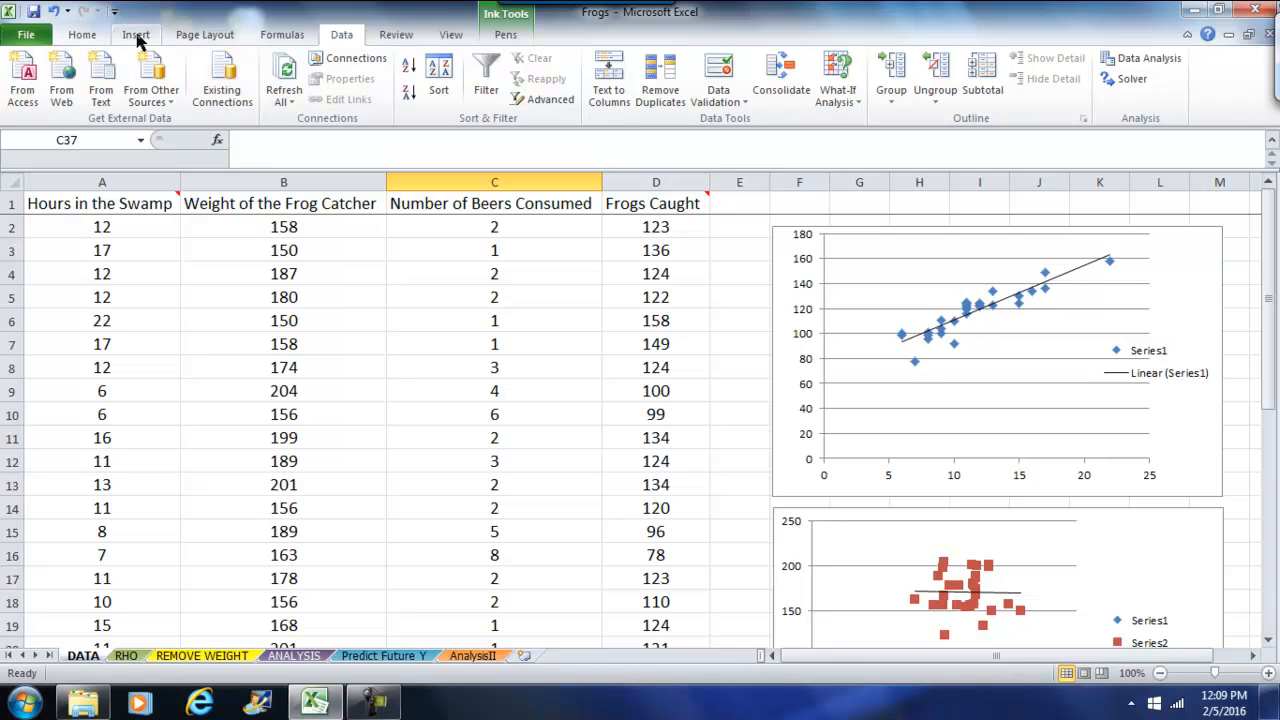
Show the Insert ribbon's chart and object commands above the frog data
{"action": "left_click", "coordinate": [135, 34]}
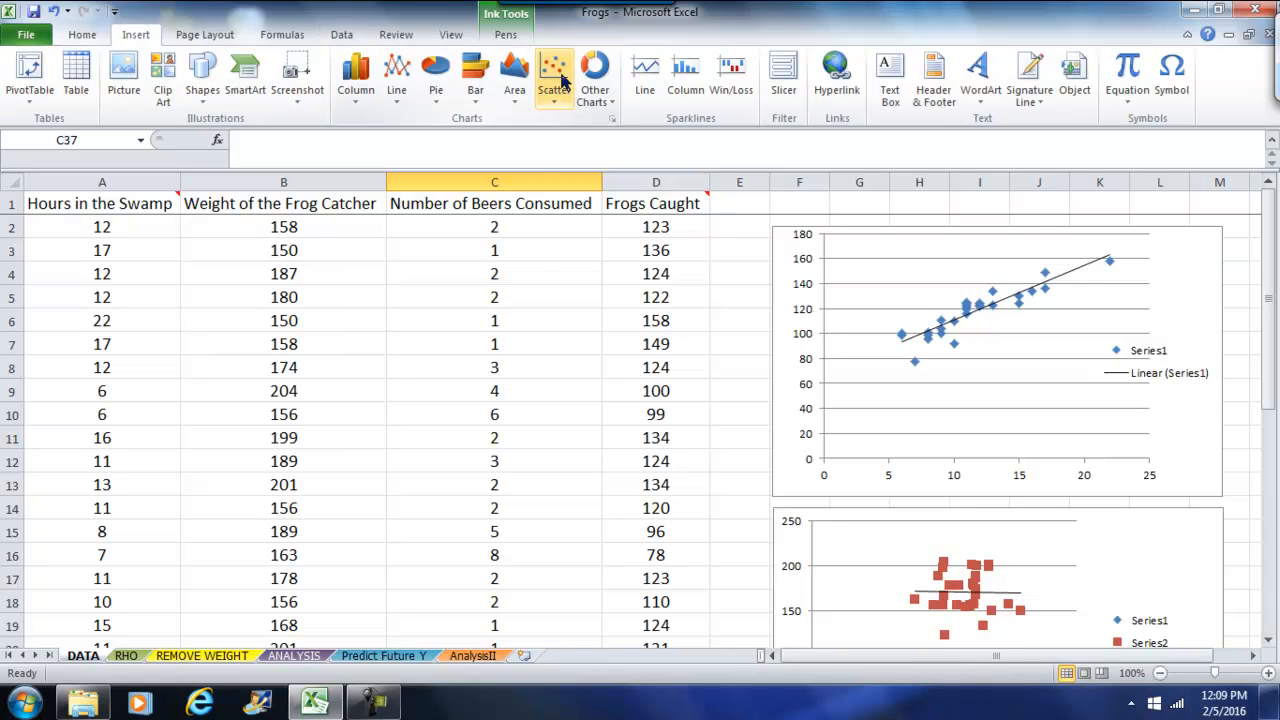
{"action": "mouse_move", "coordinate": [940, 318]}
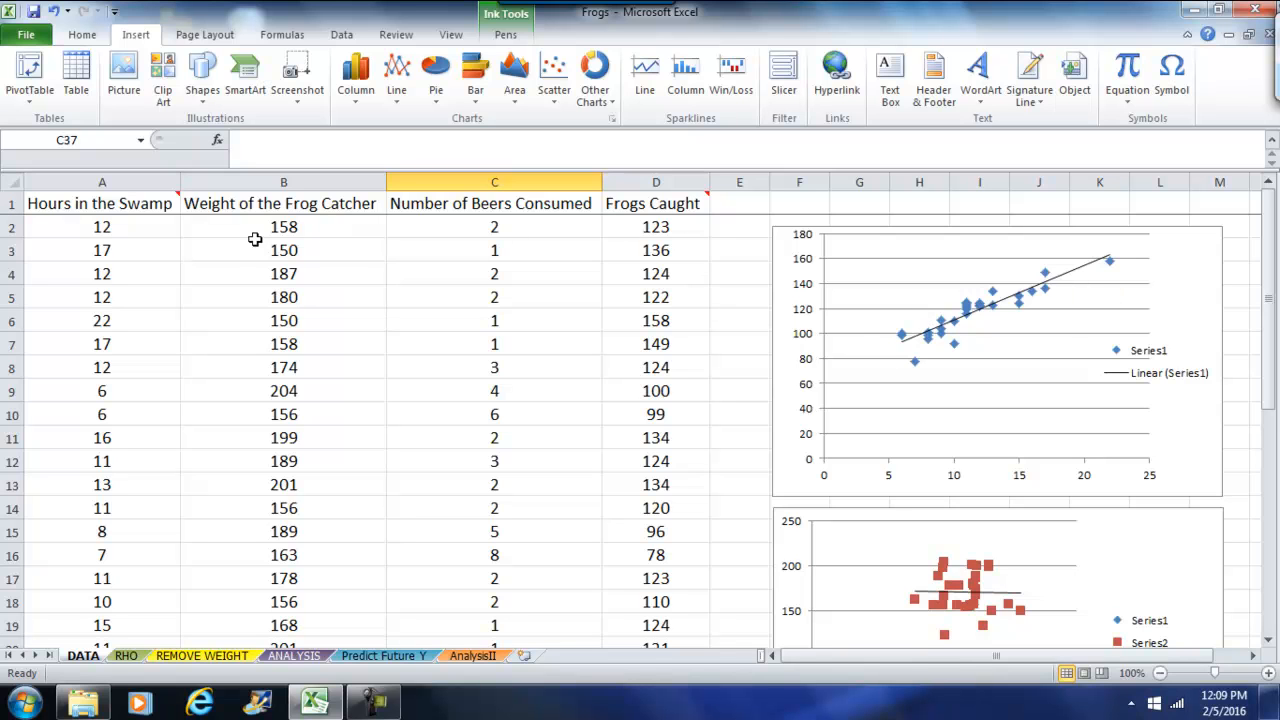
{"action": "mouse_move", "coordinate": [647, 407]}
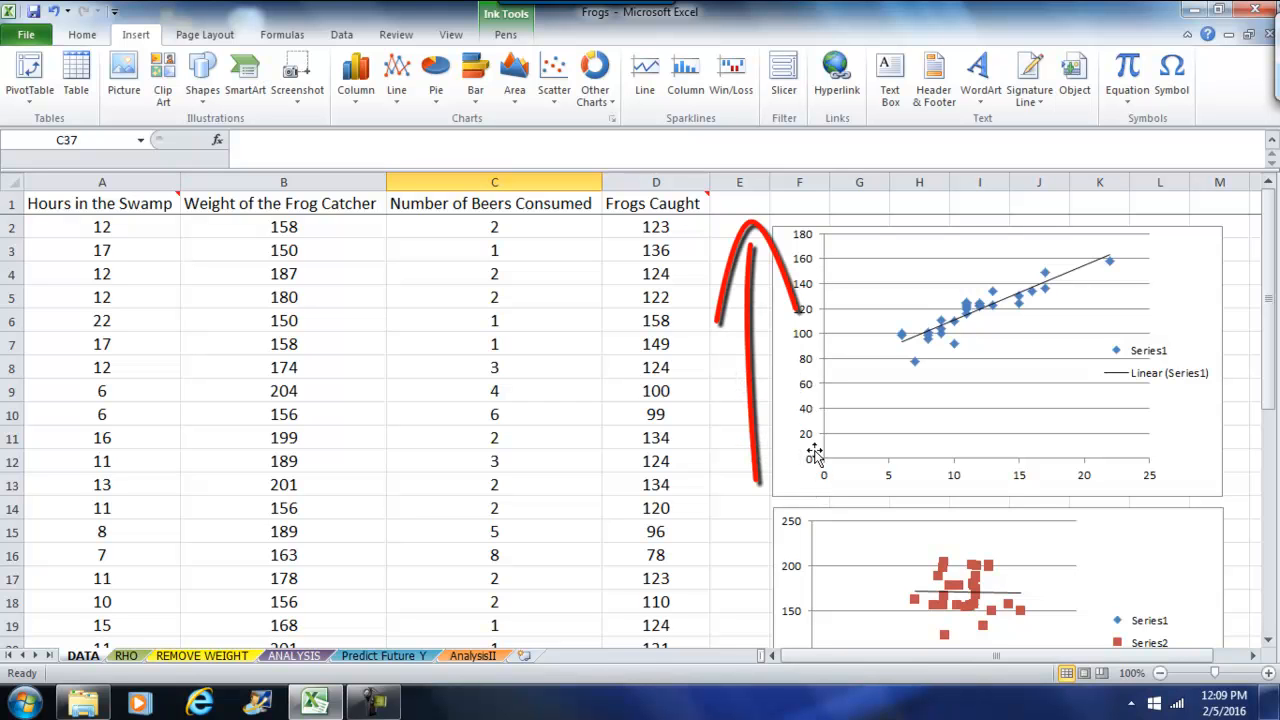
{"action": "mouse_move", "coordinate": [822, 388]}
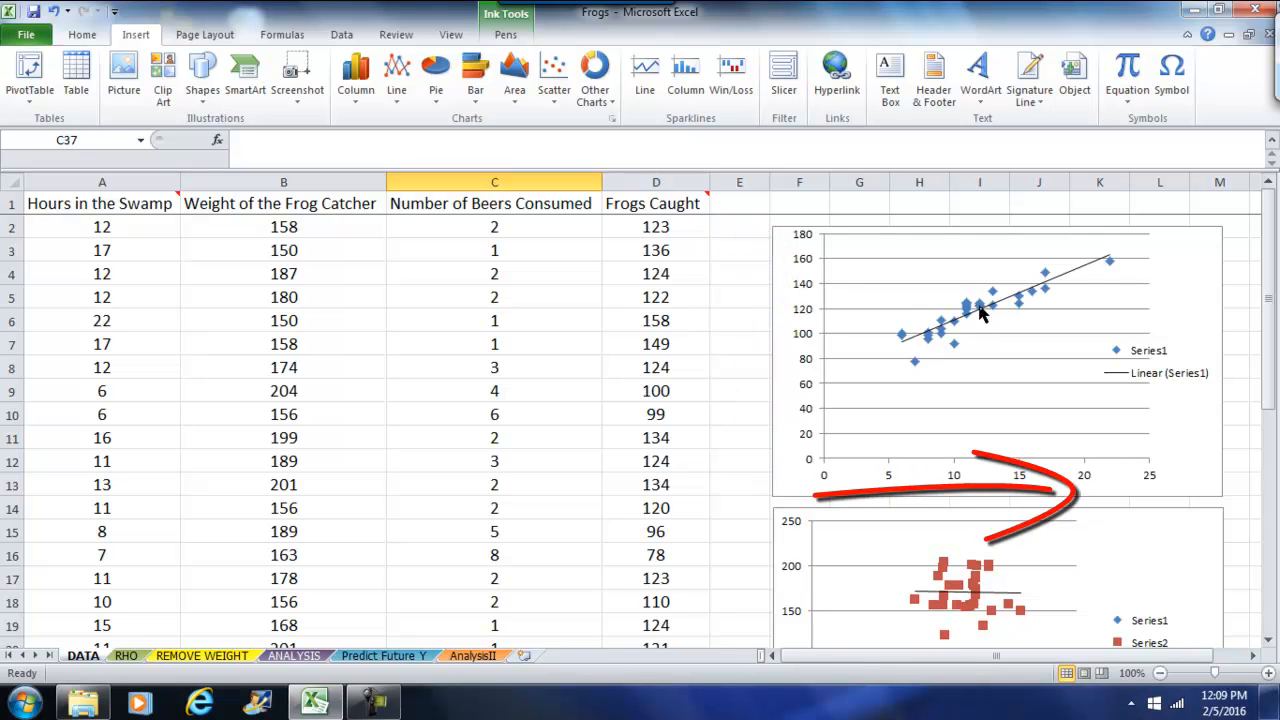
{"action": "mouse_move", "coordinate": [937, 347]}
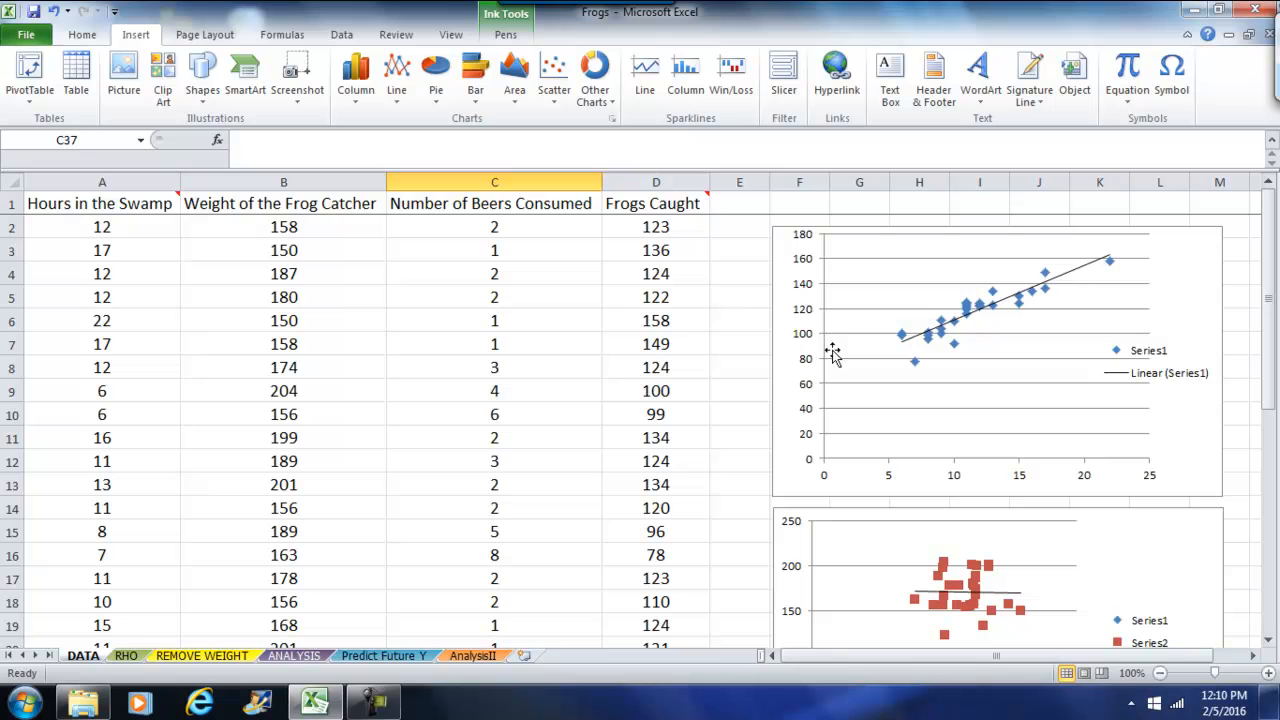
{"action": "mouse_move", "coordinate": [564, 296]}
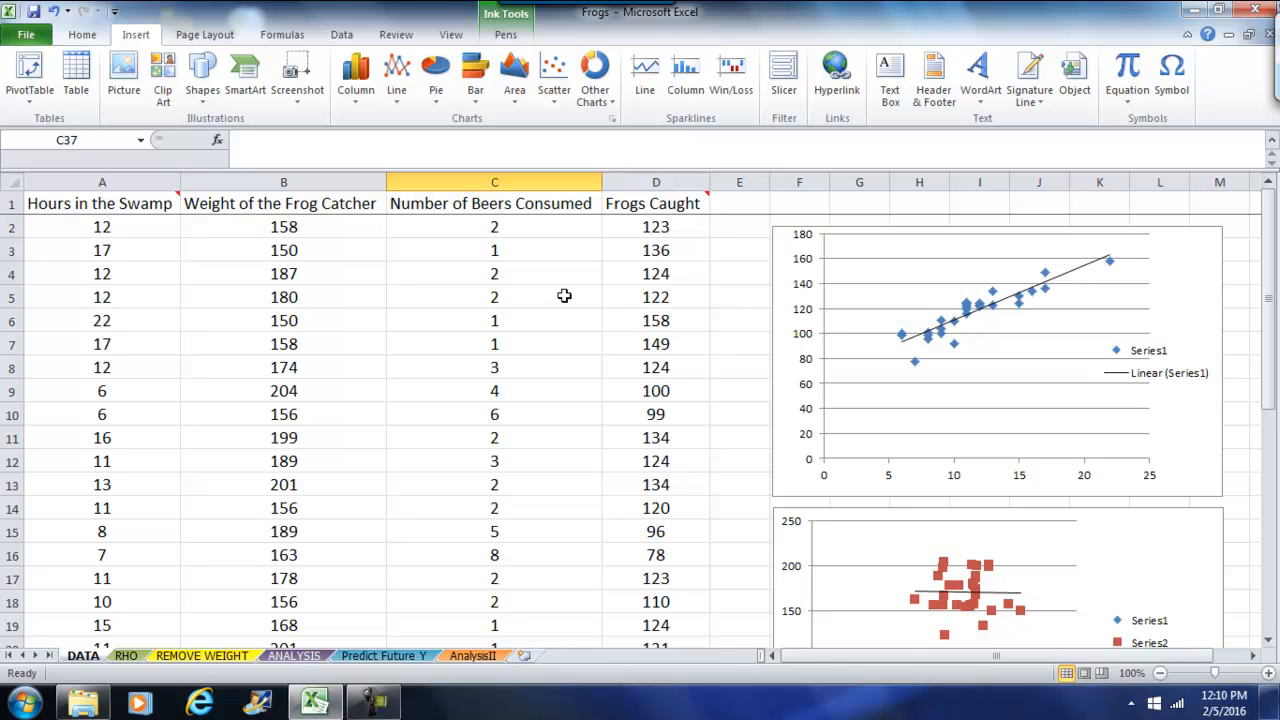
{"action": "mouse_move", "coordinate": [442, 250]}
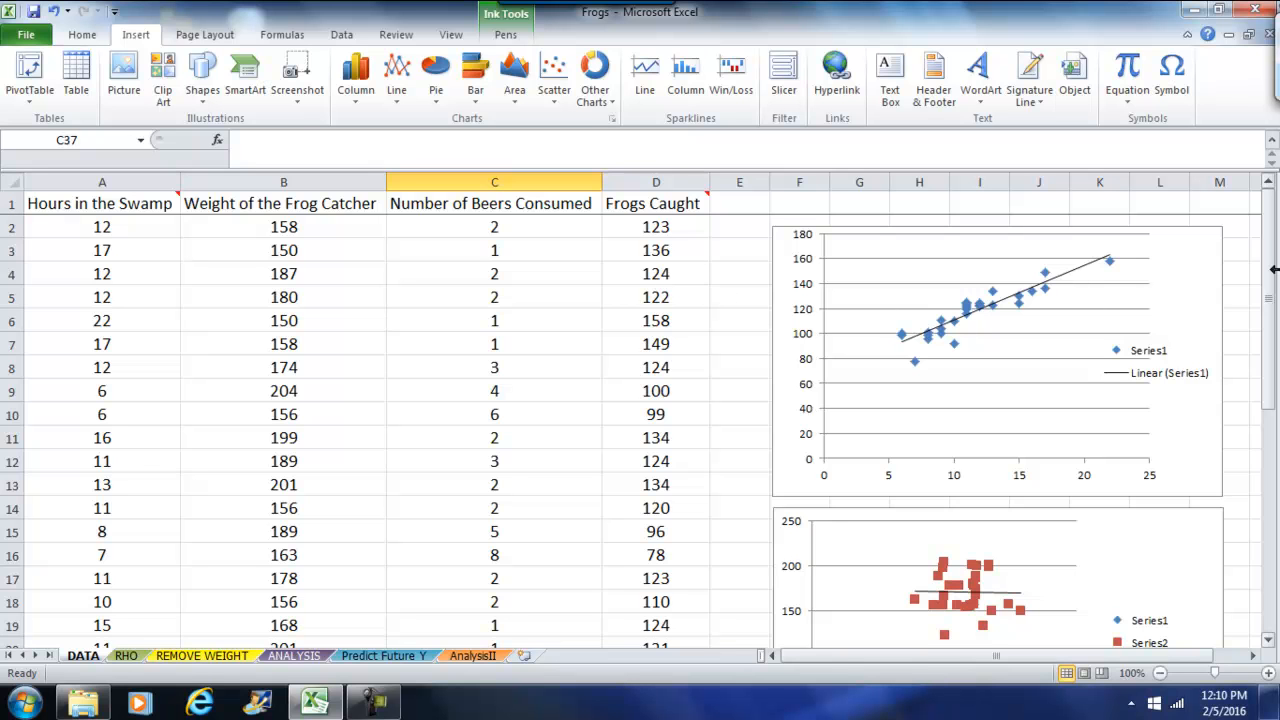
{"action": "scroll", "scroll_direction": "down", "scroll_amount": 3}
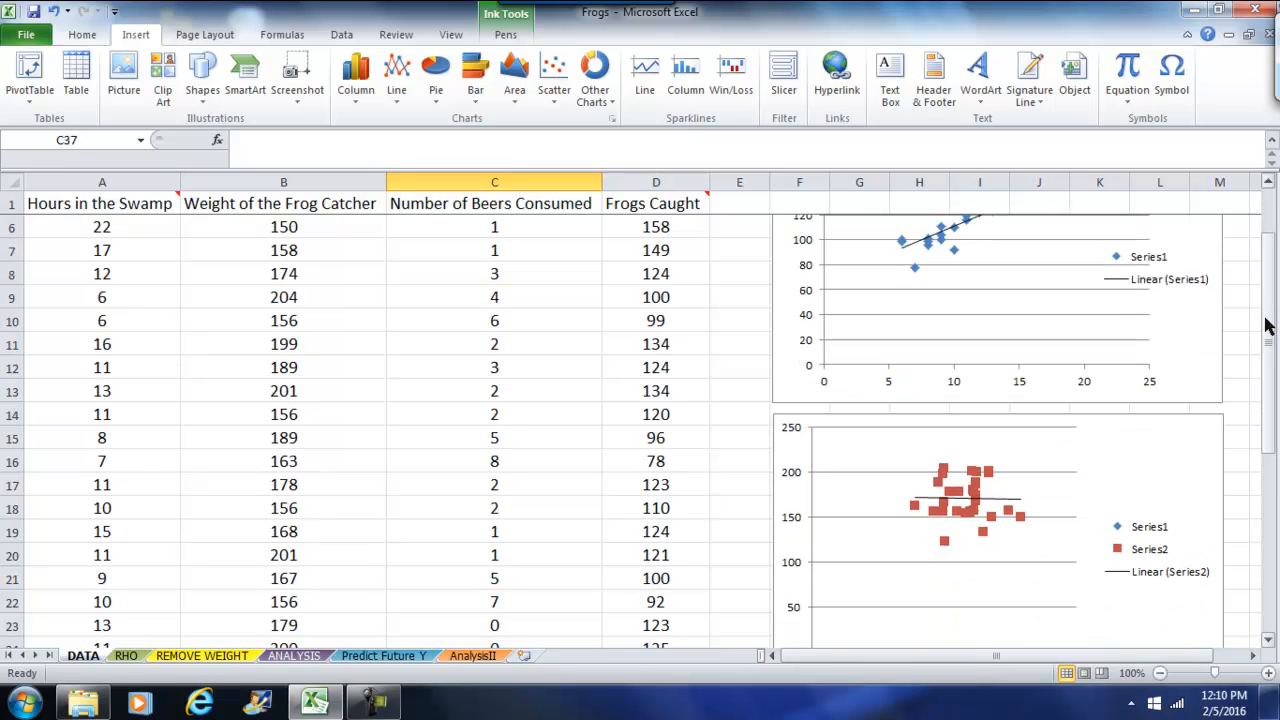
{"action": "scroll", "scroll_direction": "up", "scroll_amount": 3}
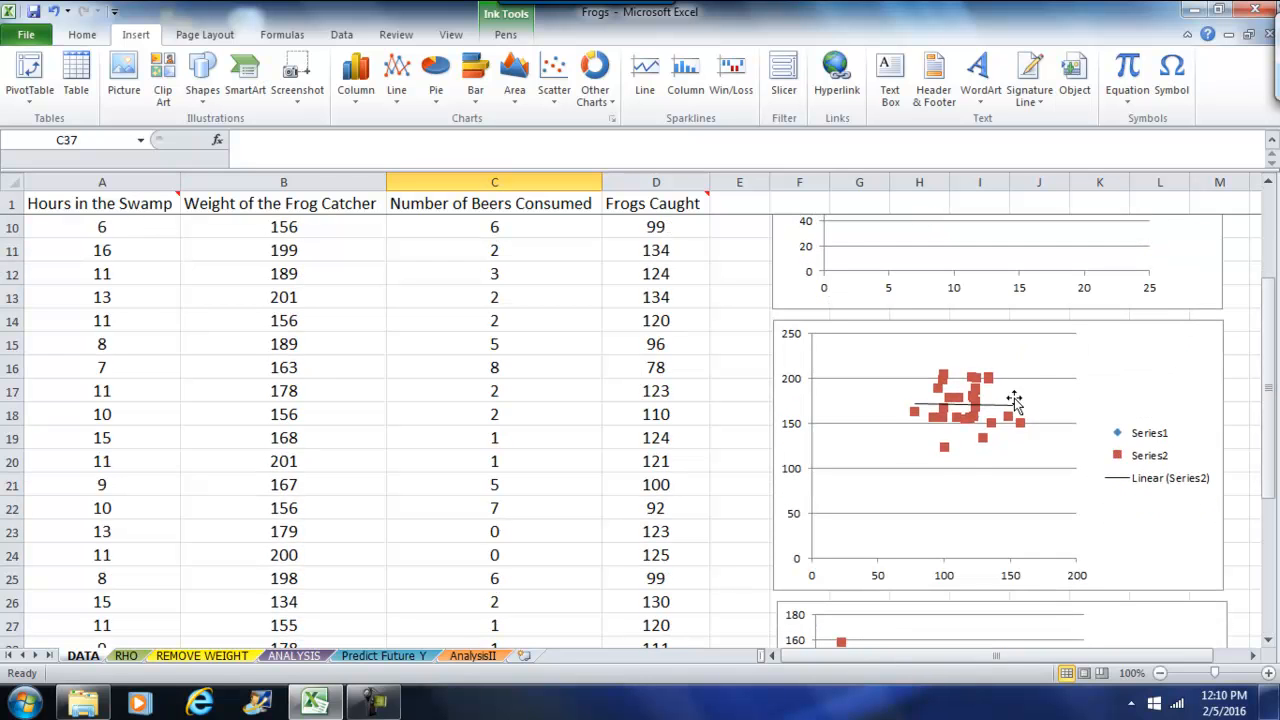
{"action": "mouse_move", "coordinate": [925, 467]}
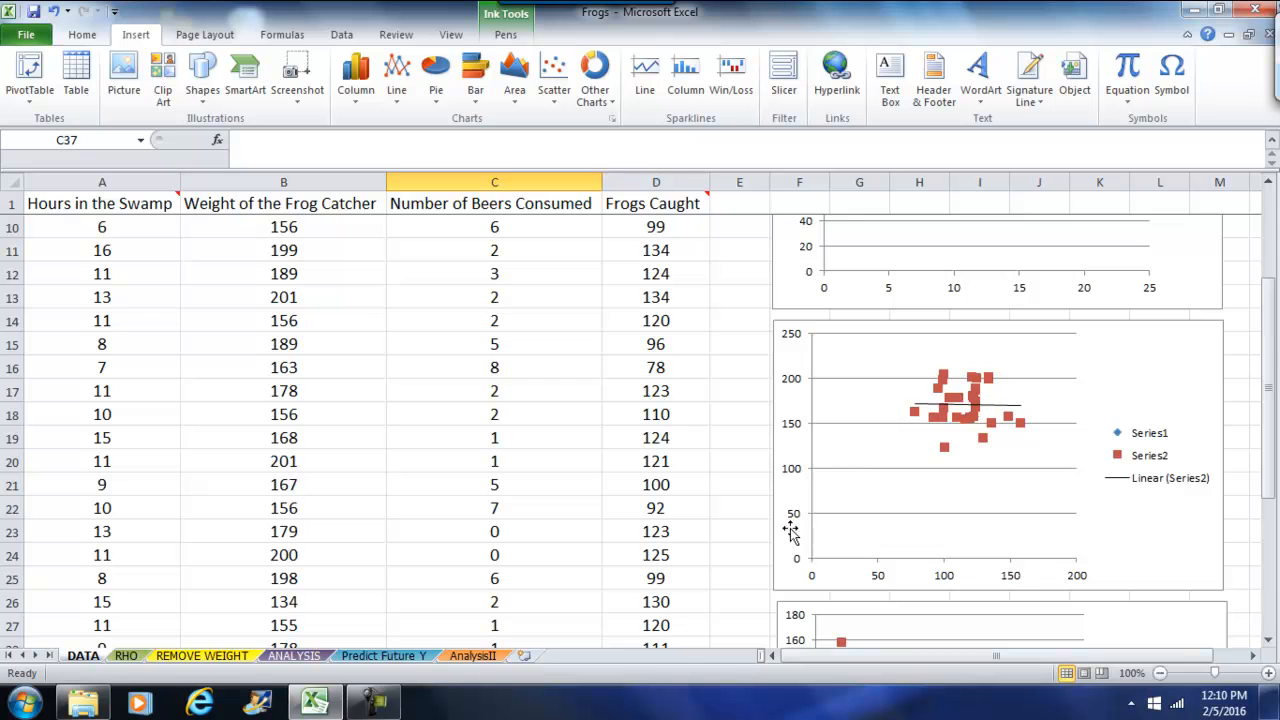
{"action": "mouse_move", "coordinate": [925, 568]}
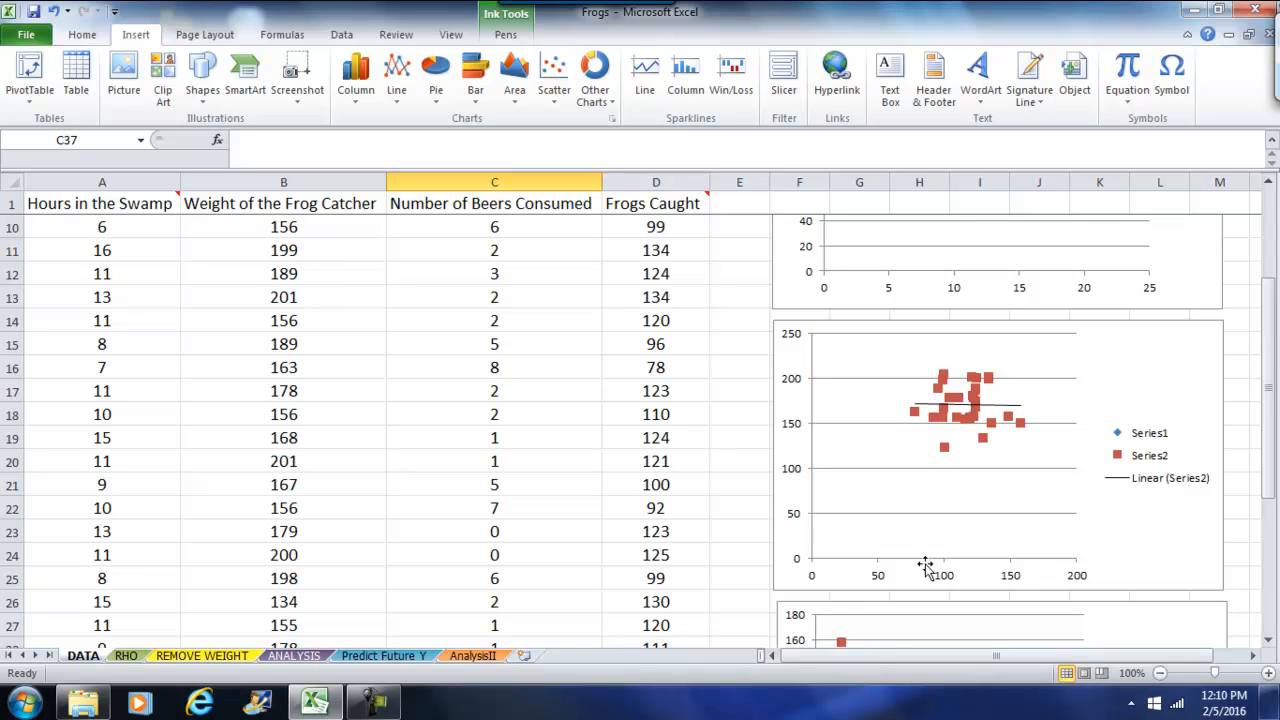
{"action": "mouse_move", "coordinate": [972, 432]}
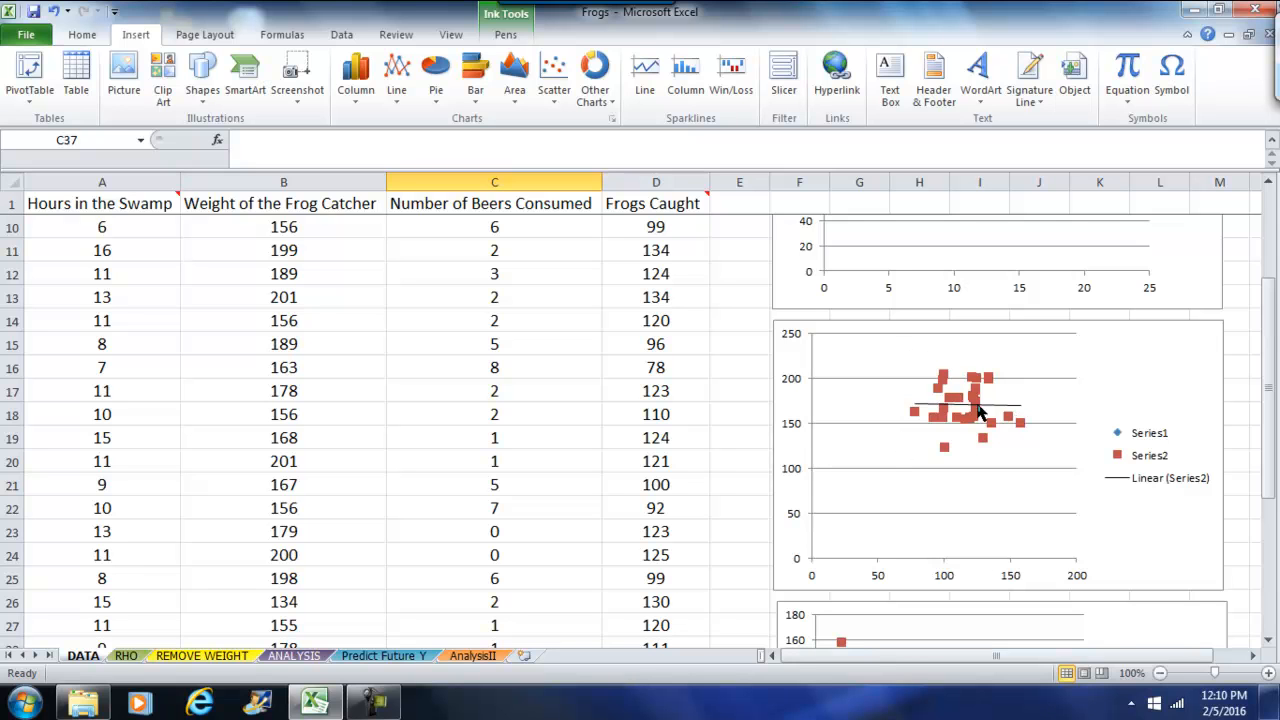
{"action": "mouse_move", "coordinate": [982, 453]}
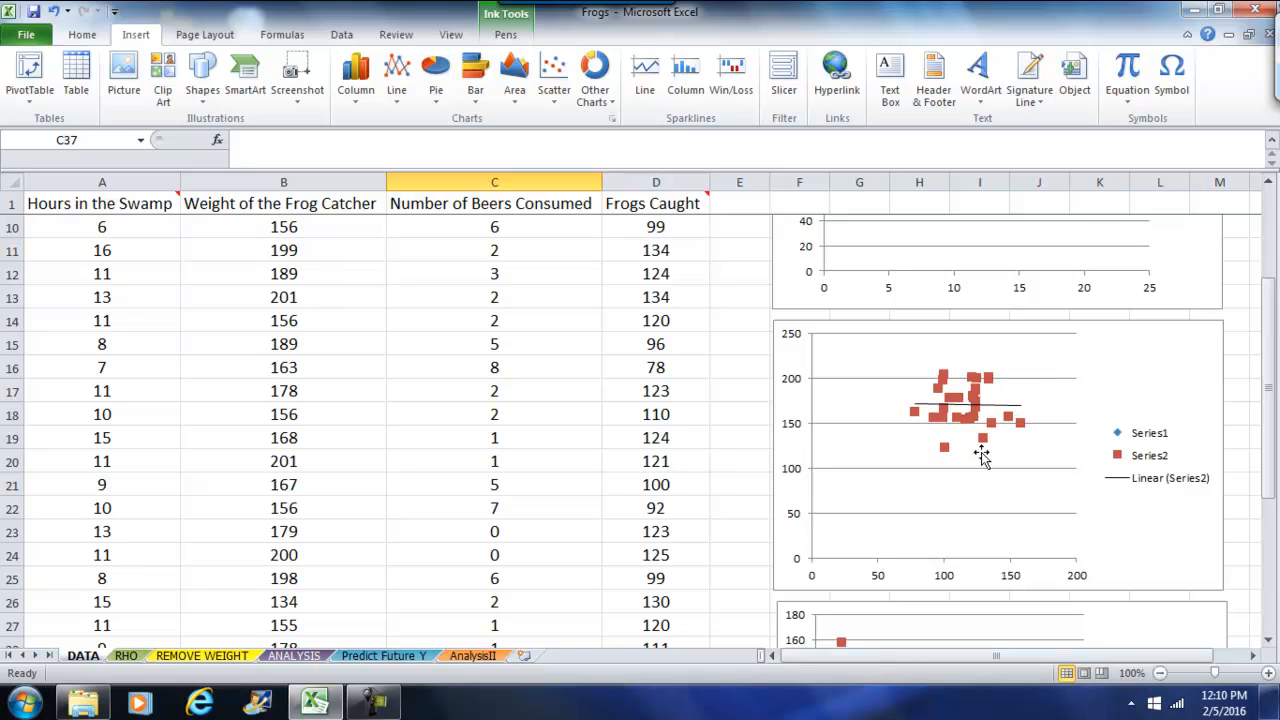
{"action": "mouse_move", "coordinate": [1087, 363]}
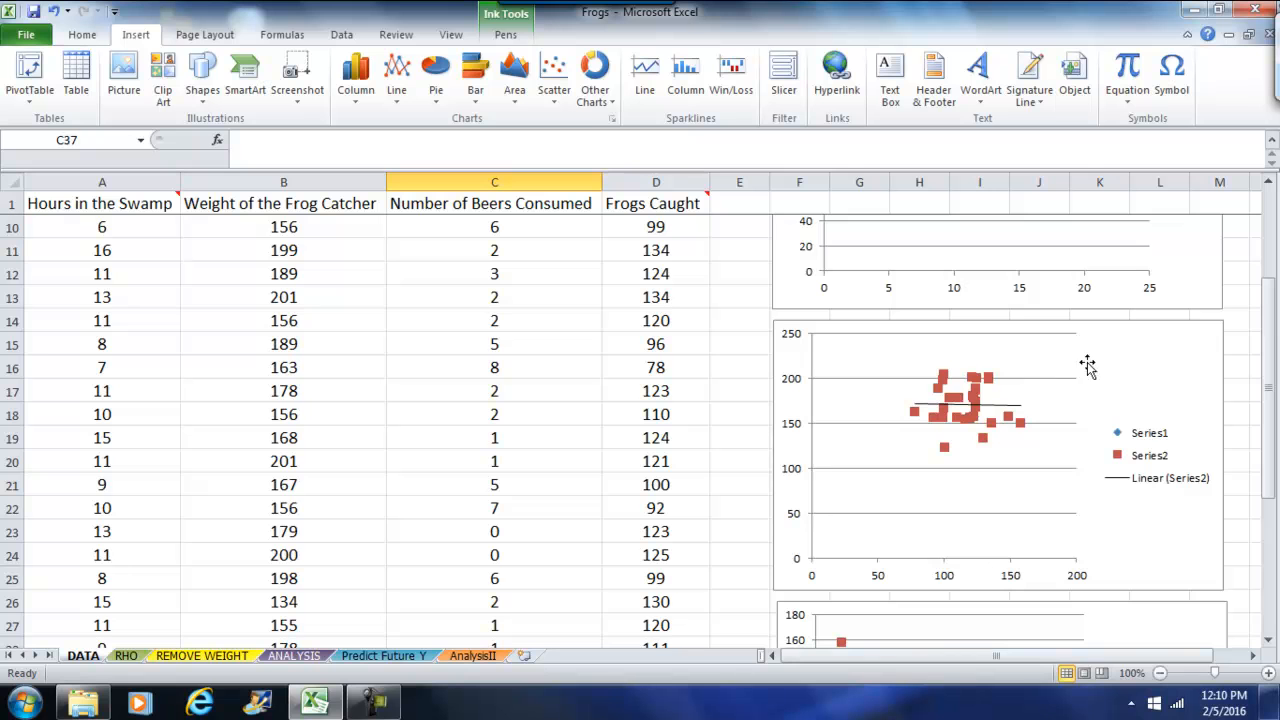
{"action": "scroll", "scroll_direction": "down", "scroll_amount": 3}
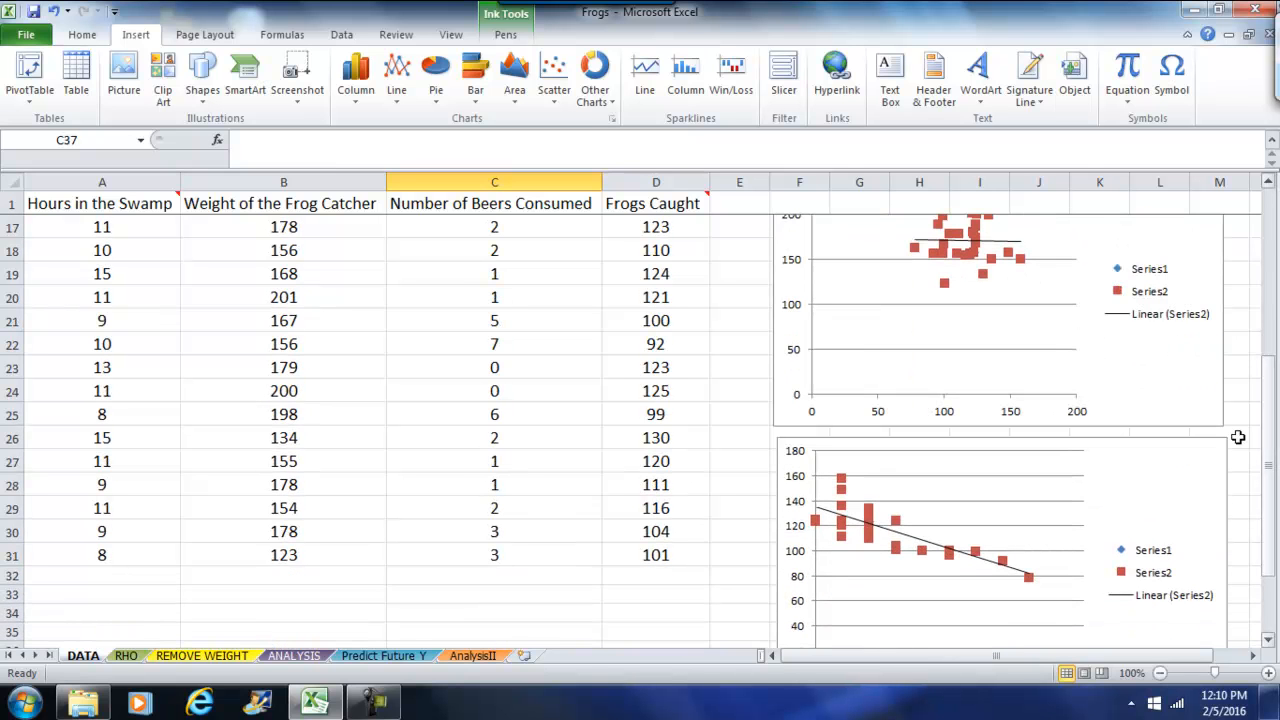
{"action": "mouse_move", "coordinate": [925, 550]}
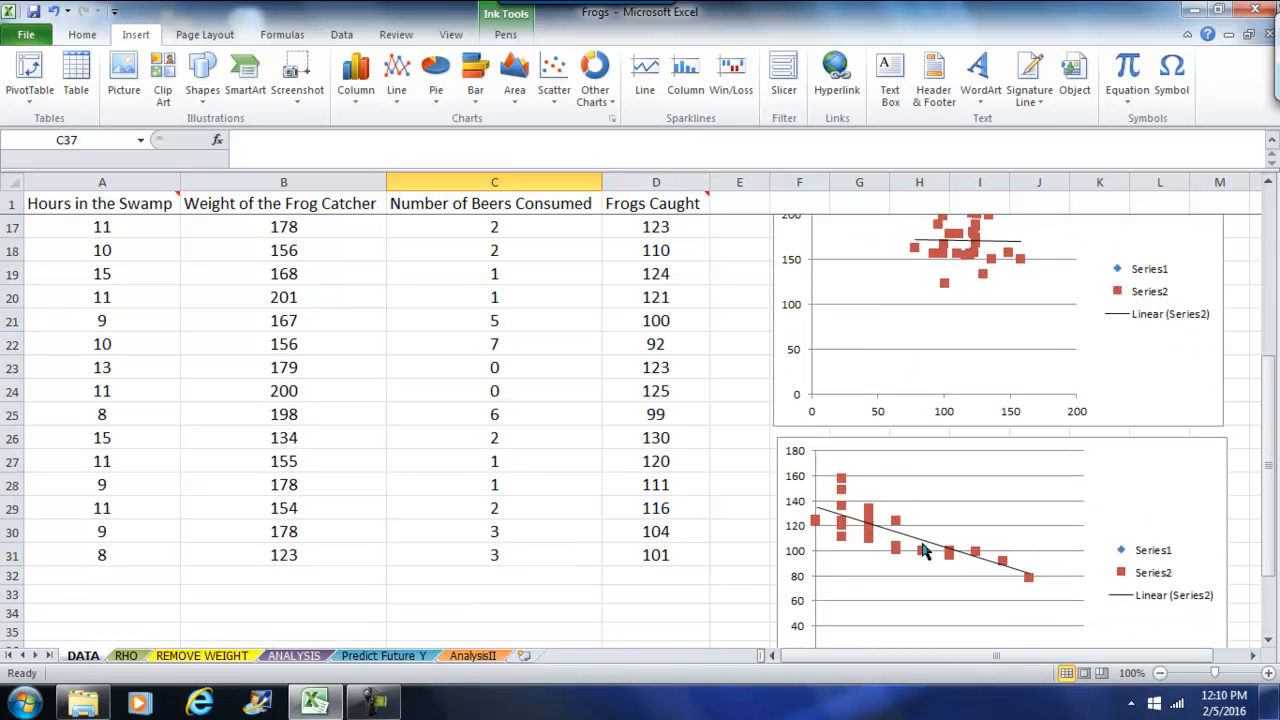
{"action": "mouse_move", "coordinate": [838, 515]}
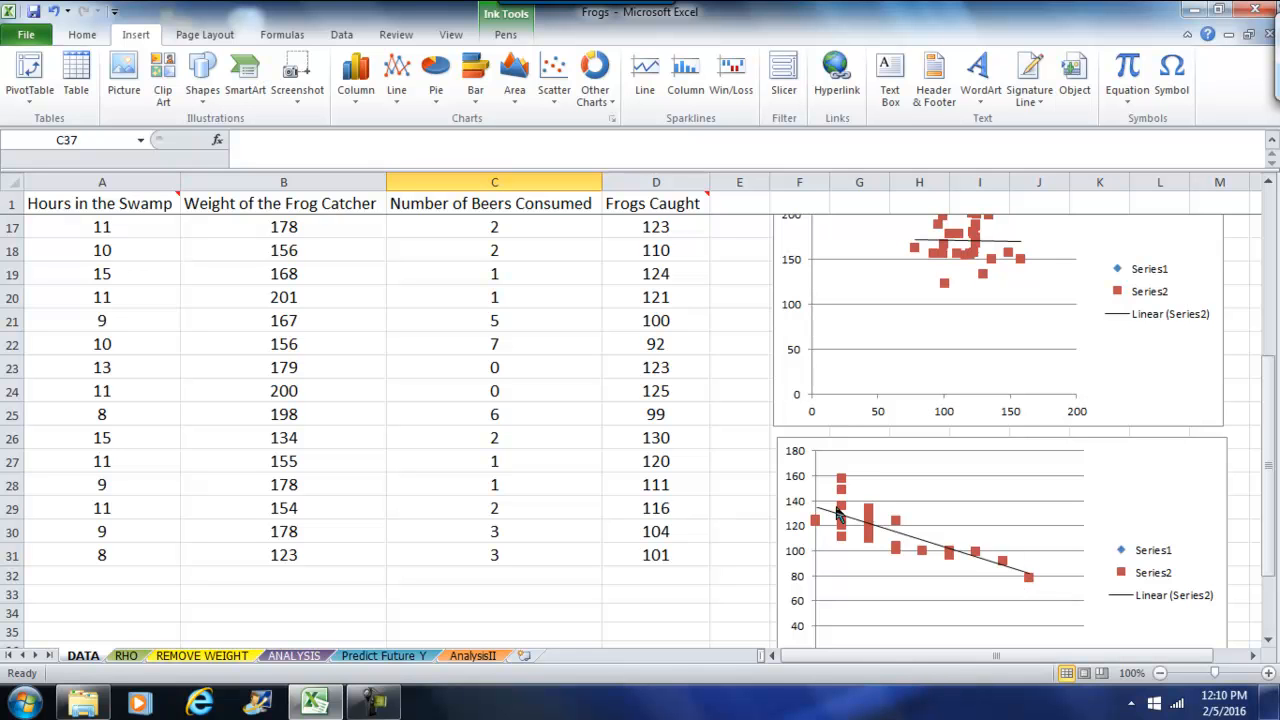
{"action": "mouse_move", "coordinate": [1102, 476]}
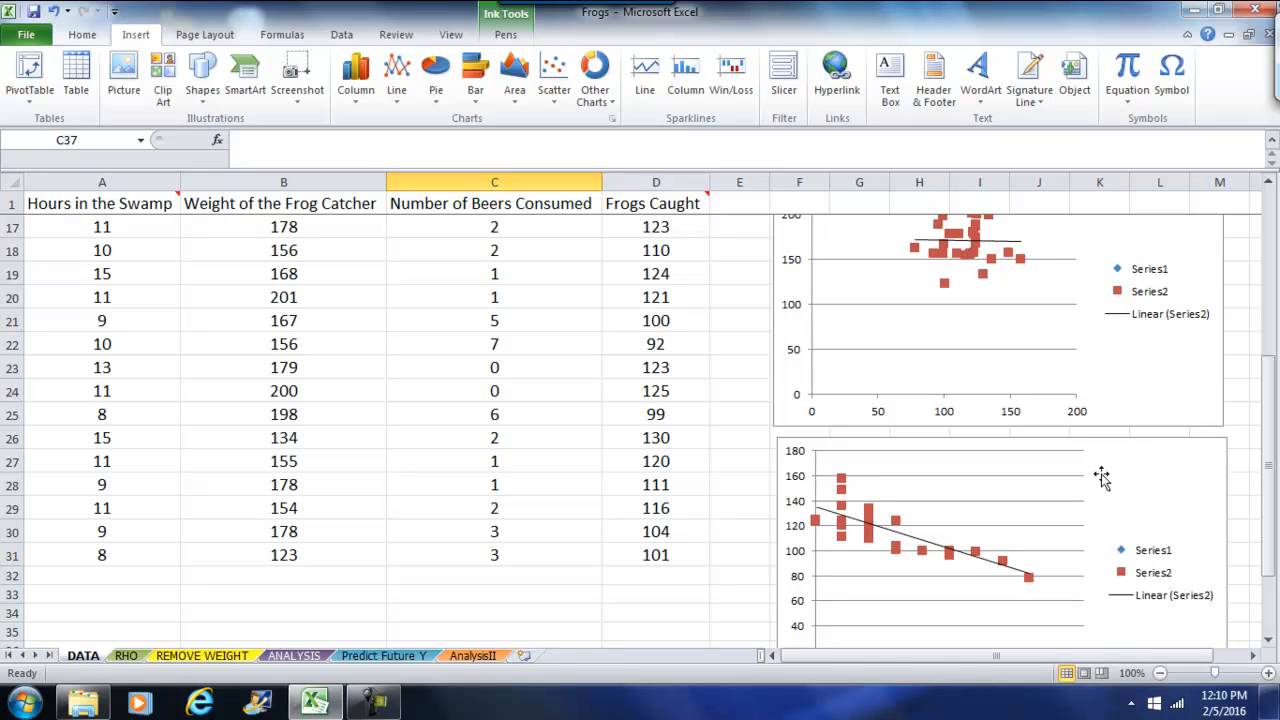
{"action": "scroll", "scroll_direction": "down", "scroll_amount": 3}
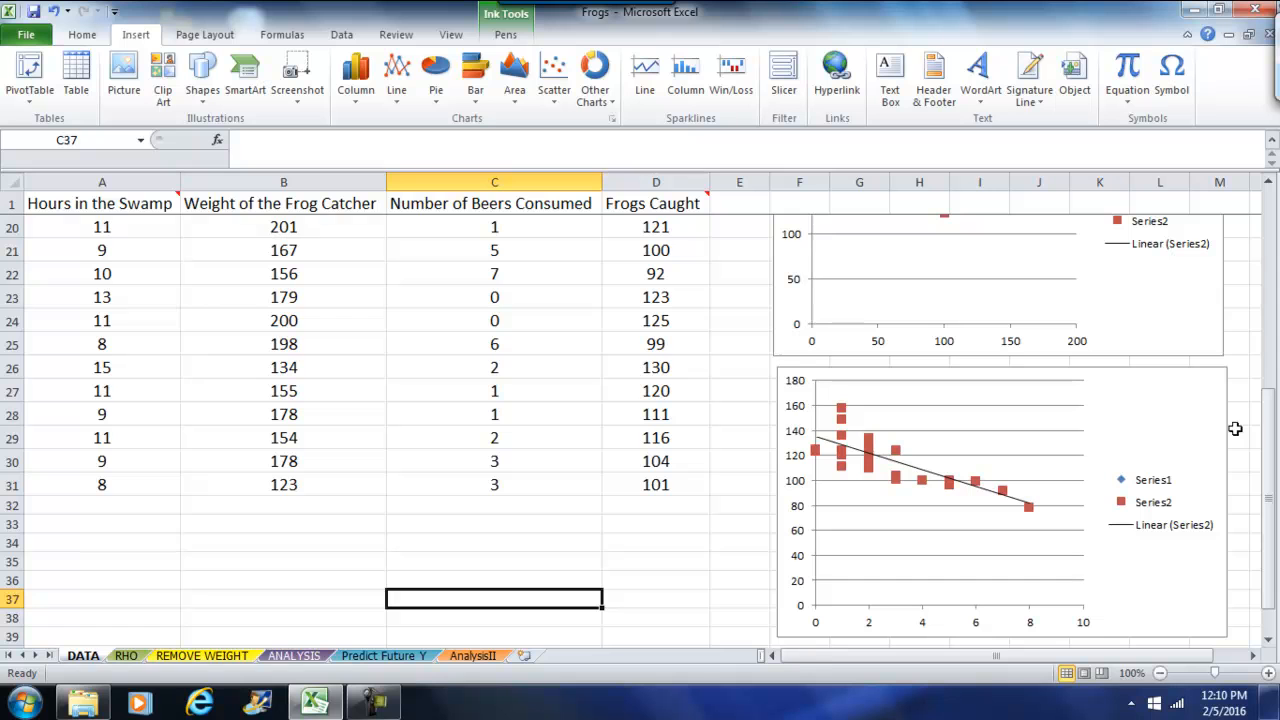
{"action": "mouse_move", "coordinate": [1052, 442]}
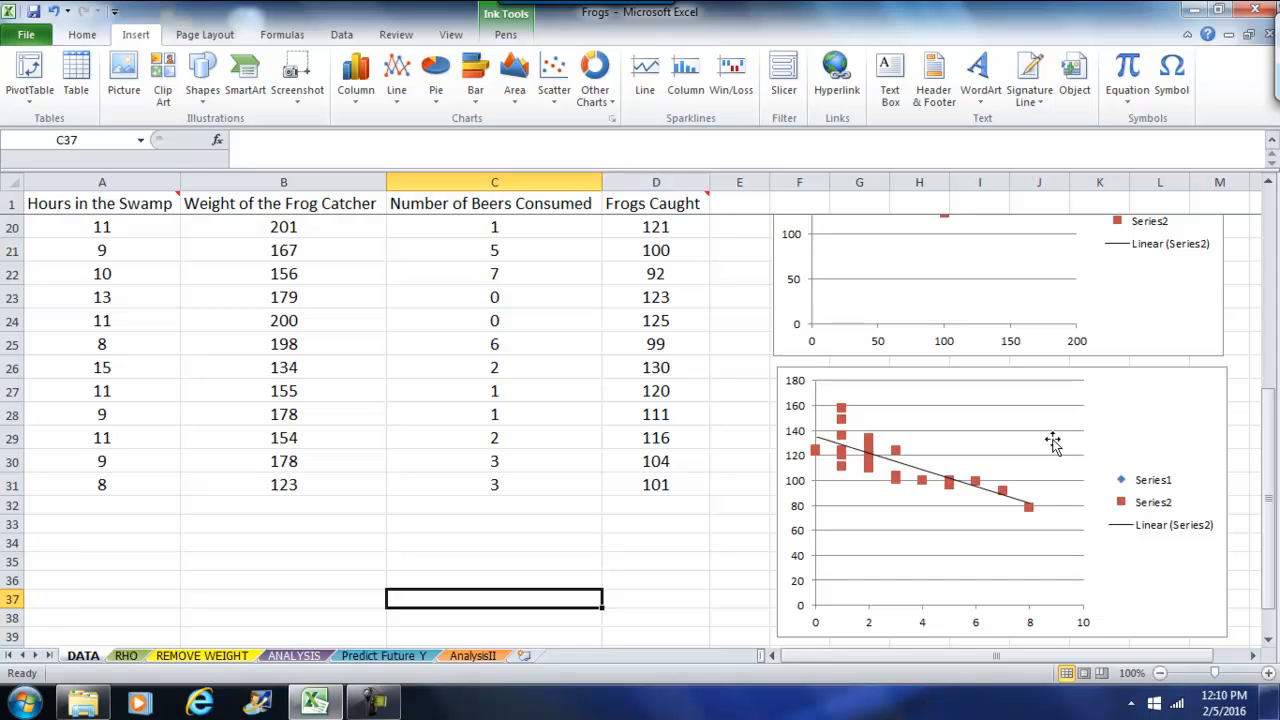
{"action": "mouse_move", "coordinate": [1261, 466]}
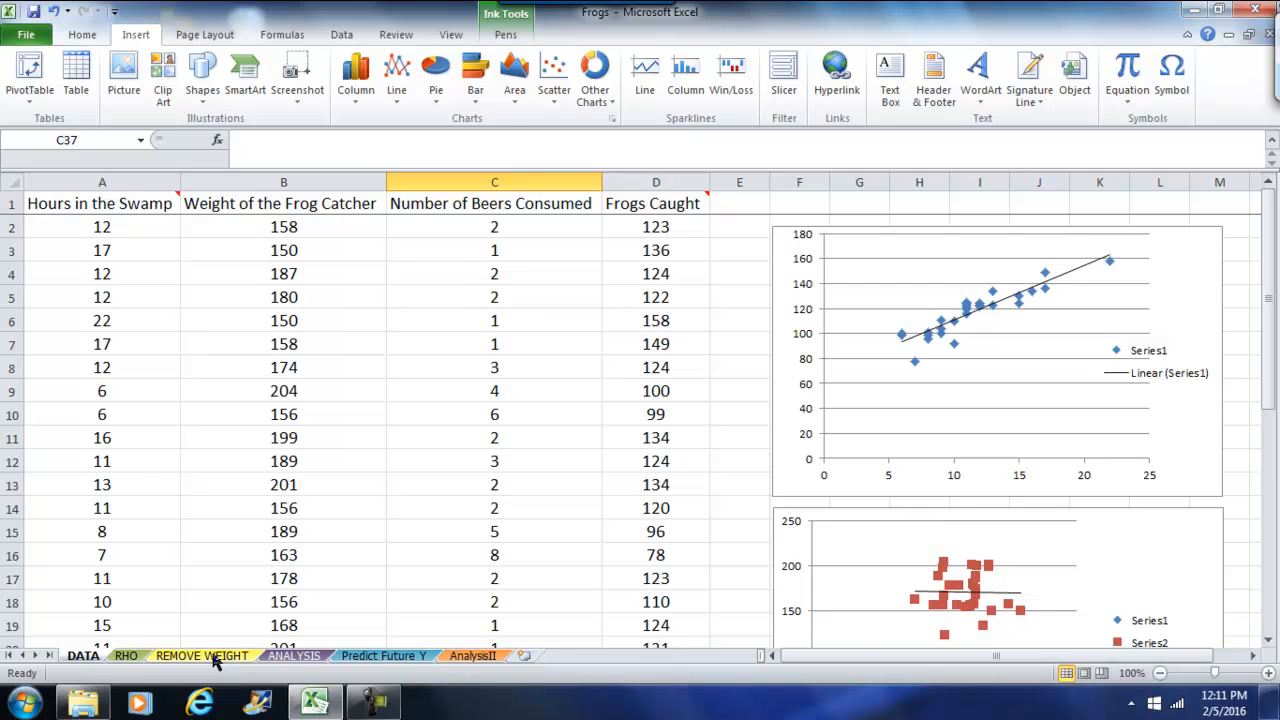
Switch to the REMOVE WEIGHT sheet with the weight-free frog data
{"action": "left_click", "coordinate": [201, 655]}
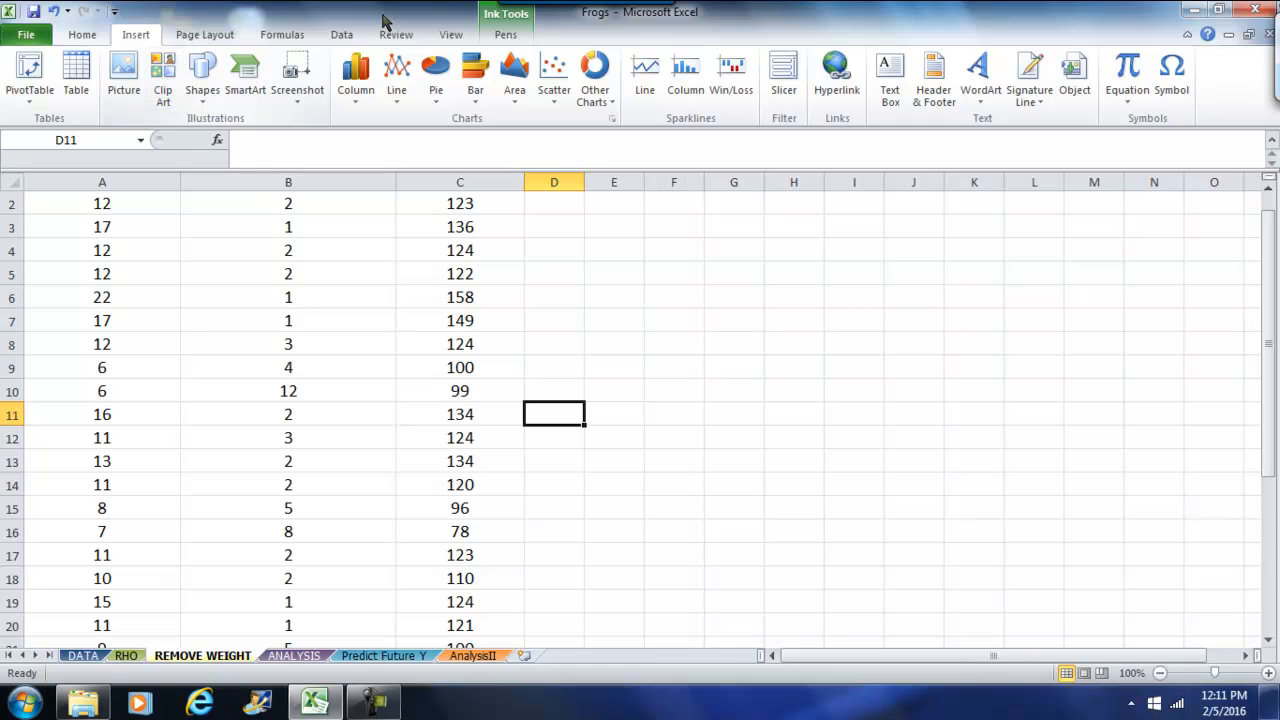
Run Regression on Y $C$2:$C$31 against X $A$2:$B$31, outputting to a new worksheet
{"action": "left_click", "coordinate": [341, 34]}
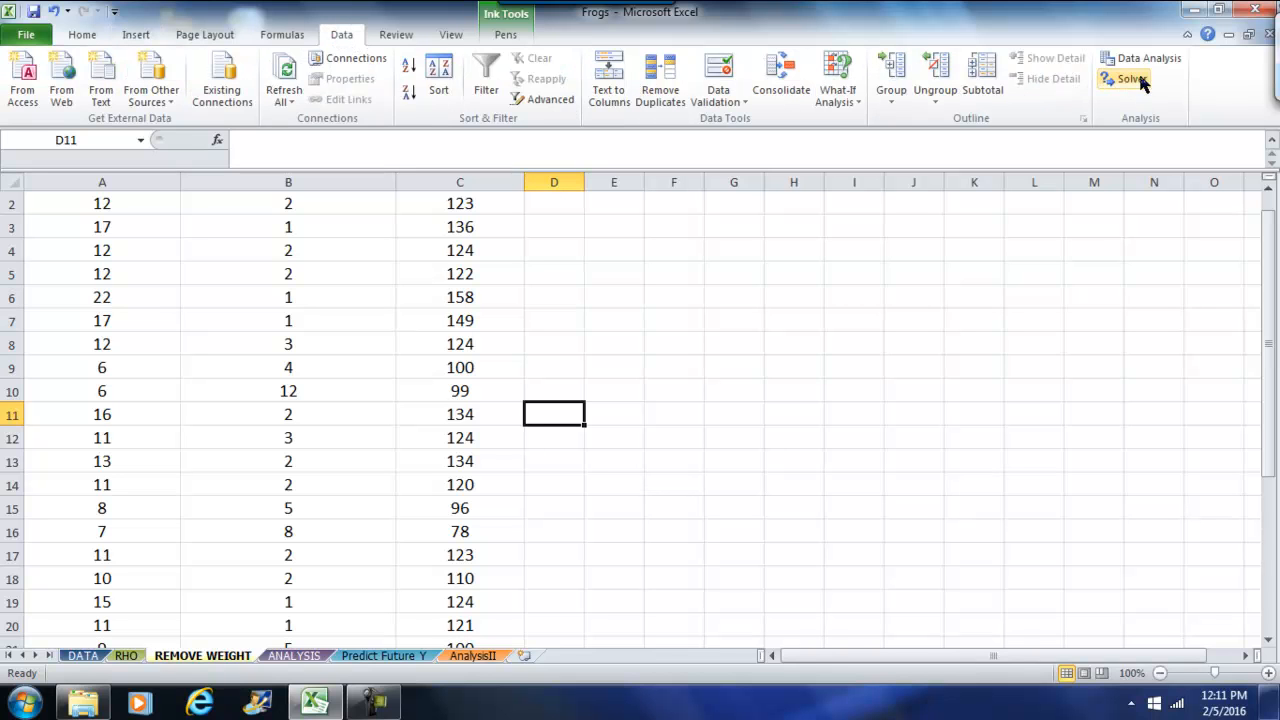
{"action": "left_click", "coordinate": [1148, 58]}
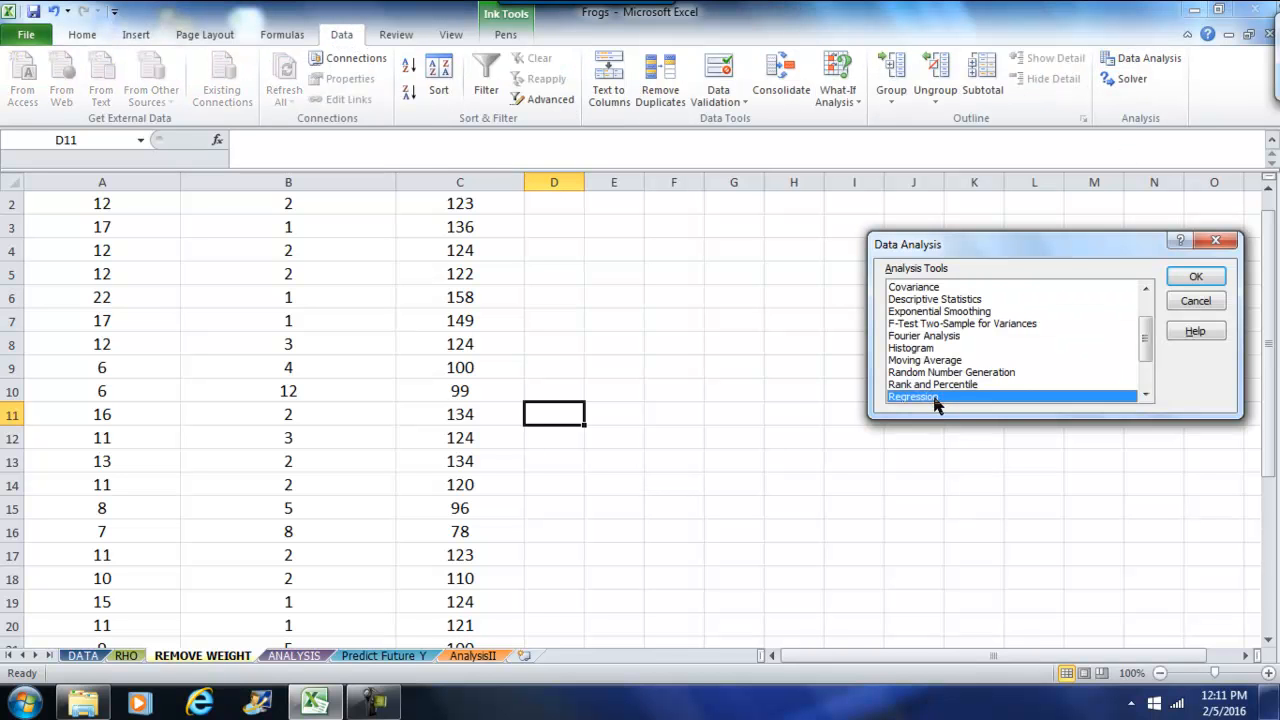
{"action": "left_click", "coordinate": [1196, 276]}
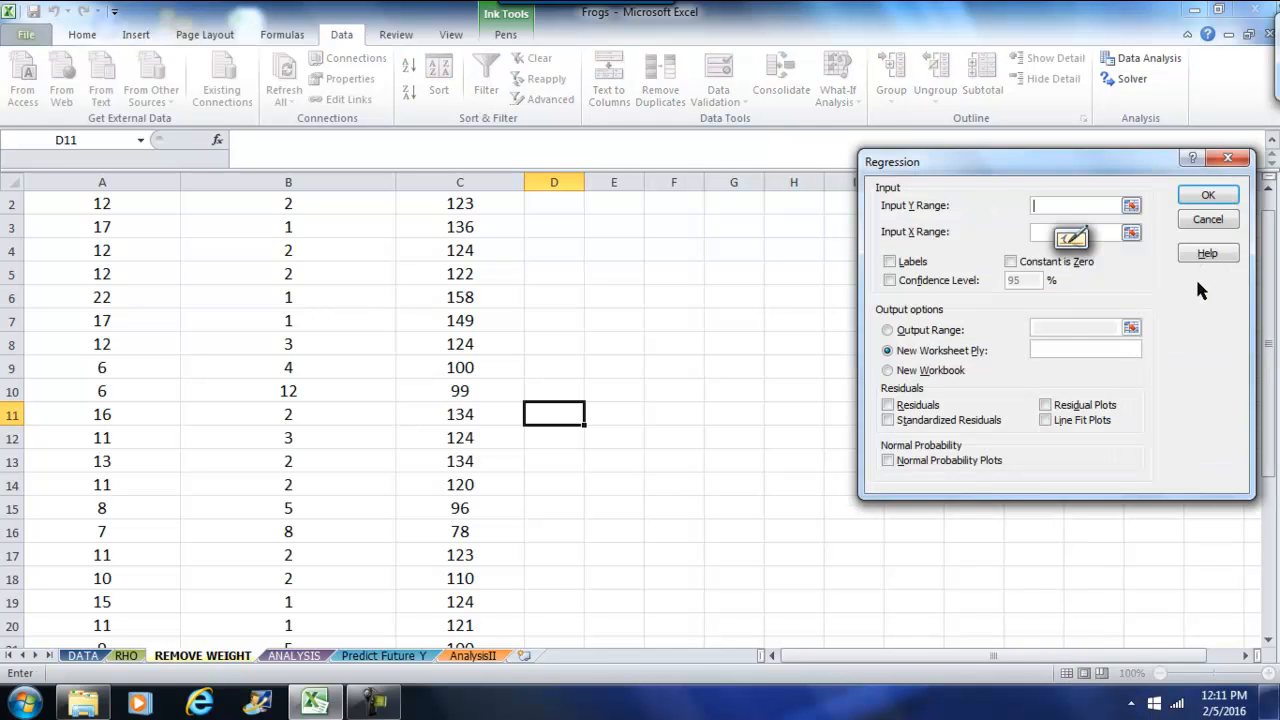
{"action": "mouse_move", "coordinate": [1050, 285]}
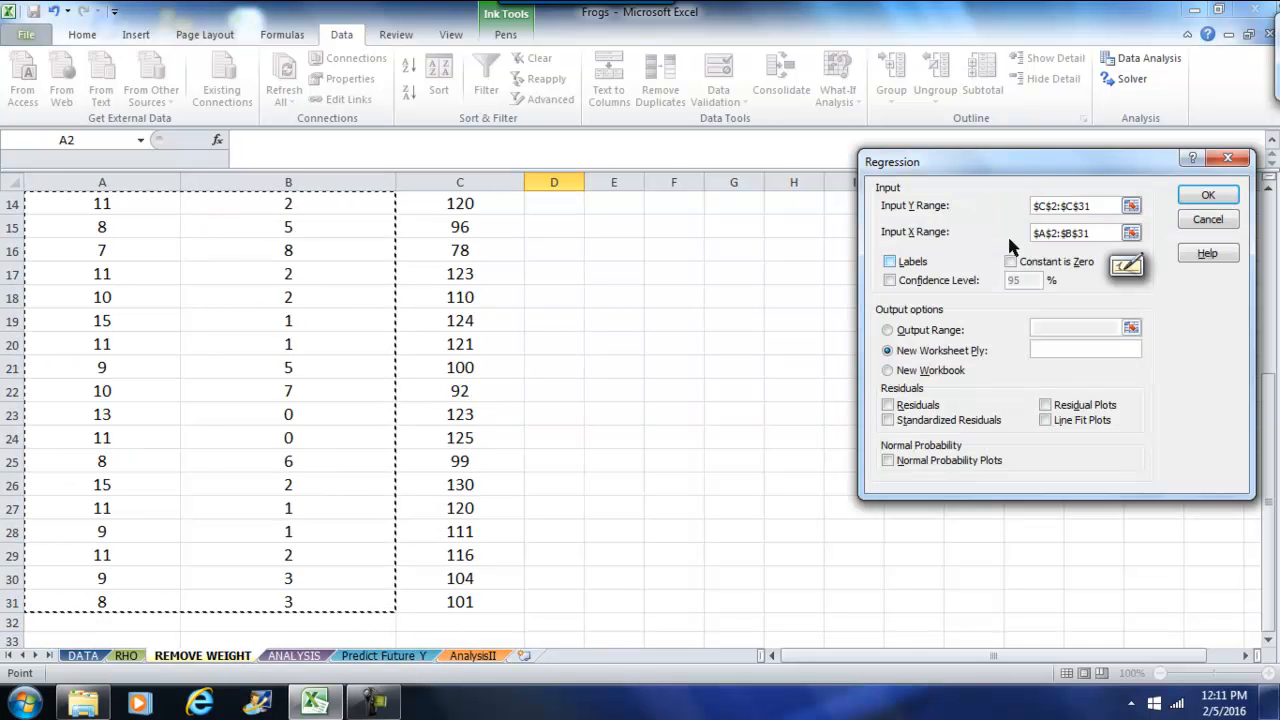
{"action": "left_click", "coordinate": [1207, 194]}
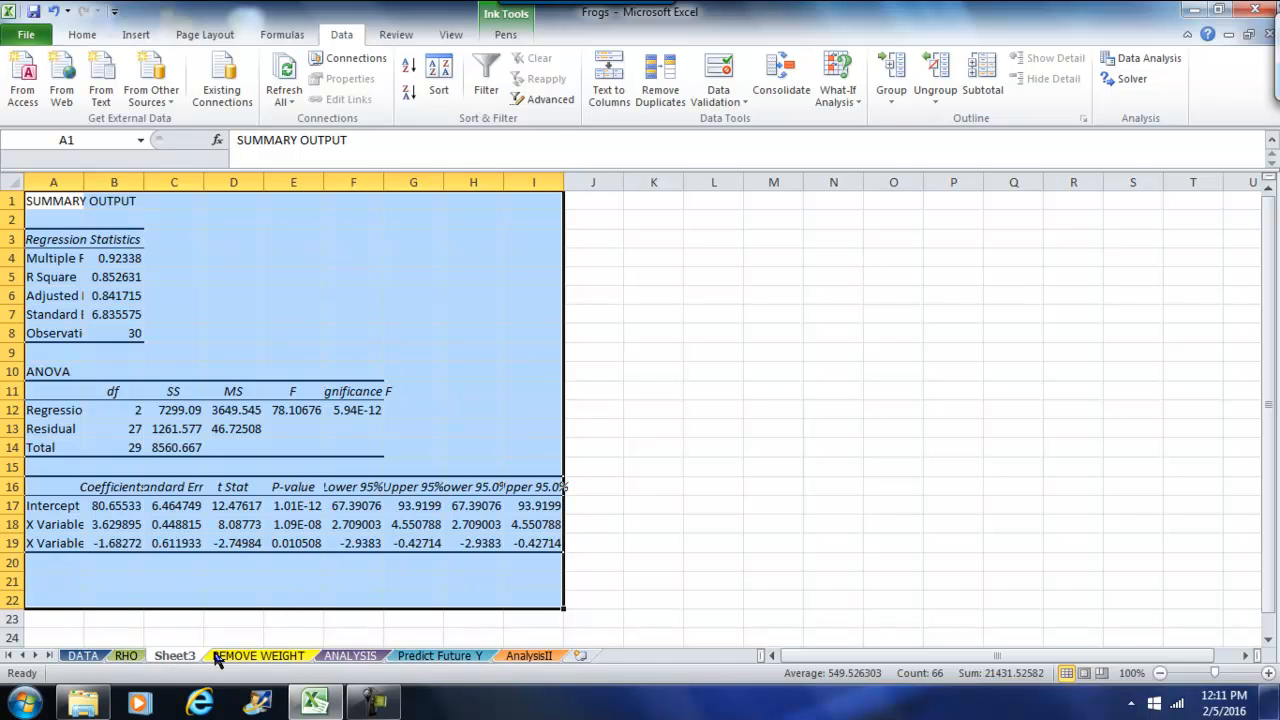
Move through the ANALYSIS sheet to the AnalysisII three-predictor regression output
{"action": "left_click", "coordinate": [350, 655]}
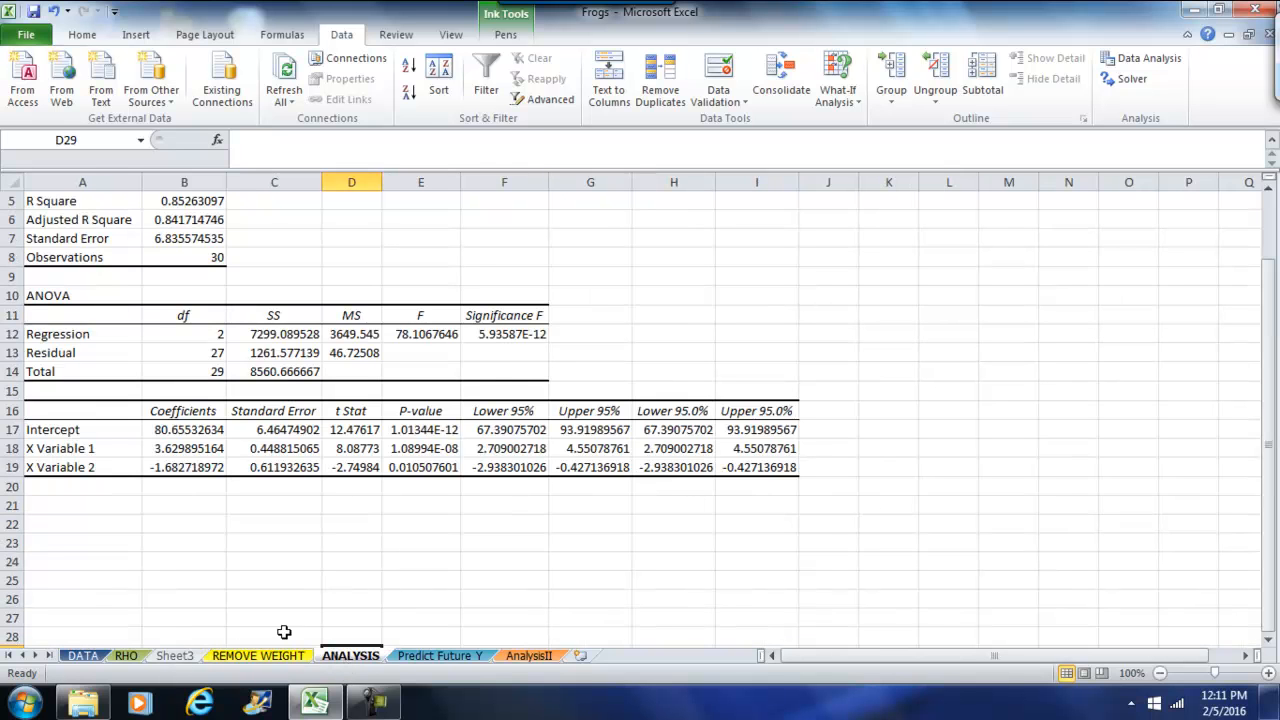
{"action": "mouse_move", "coordinate": [280, 575]}
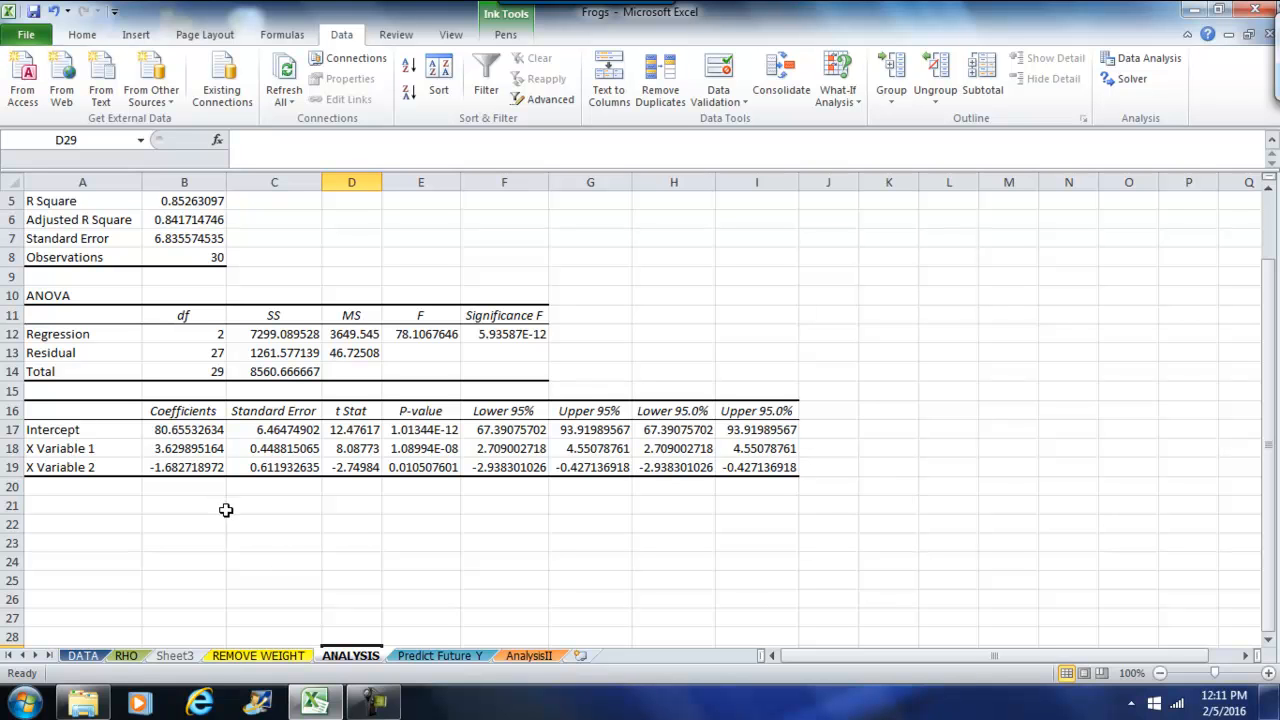
{"action": "left_click", "coordinate": [528, 655]}
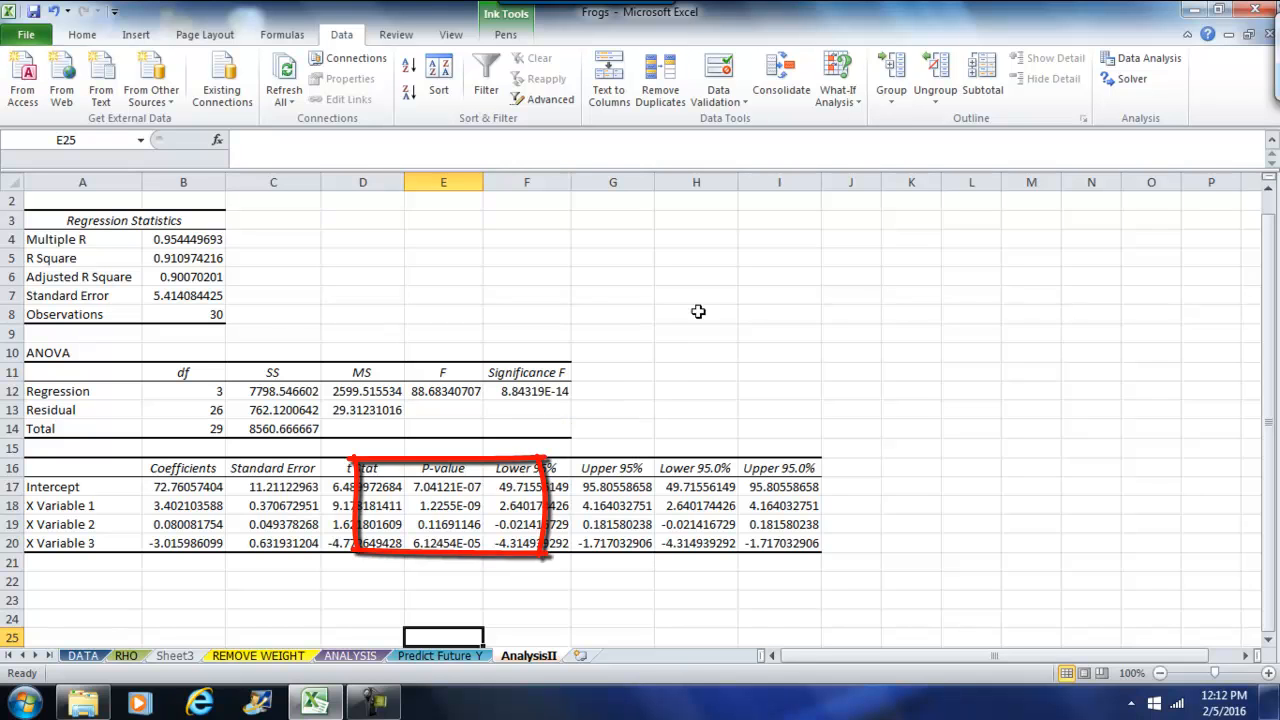
Handwrite the 1 − .95 = .05 and 1 − .90 = .10 significance calculations beside the output
{"action": "left_click", "coordinate": [505, 34]}
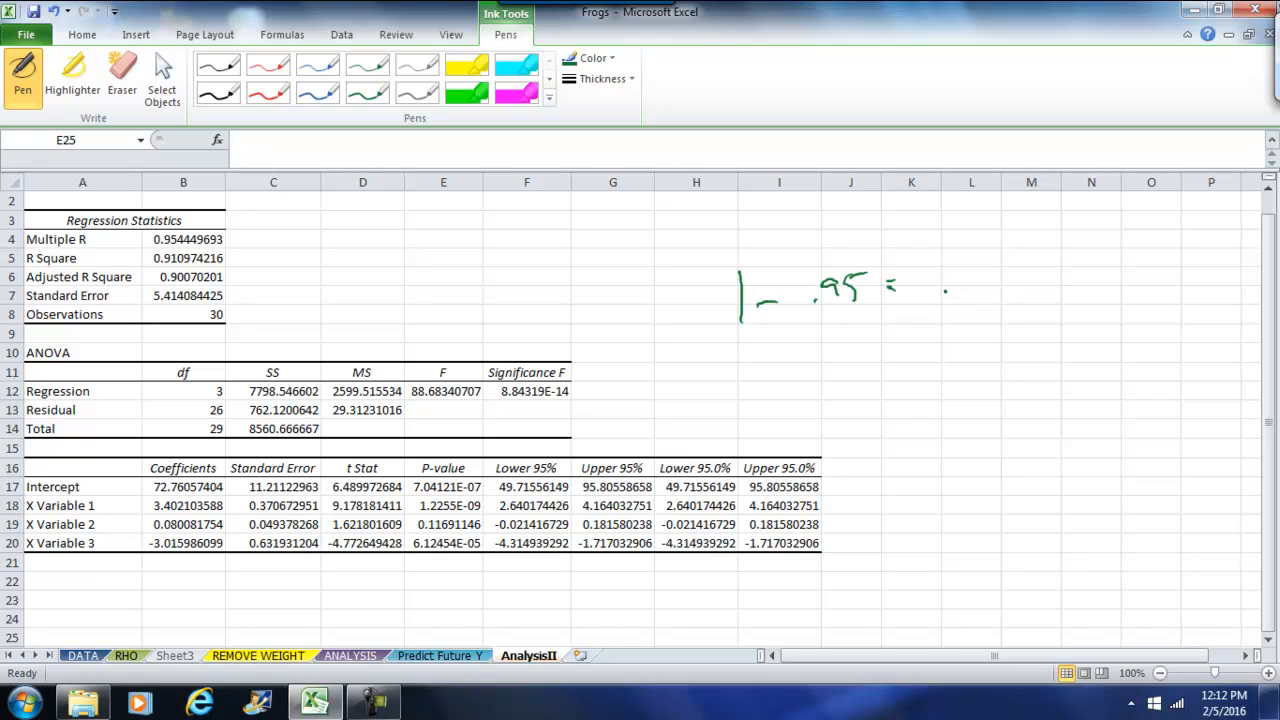
{"action": "left_click_drag", "start_coordinate": [945, 285], "coordinate": [985, 280]}
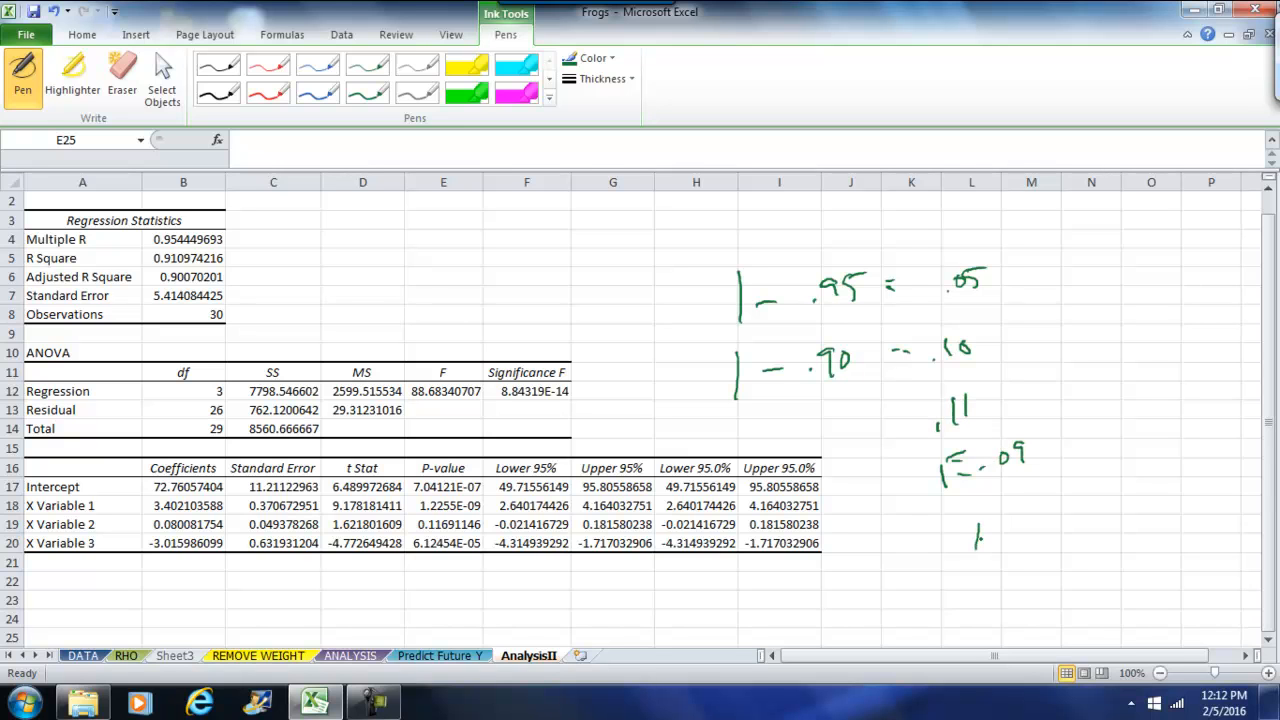
{"action": "left_click_drag", "start_coordinate": [975, 540], "coordinate": [1035, 510]}
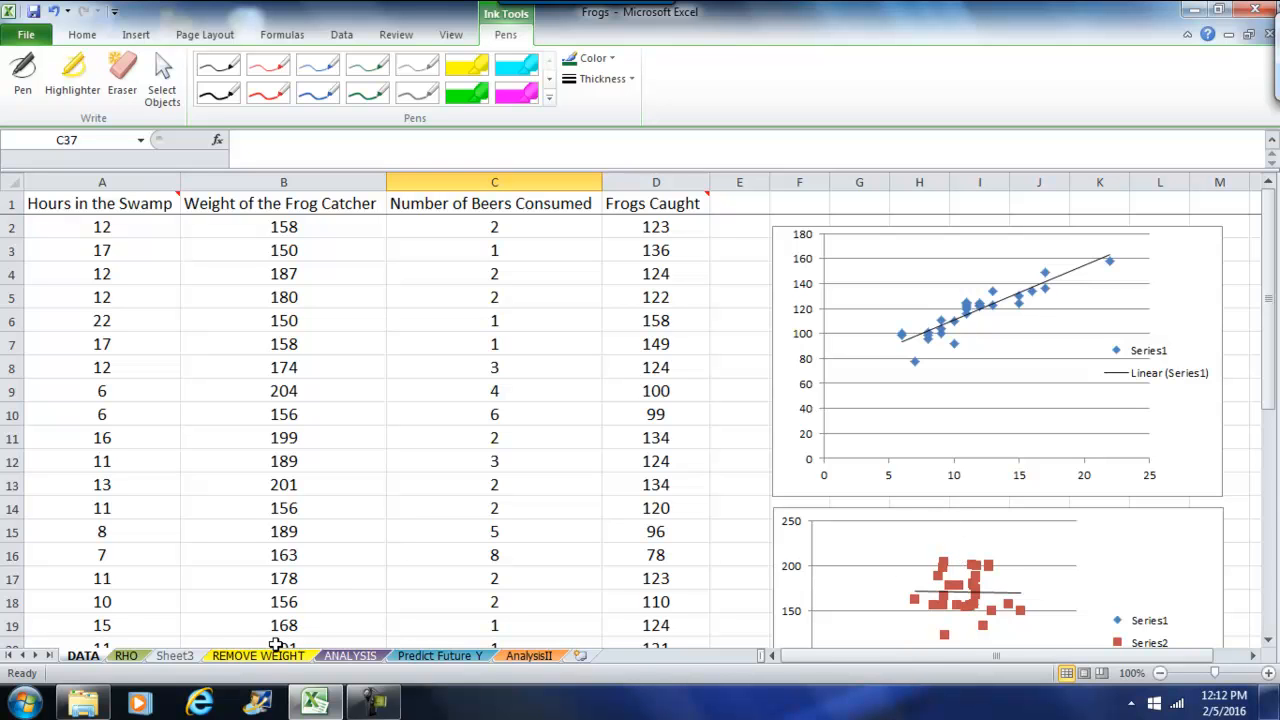
{"action": "mouse_move", "coordinate": [295, 637]}
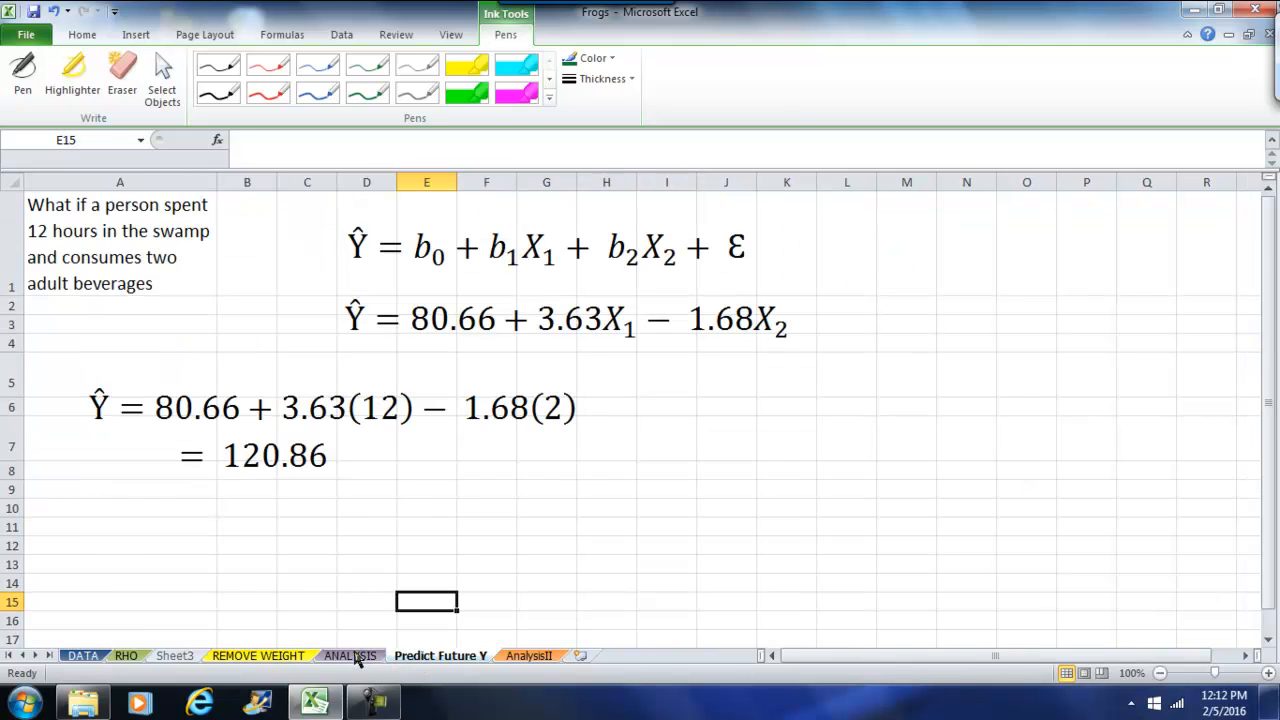
Switch to the ANALYSIS sheet's two-predictor regression output
{"action": "left_click", "coordinate": [350, 655]}
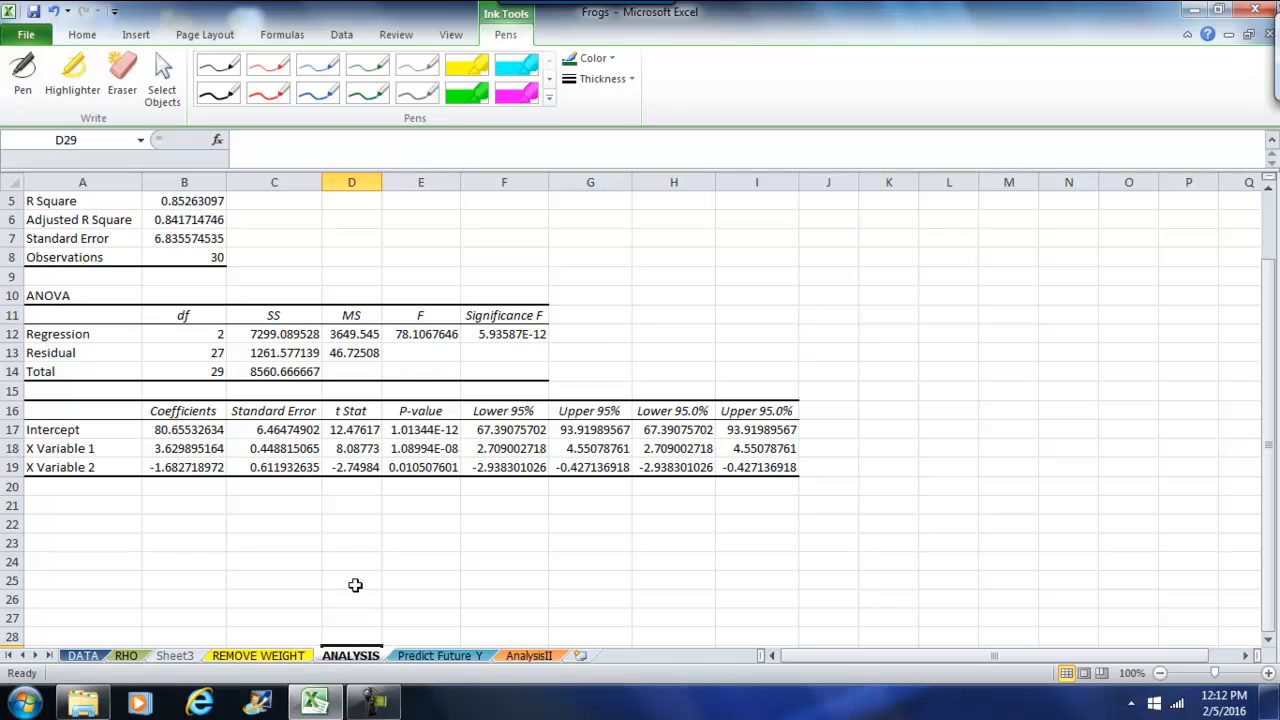
{"action": "mouse_move", "coordinate": [279, 464]}
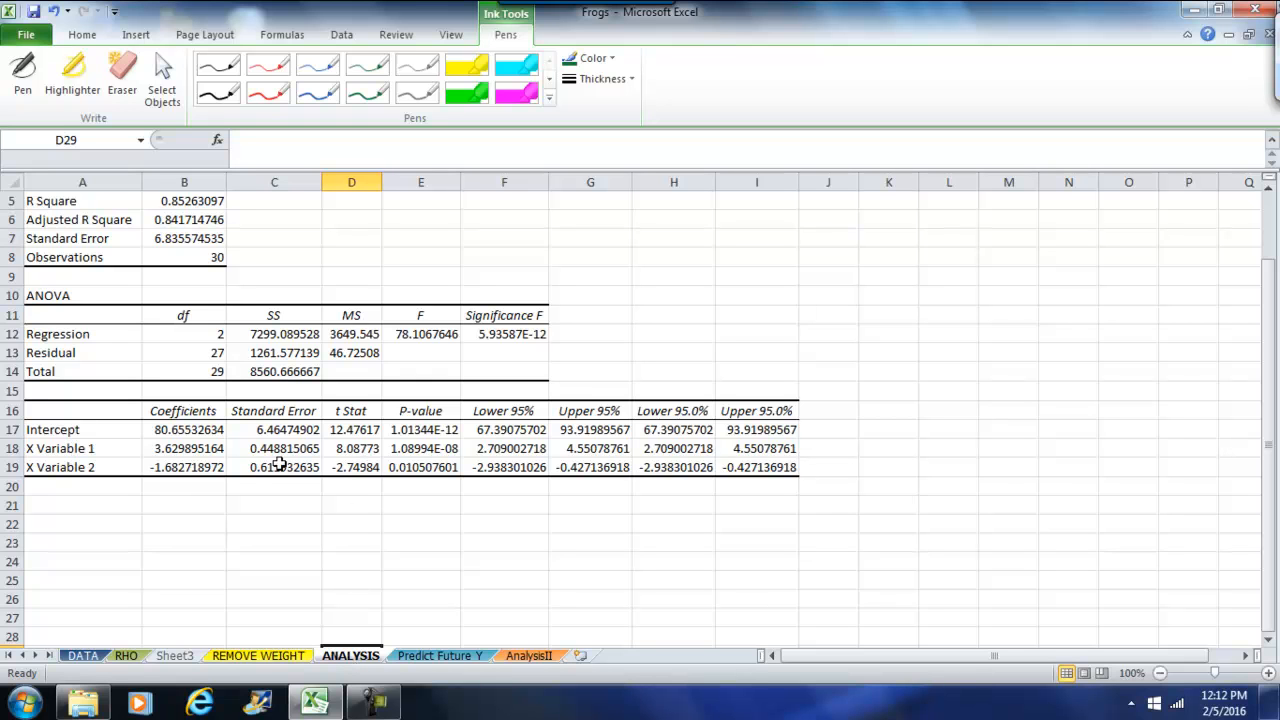
{"action": "mouse_move", "coordinate": [203, 440]}
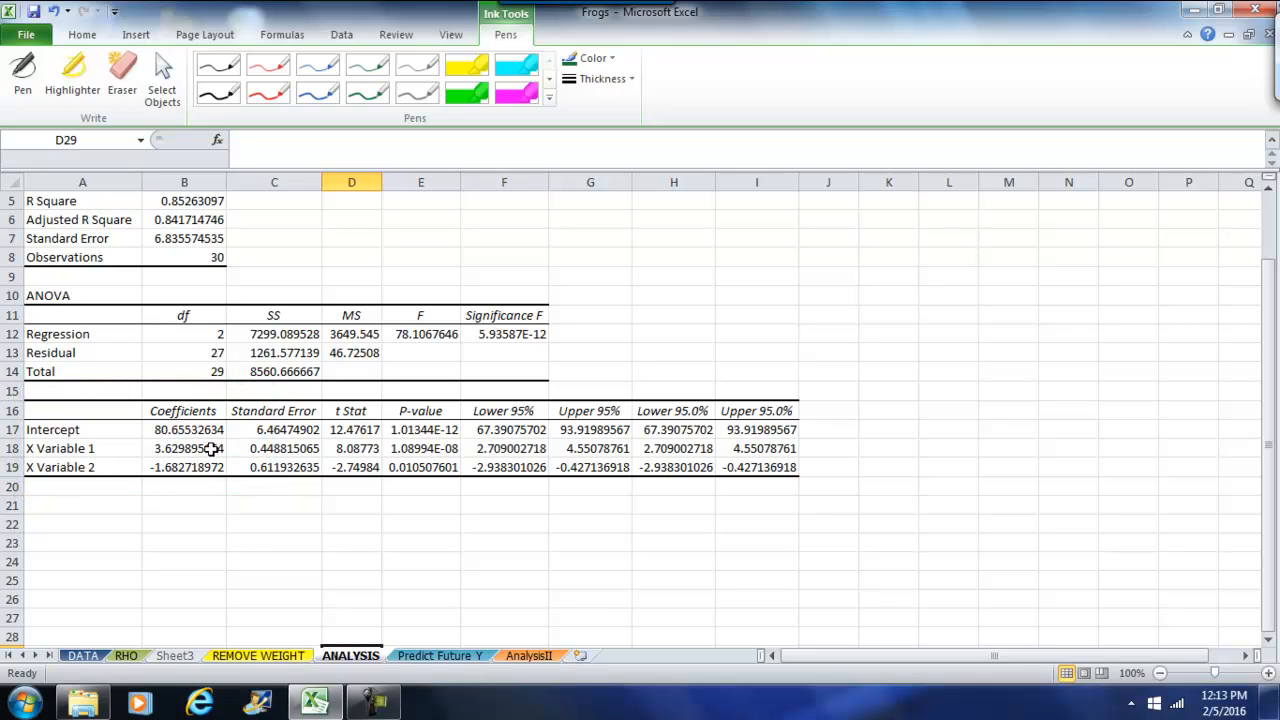
{"action": "mouse_move", "coordinate": [223, 587]}
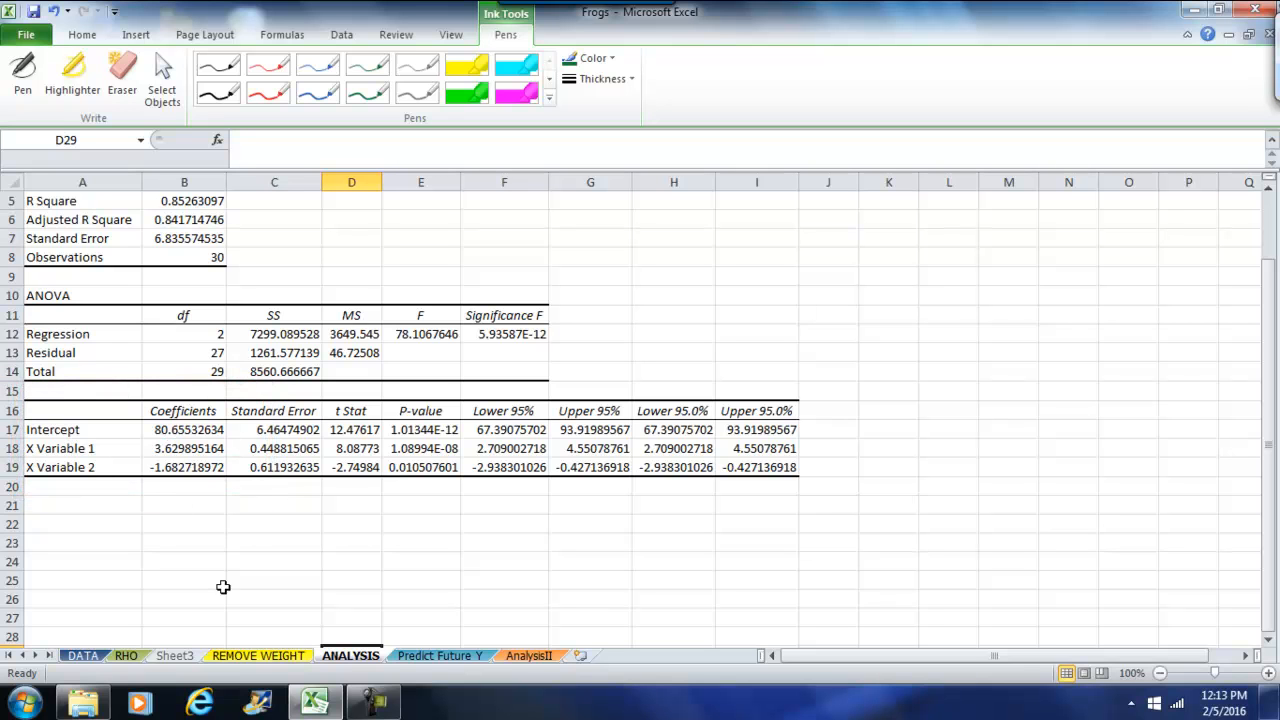
Switch to the Predict Future Y sheet with the 120.86 prediction
{"action": "left_click", "coordinate": [439, 655]}
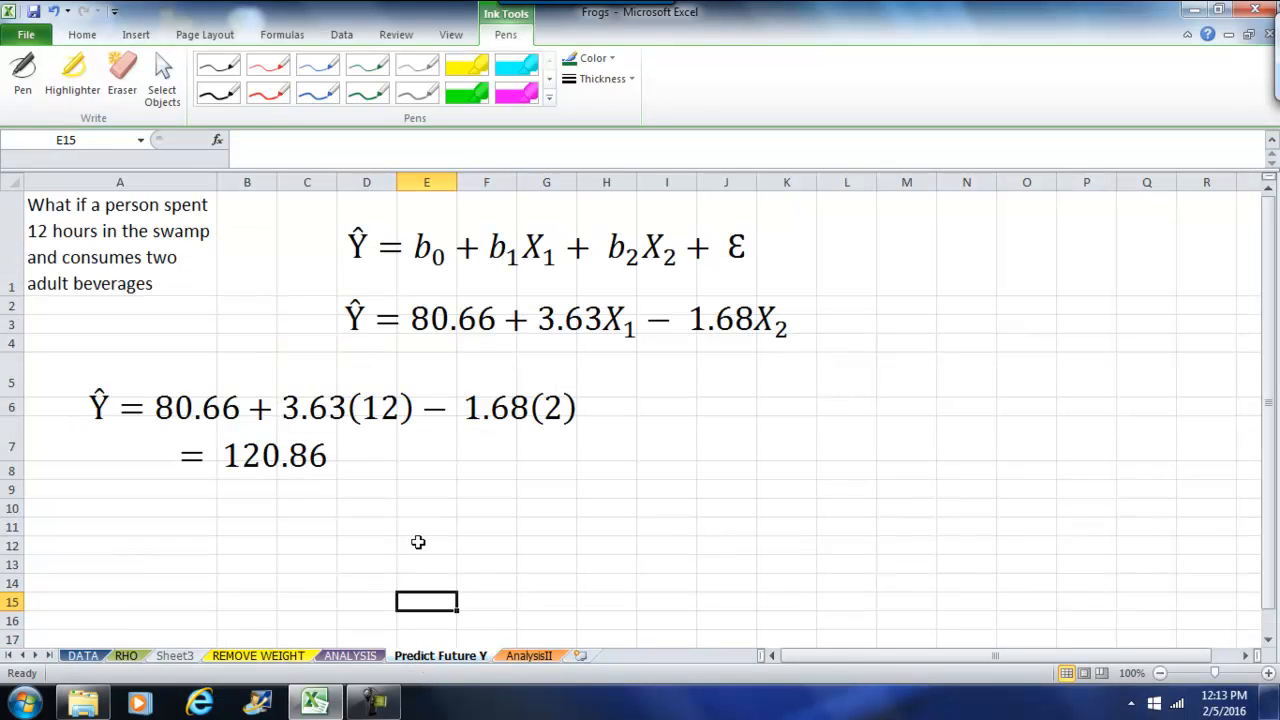
{"action": "mouse_move", "coordinate": [350, 250]}
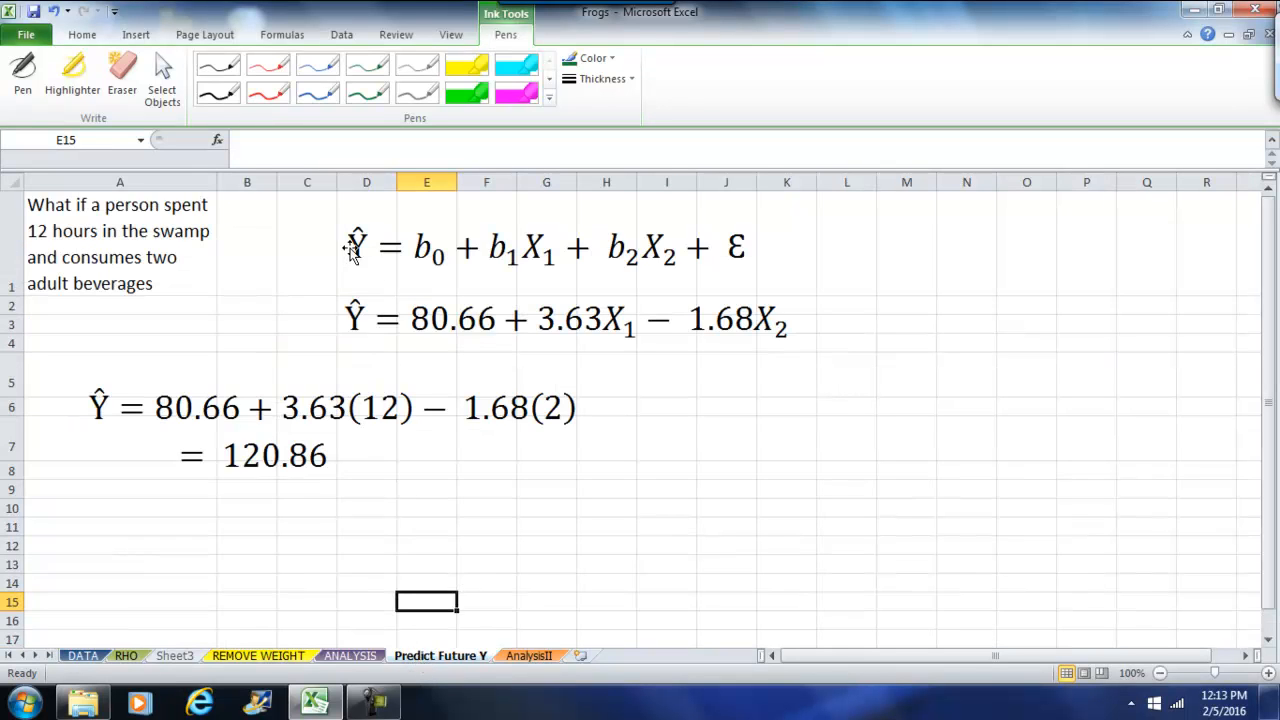
{"action": "mouse_move", "coordinate": [358, 243]}
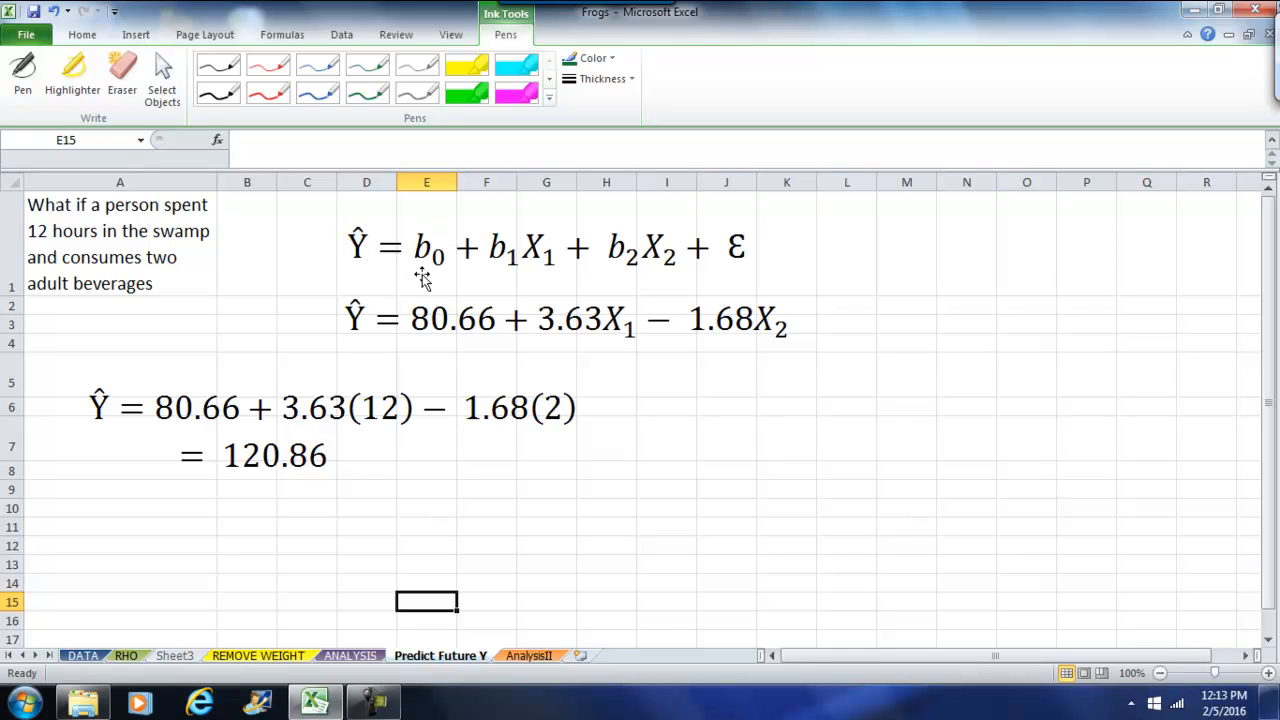
{"action": "mouse_move", "coordinate": [515, 240]}
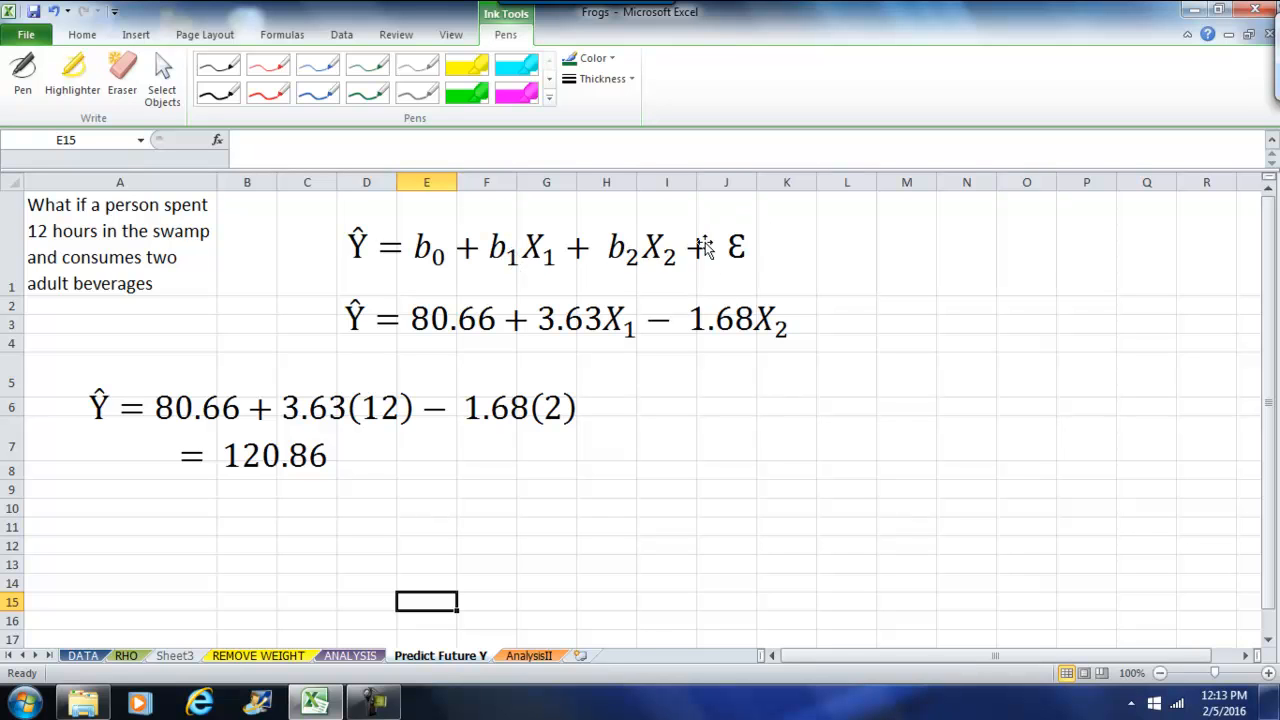
{"action": "mouse_move", "coordinate": [437, 374]}
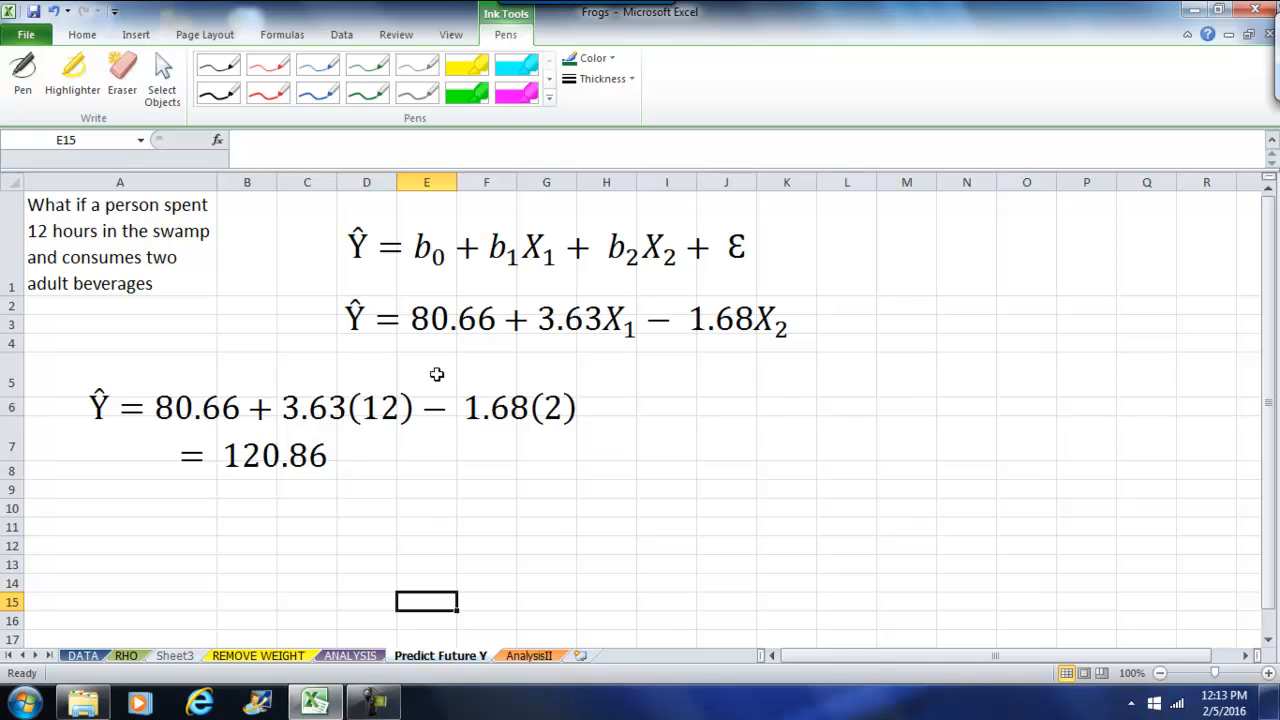
{"action": "mouse_move", "coordinate": [373, 523]}
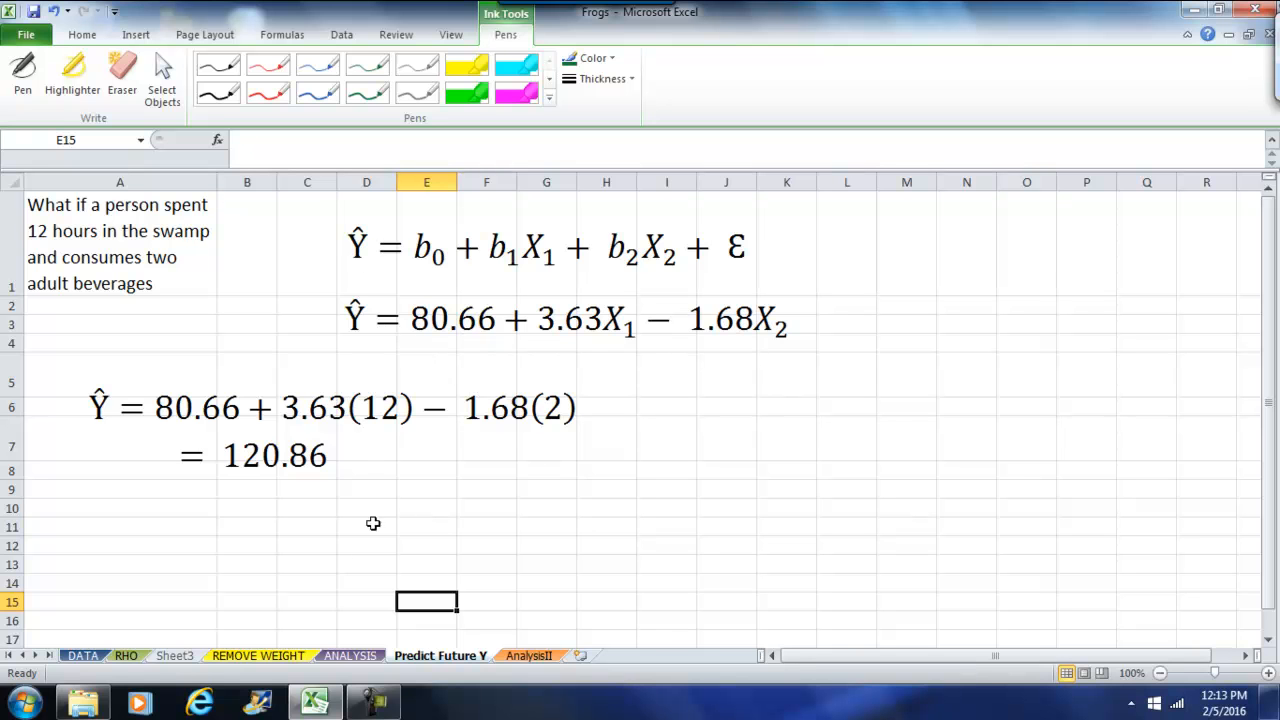
Return to the ANALYSIS sheet to review the intercept and coefficients
{"action": "left_click", "coordinate": [349, 655]}
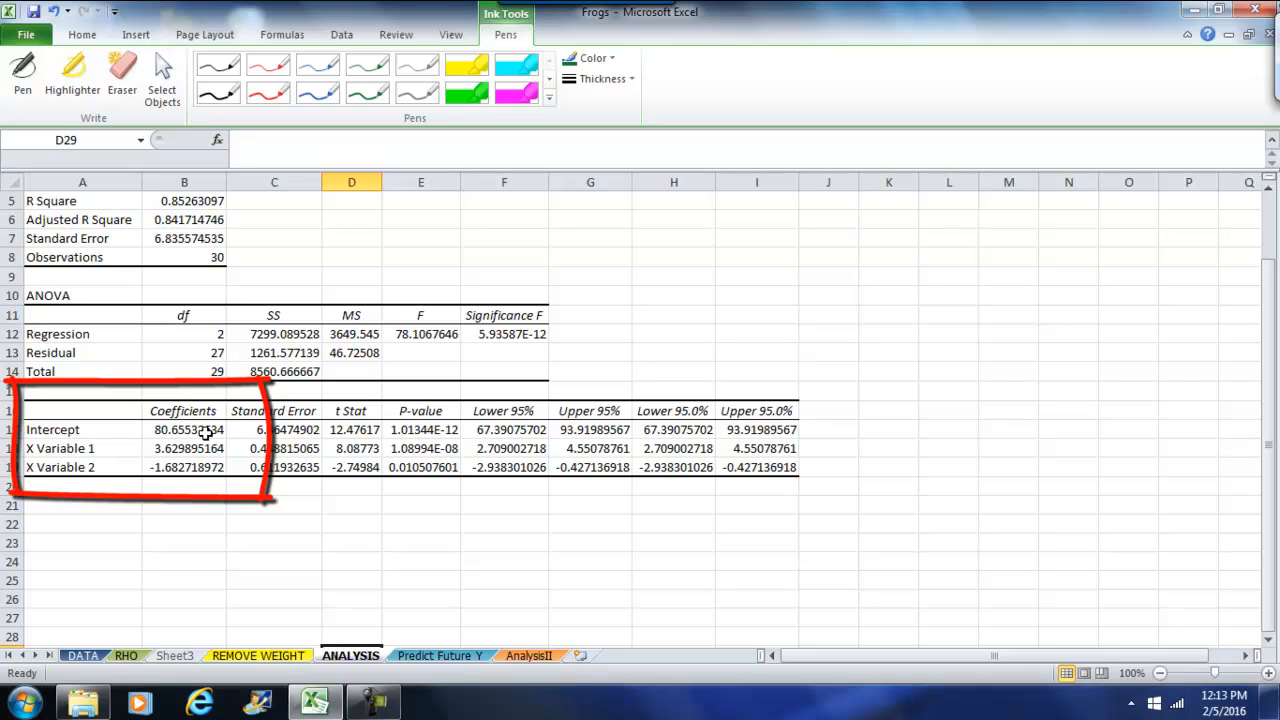
{"action": "mouse_move", "coordinate": [200, 440]}
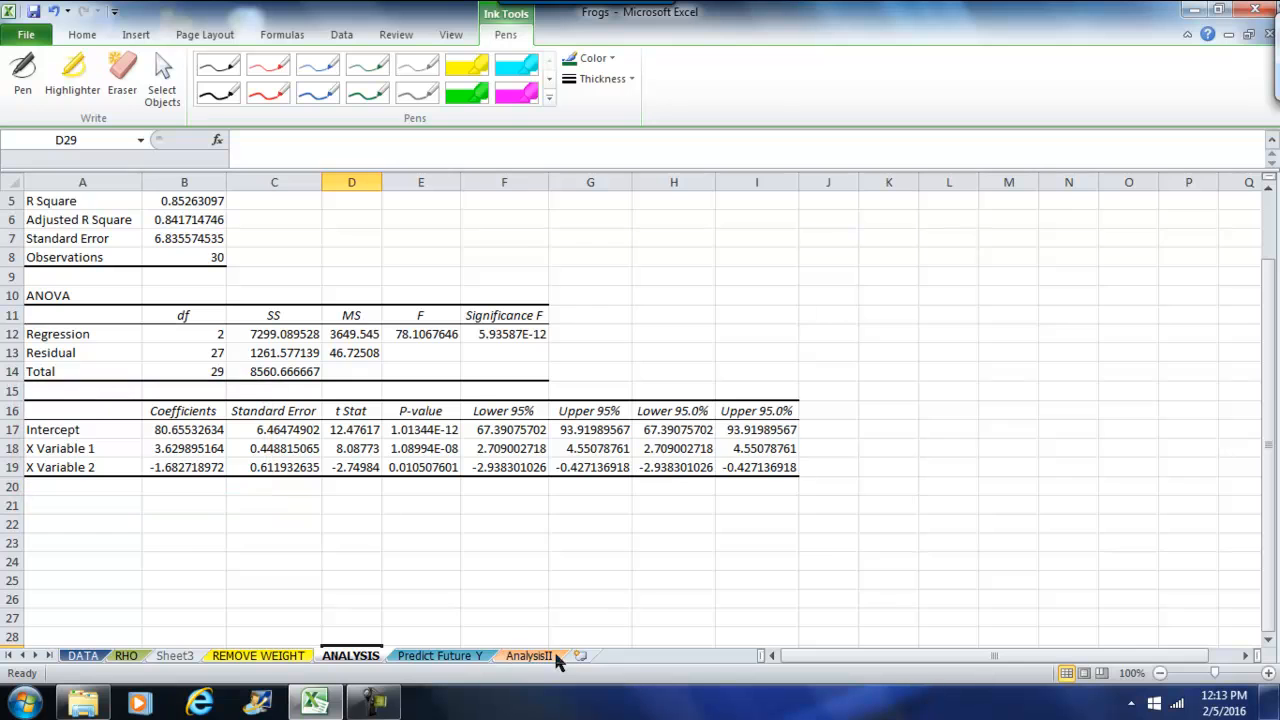
Return to the Predict Future Y sheet's substituted 12-hour, two-beverage equation
{"action": "left_click", "coordinate": [440, 655]}
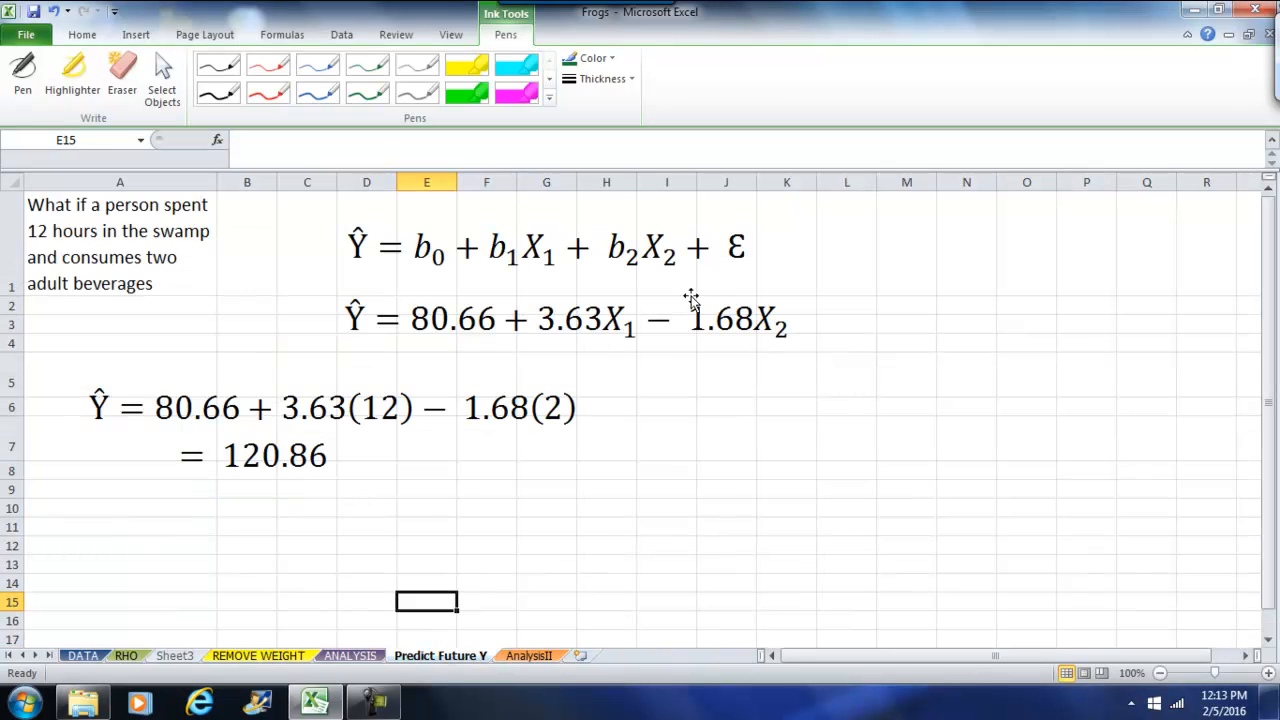
{"action": "mouse_move", "coordinate": [665, 345]}
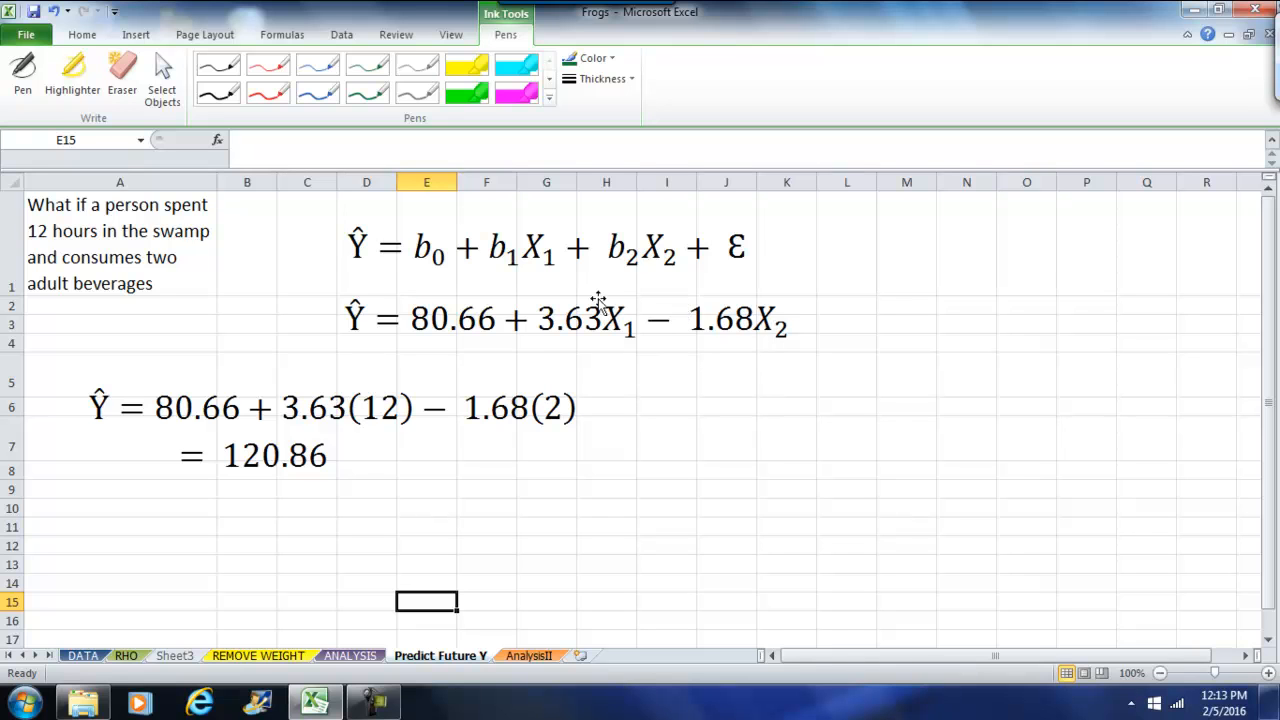
{"action": "mouse_move", "coordinate": [400, 353]}
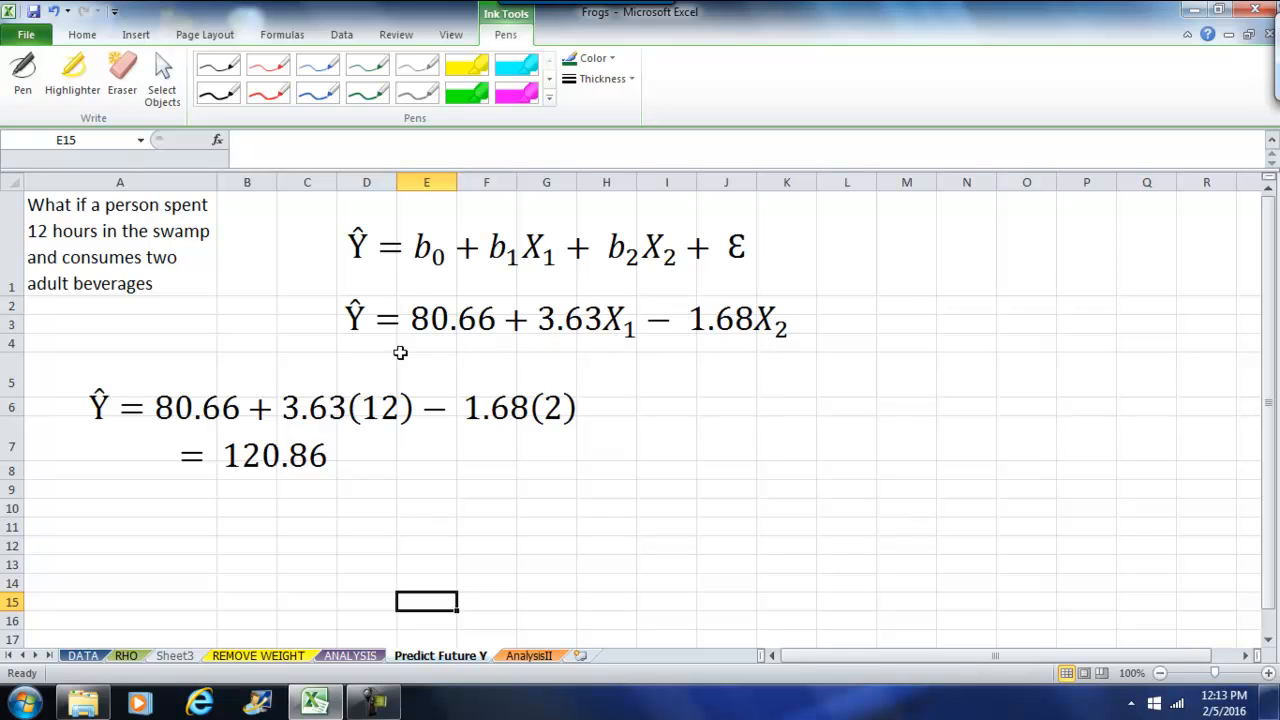
{"action": "mouse_move", "coordinate": [80, 225]}
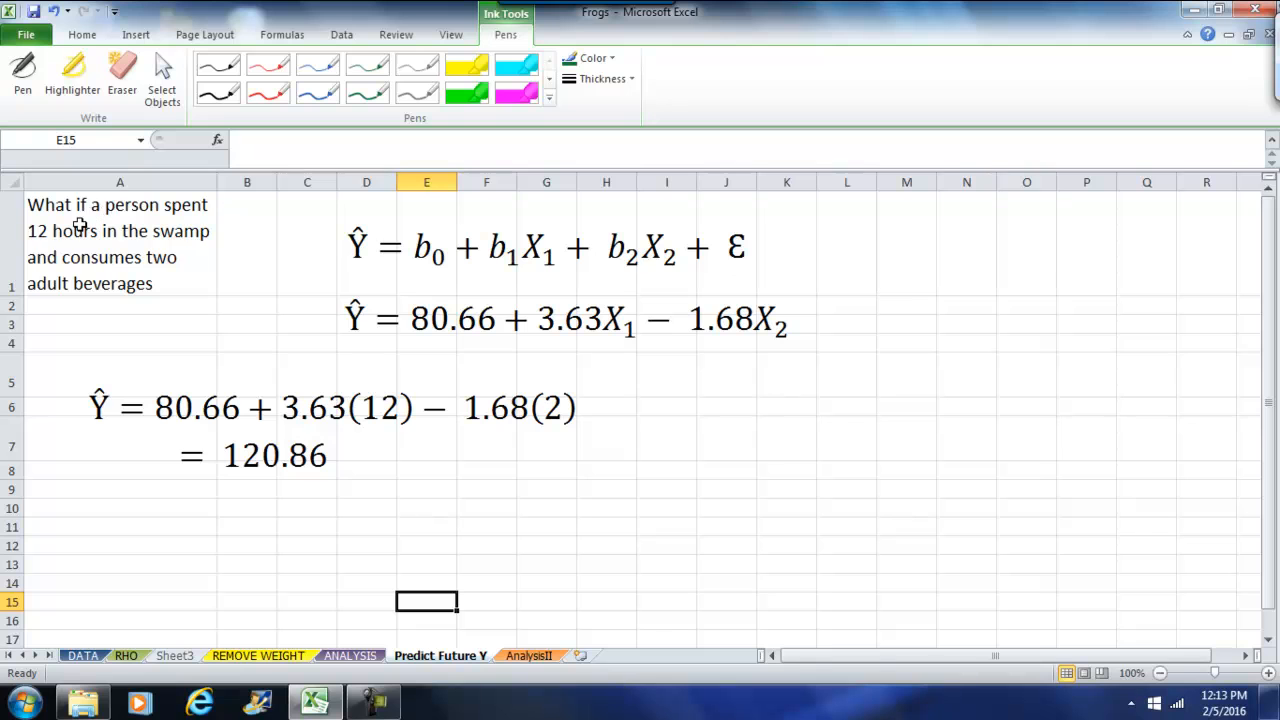
{"action": "mouse_move", "coordinate": [148, 247]}
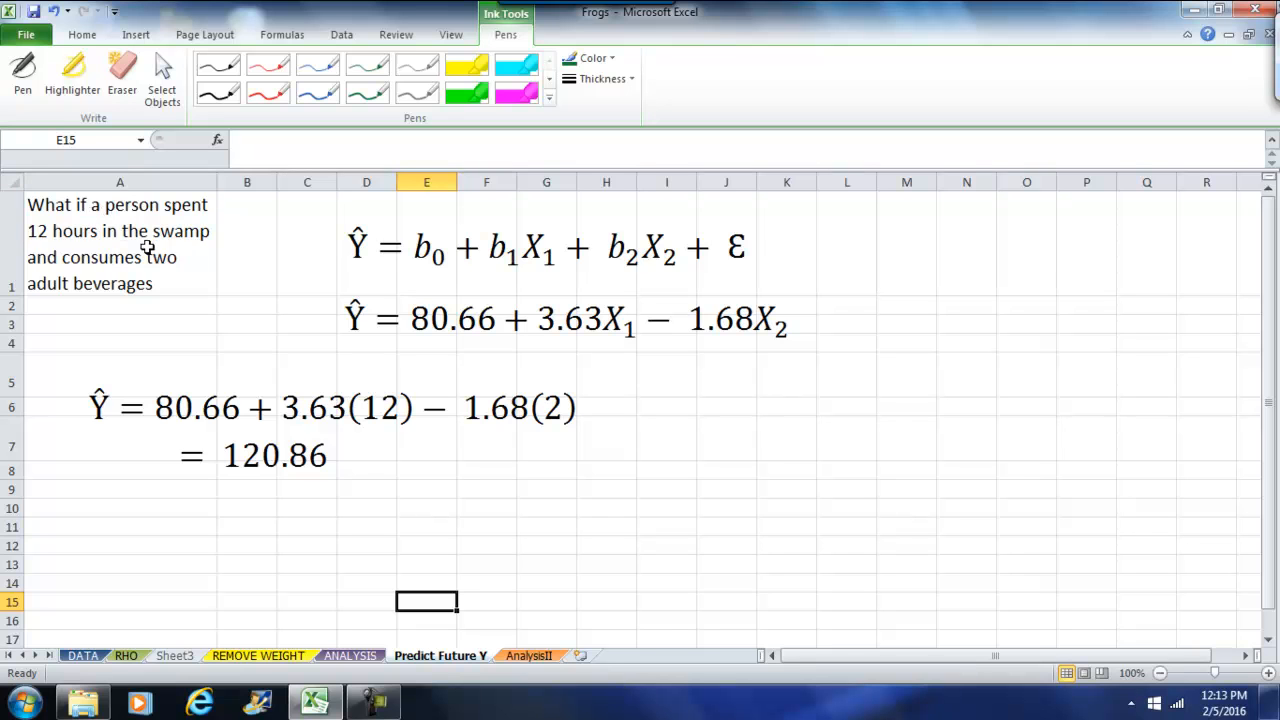
{"action": "mouse_move", "coordinate": [297, 340]}
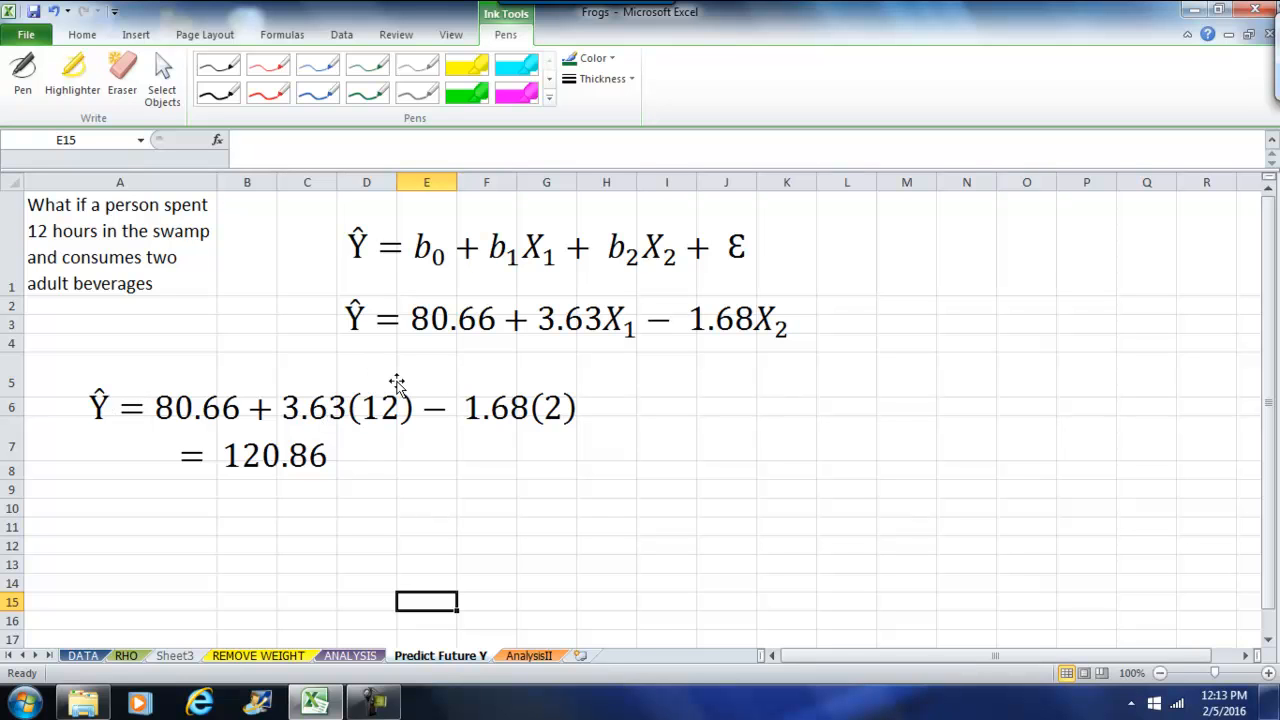
{"action": "mouse_move", "coordinate": [530, 418]}
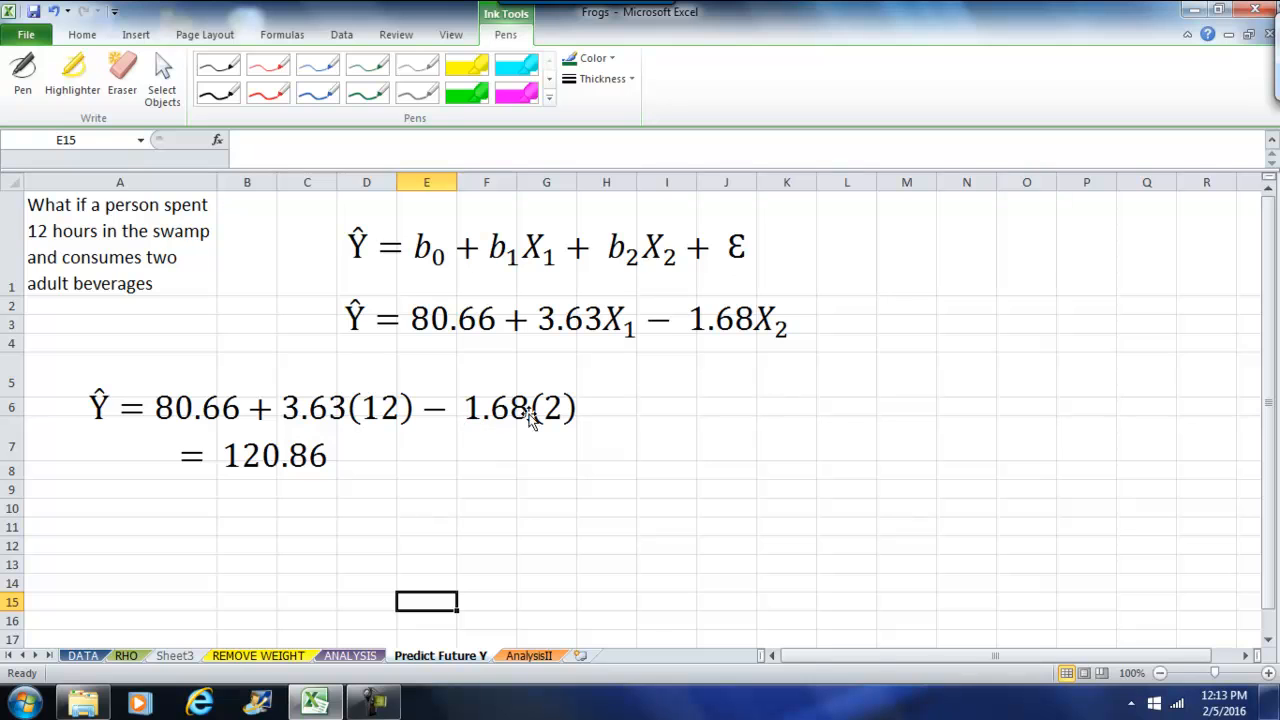
{"action": "mouse_move", "coordinate": [530, 410]}
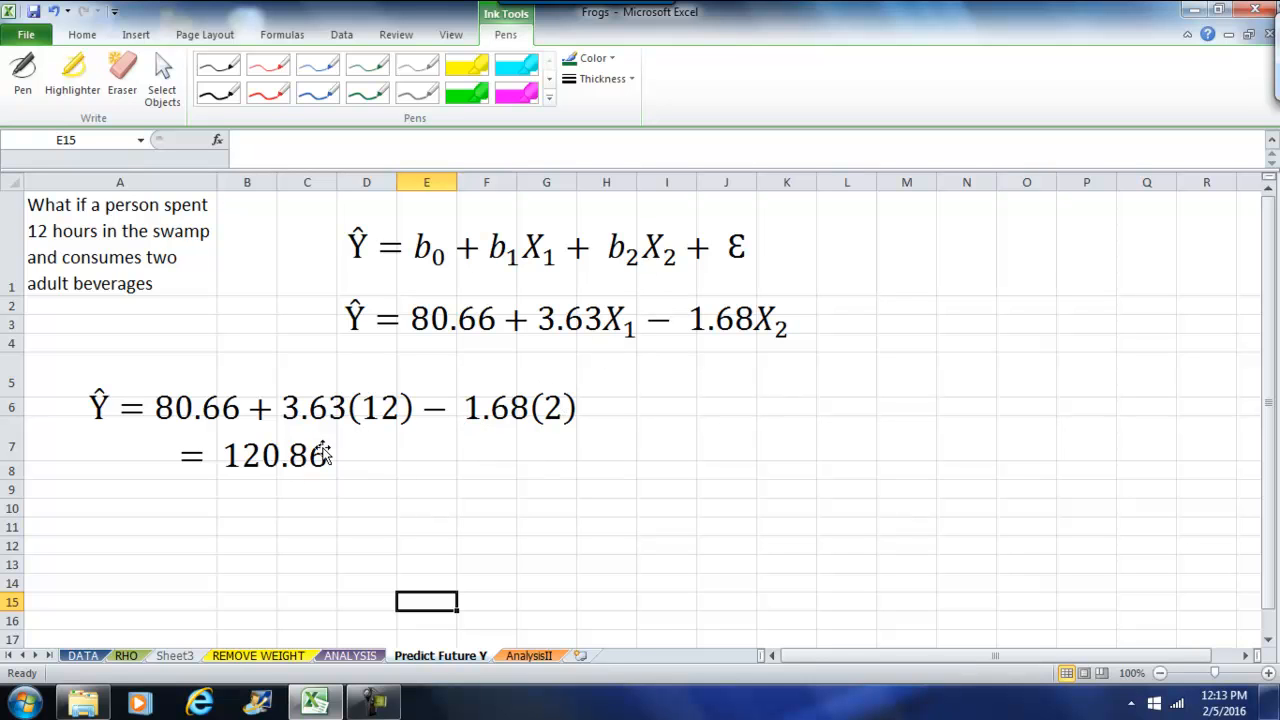
{"action": "mouse_move", "coordinate": [330, 452]}
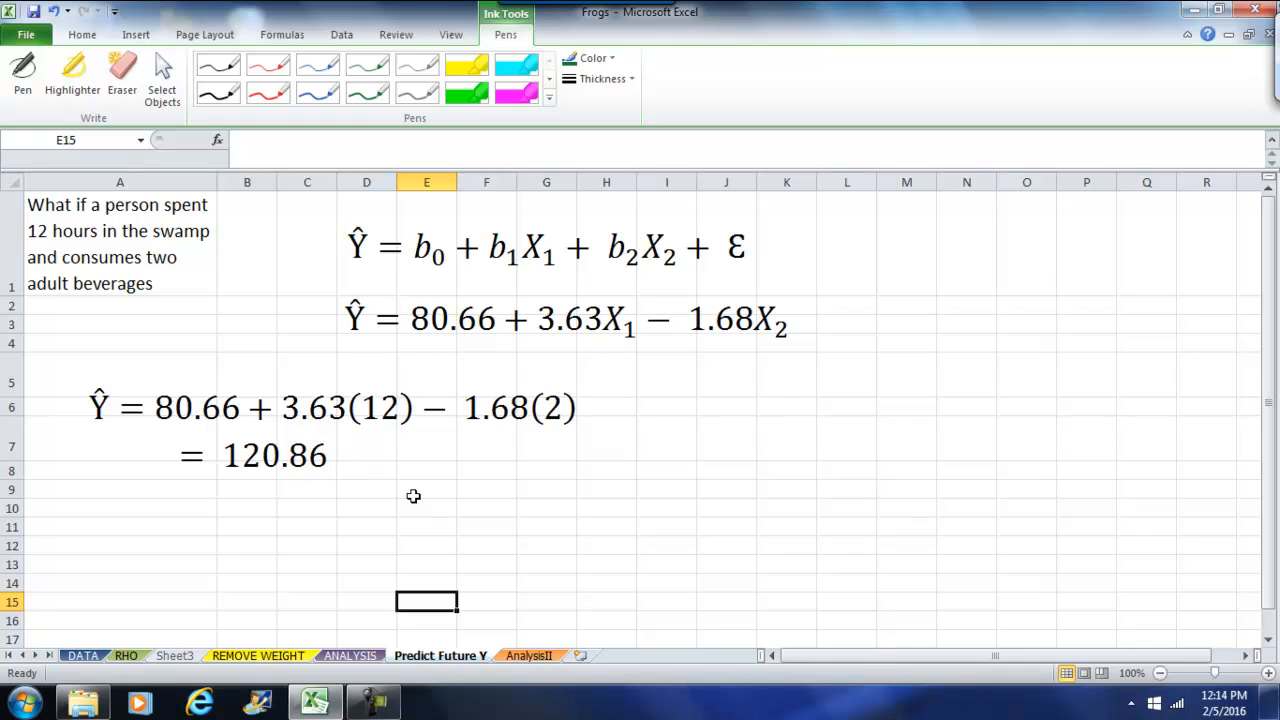
{"action": "mouse_move", "coordinate": [362, 587]}
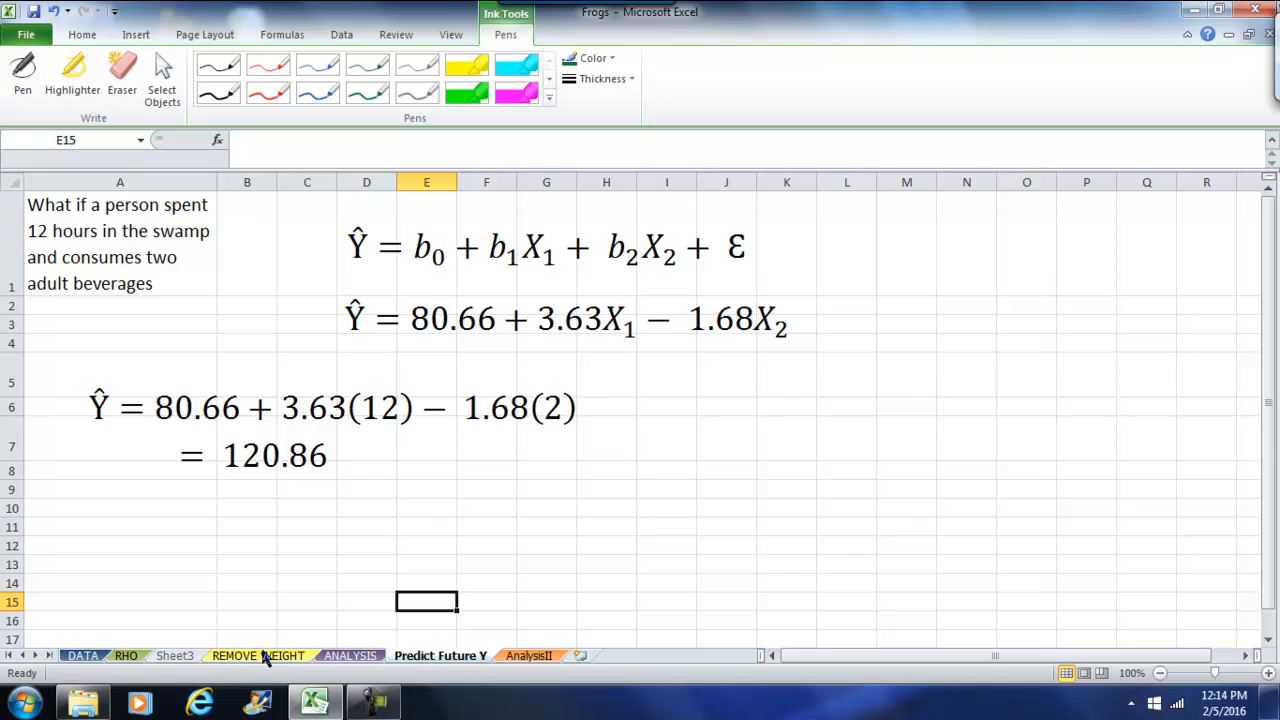
Switch to the ANALYSIS sheet and circle Multiple R and R Square in red ink
{"action": "left_click", "coordinate": [349, 655]}
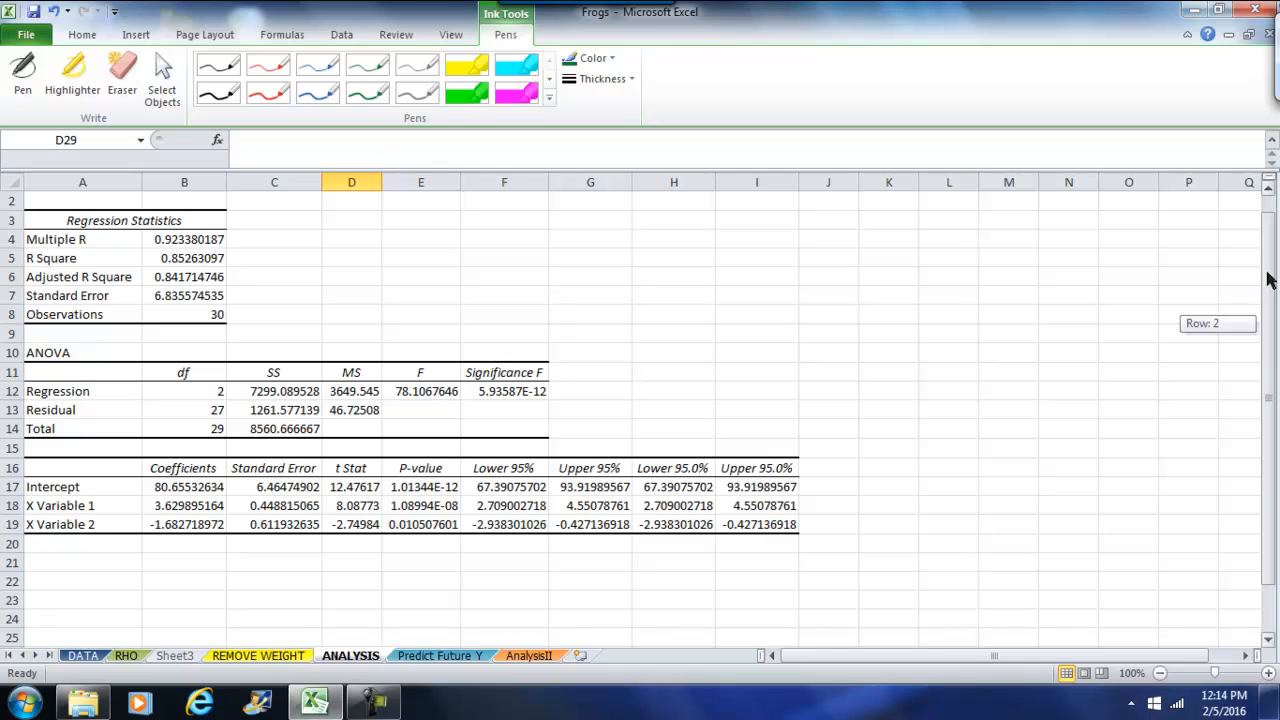
{"action": "left_click_drag", "start_coordinate": [20, 228], "coordinate": [270, 228]}
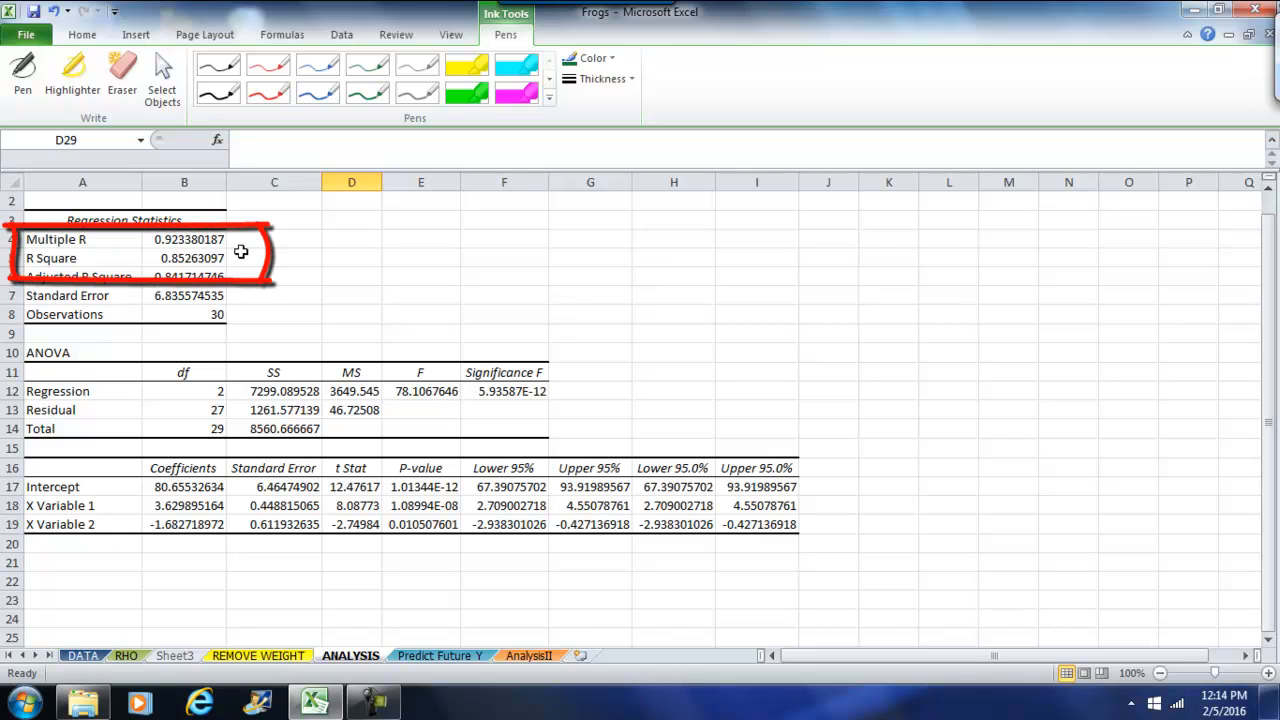
{"action": "mouse_move", "coordinate": [248, 247]}
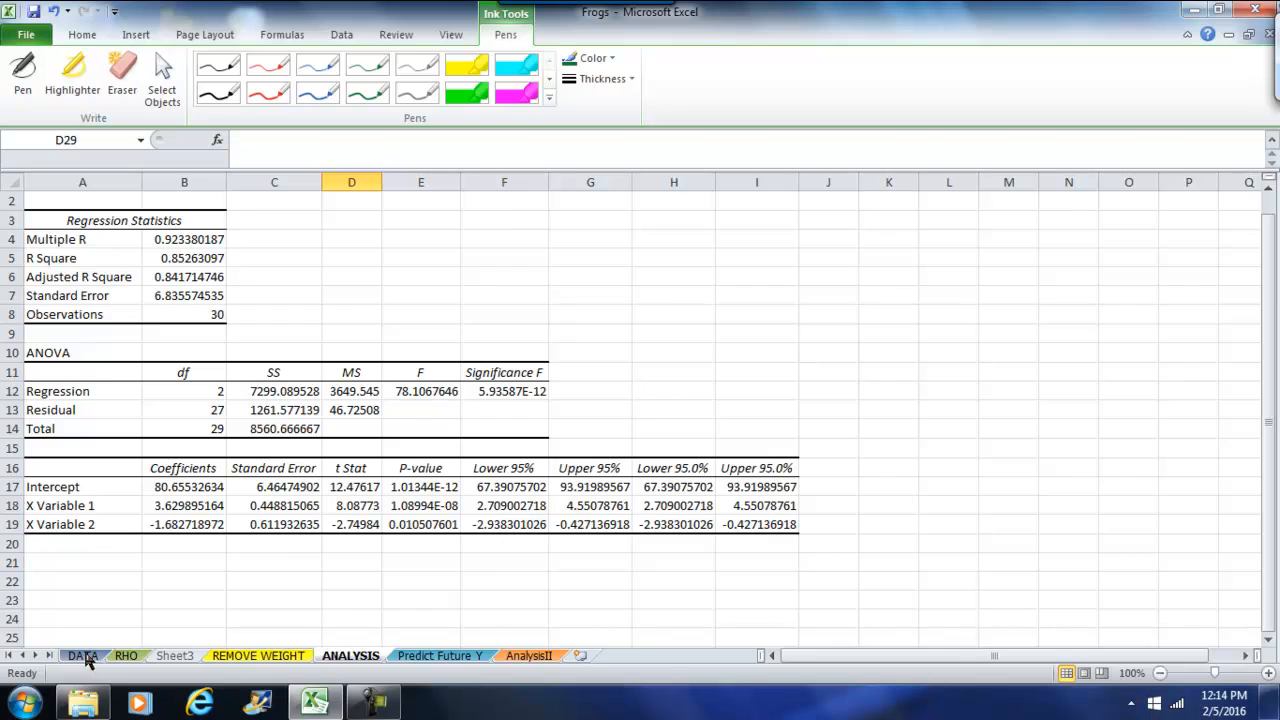
On the DATA scatter chart, ink a mean line, SSE and SSR labels, and an SSE arrow beside the R² note
{"action": "left_click", "coordinate": [82, 655]}
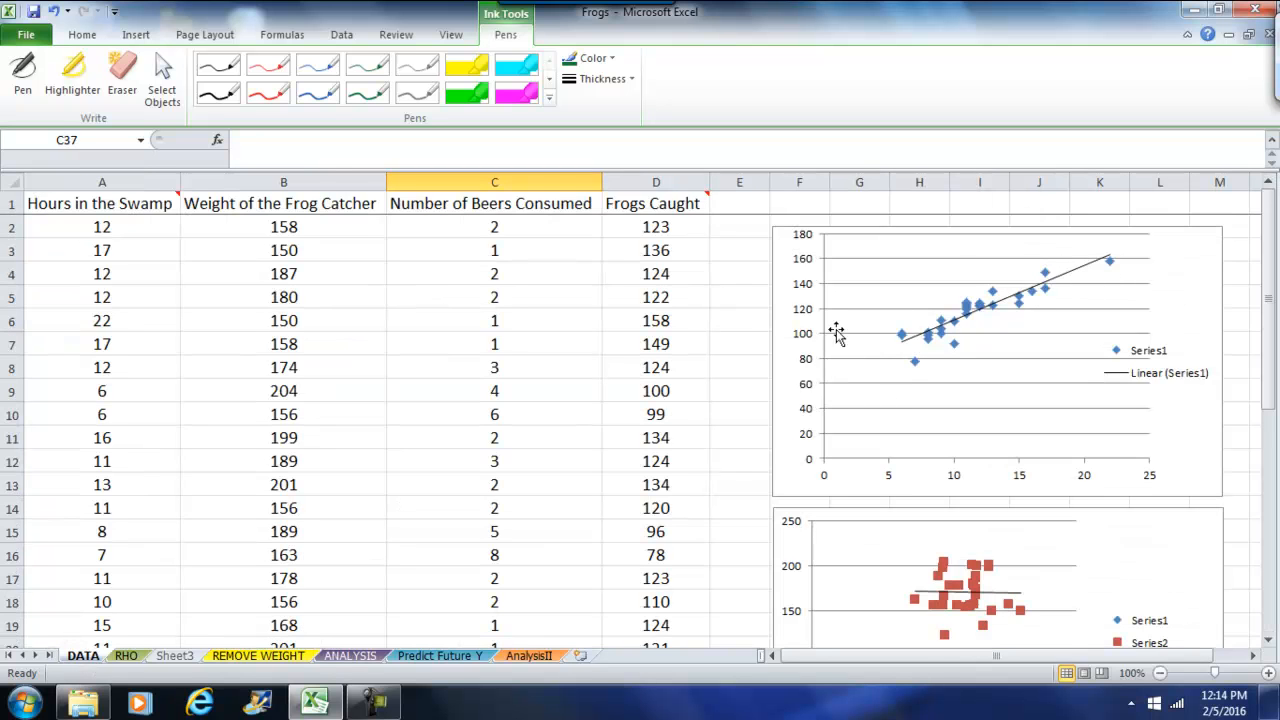
{"action": "mouse_move", "coordinate": [838, 303]}
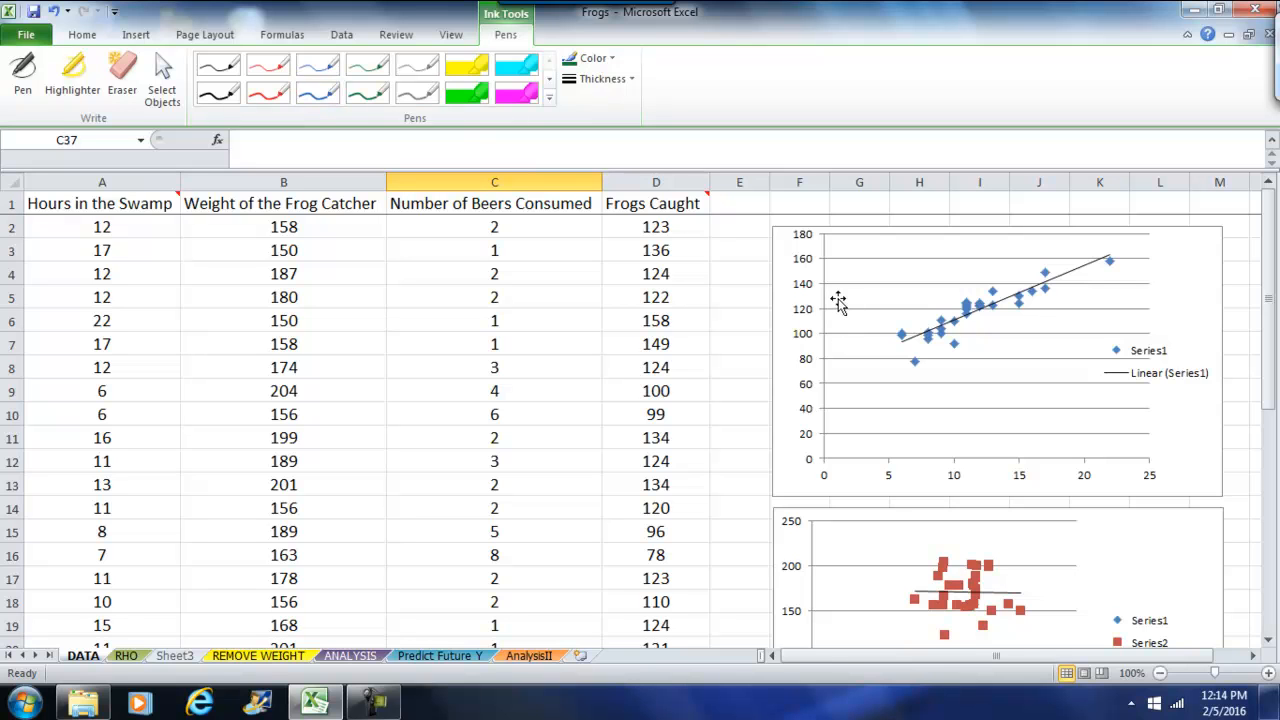
{"action": "left_click", "coordinate": [22, 70]}
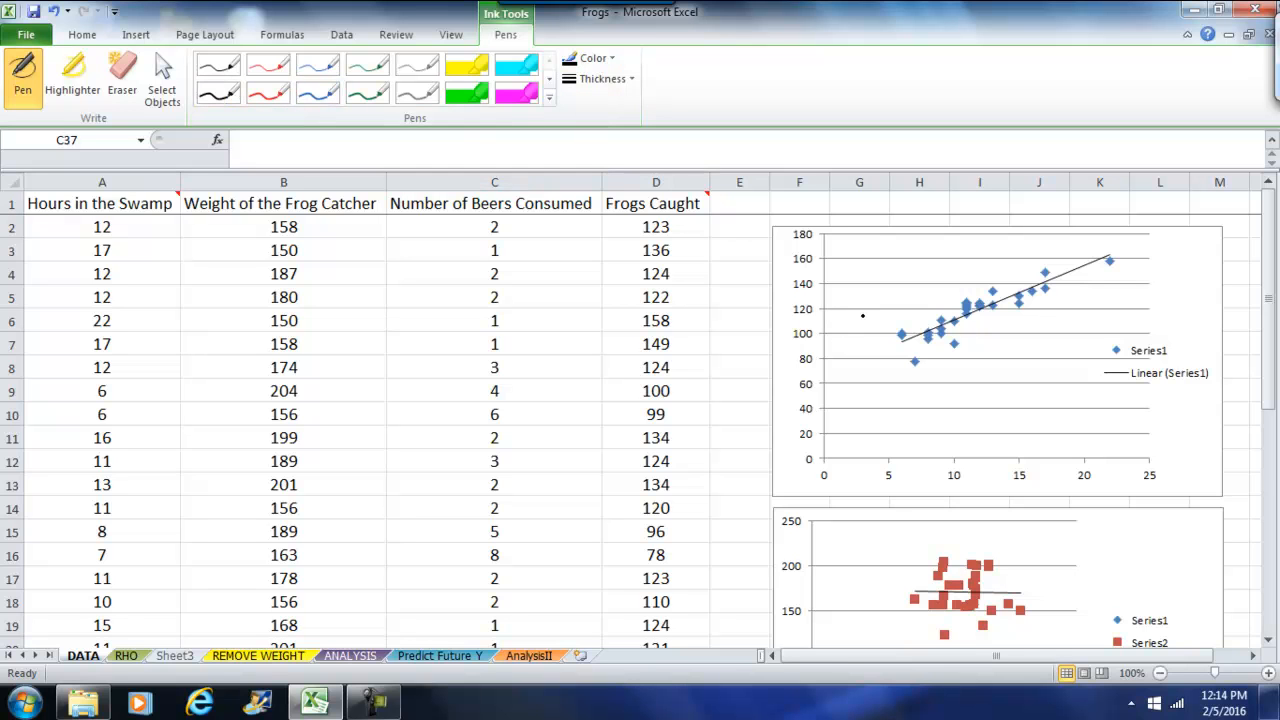
{"action": "left_click_drag", "start_coordinate": [845, 300], "coordinate": [1010, 300]}
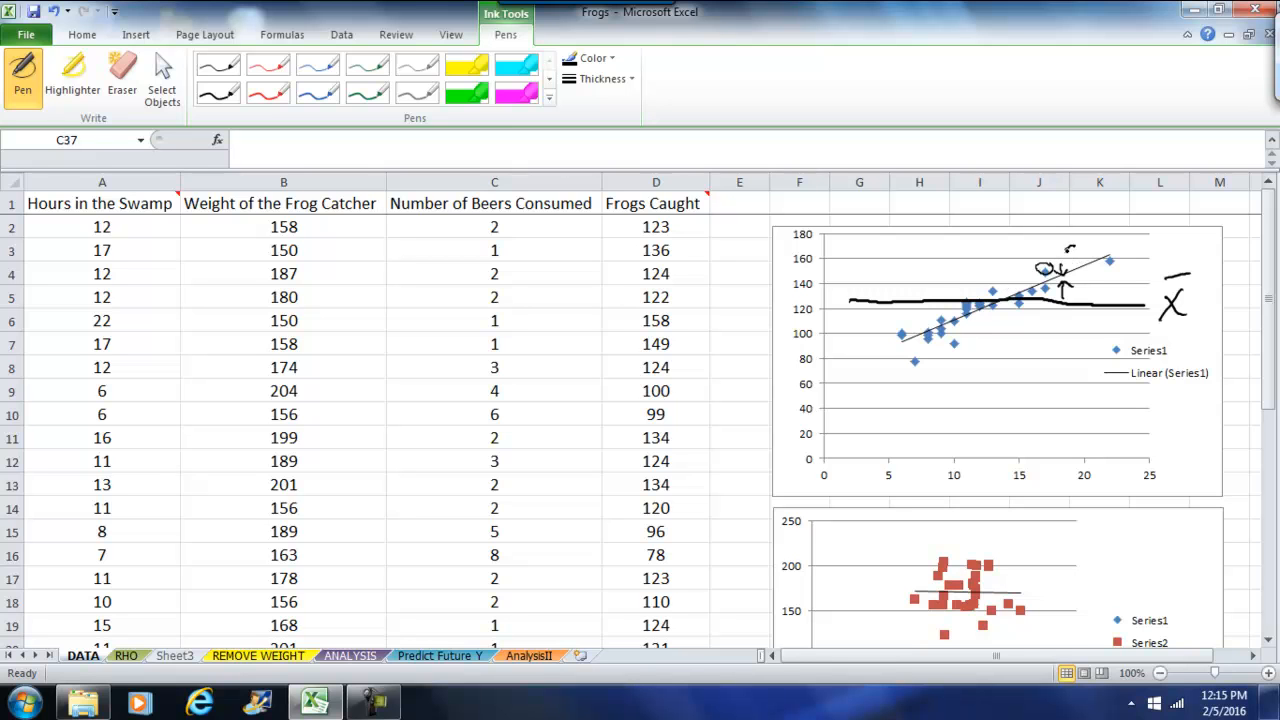
{"action": "left_click_drag", "start_coordinate": [1060, 255], "coordinate": [1090, 248]}
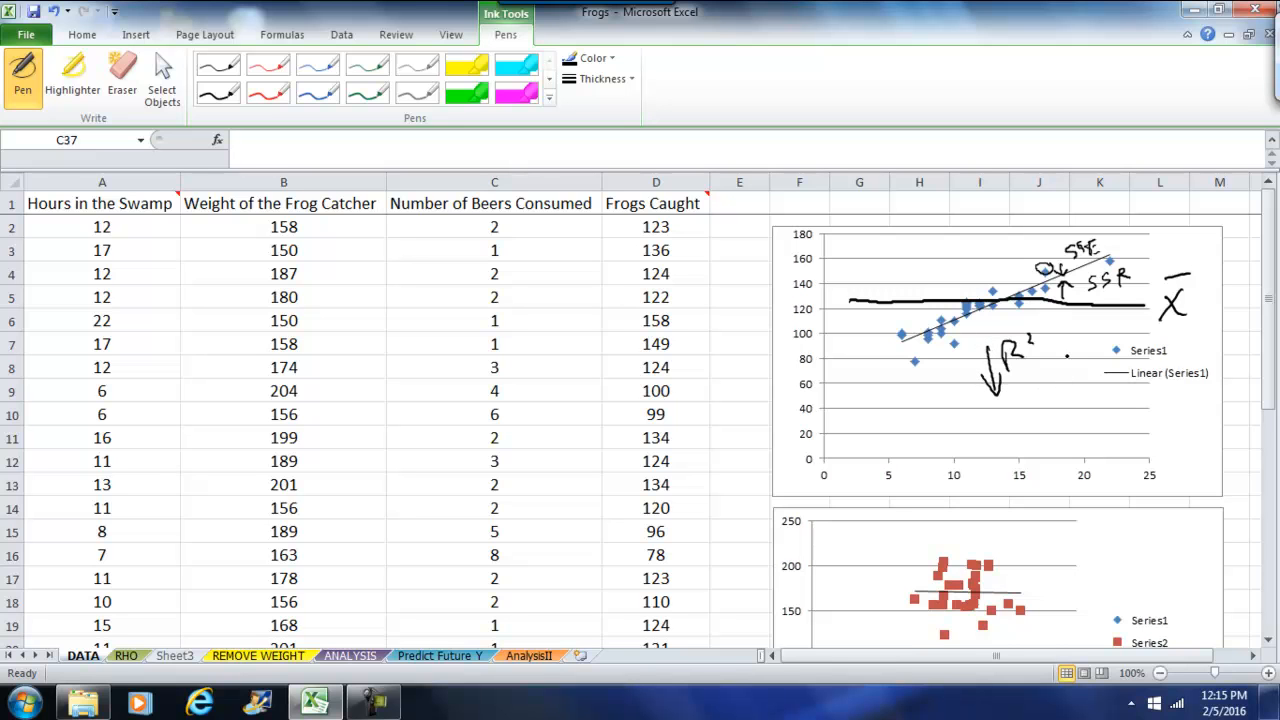
{"action": "left_click_drag", "start_coordinate": [1058, 350], "coordinate": [1058, 390]}
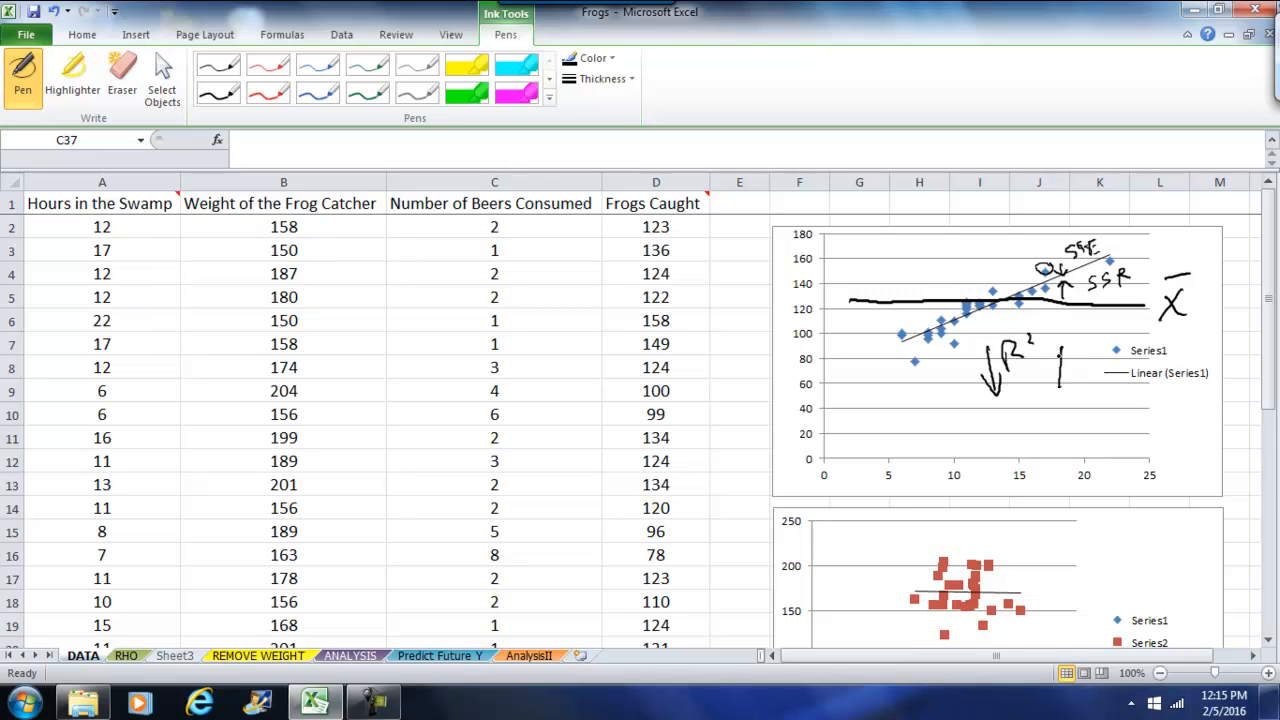
{"action": "left_click_drag", "start_coordinate": [1070, 355], "coordinate": [1110, 375]}
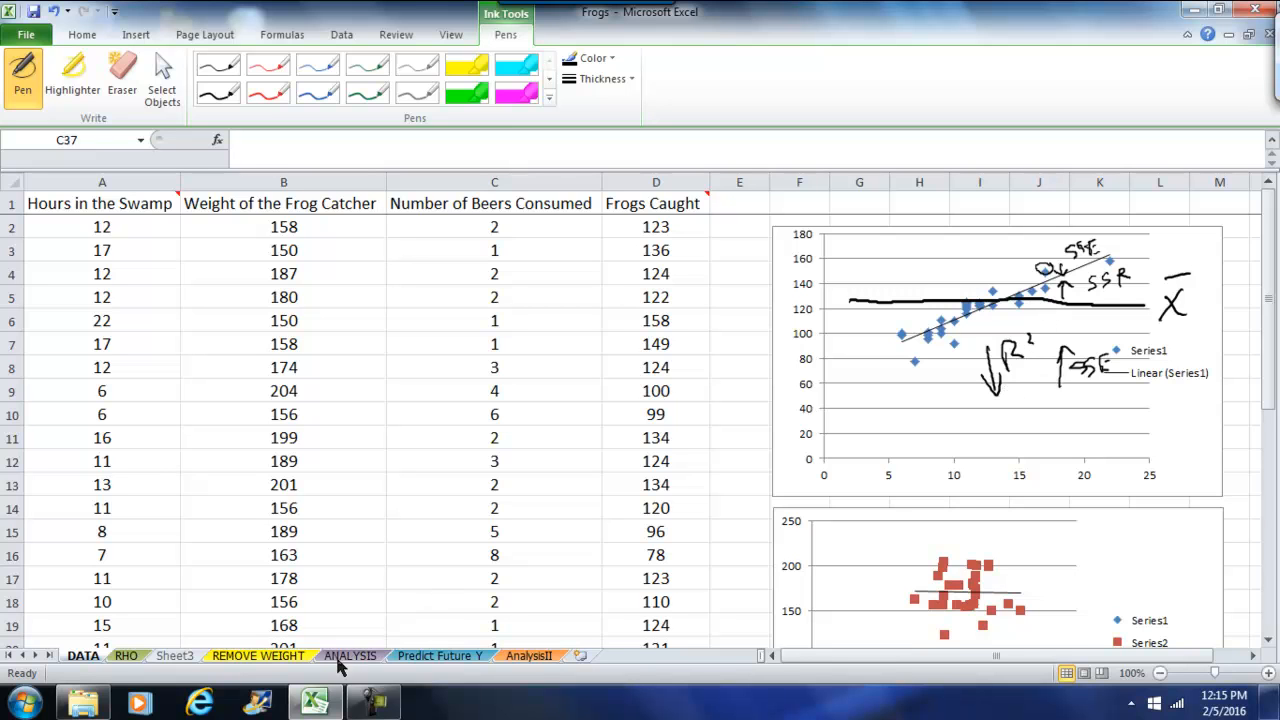
View the ANALYSIS regression statistics, then bring up the REMOVE WEIGHT data sheet
{"action": "left_click", "coordinate": [350, 655]}
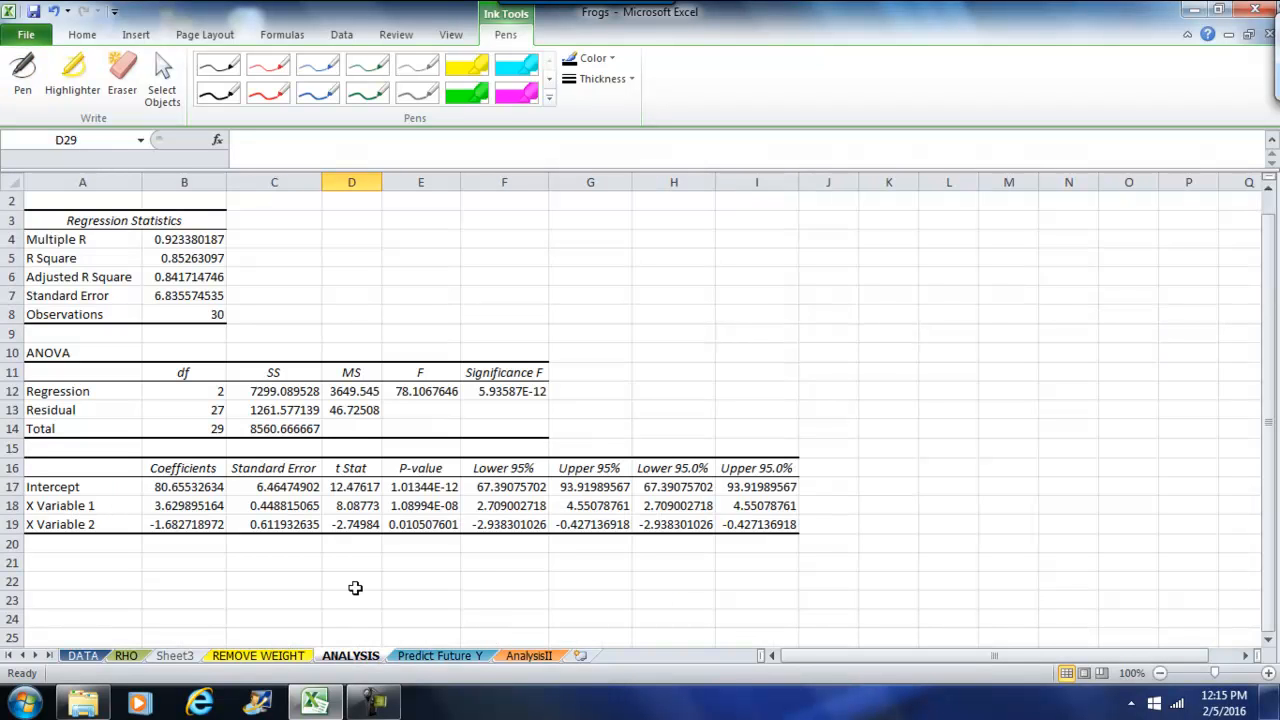
{"action": "mouse_move", "coordinate": [211, 242]}
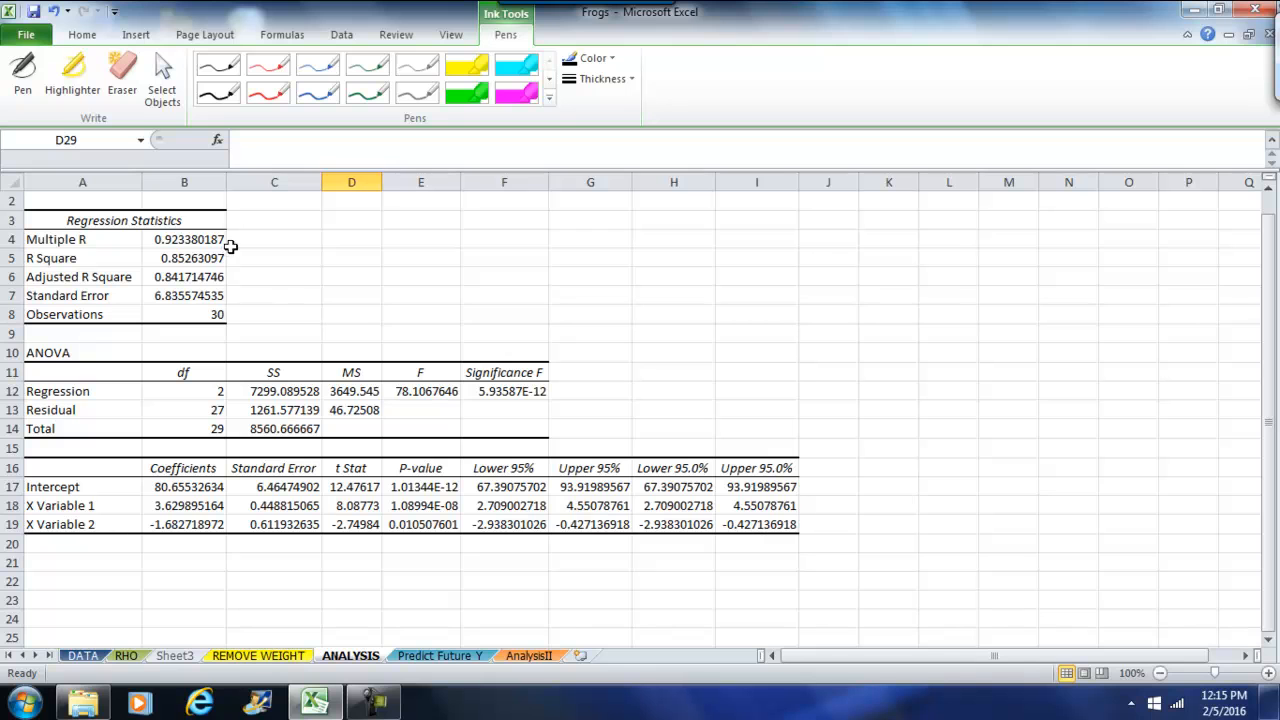
{"action": "mouse_move", "coordinate": [157, 277]}
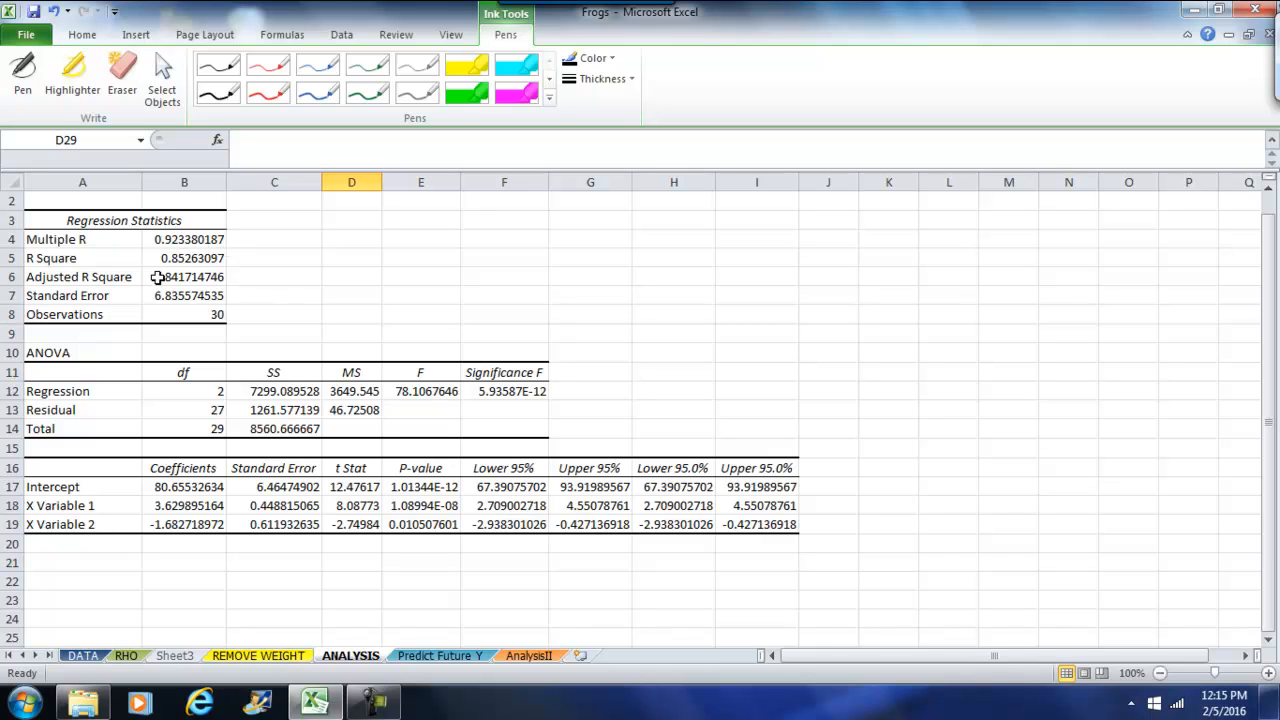
{"action": "mouse_move", "coordinate": [192, 288]}
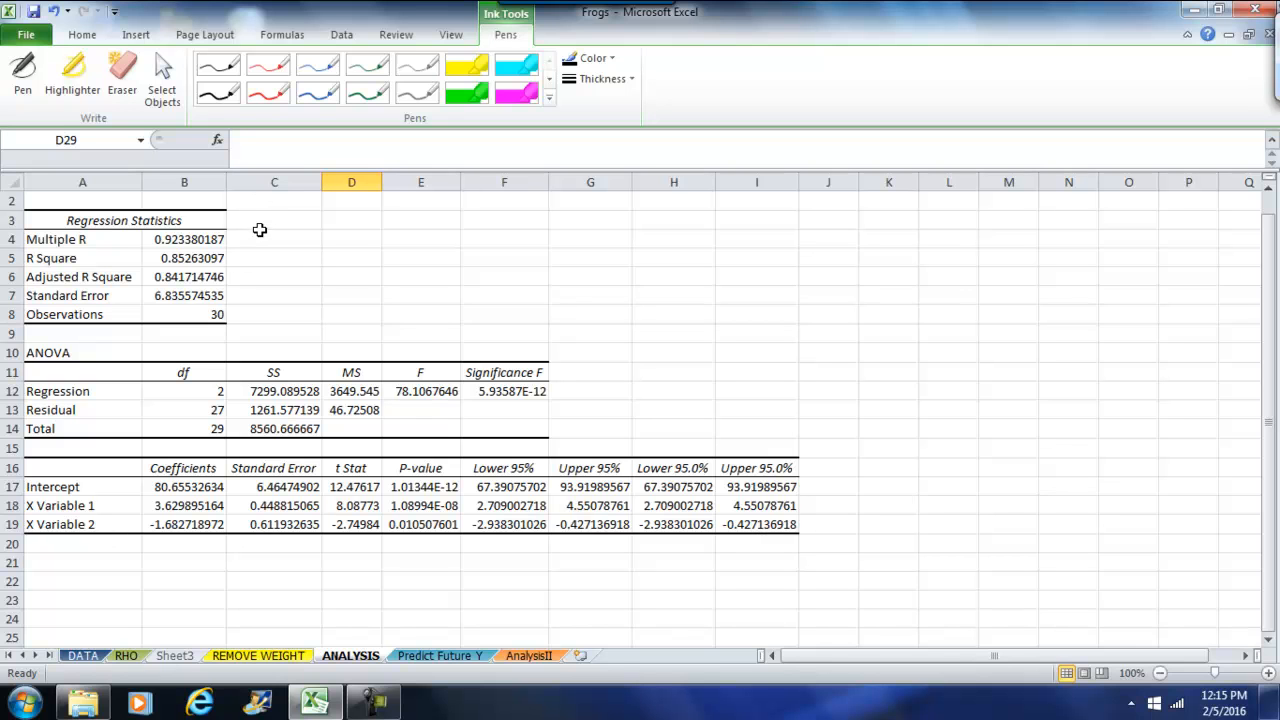
{"action": "mouse_move", "coordinate": [266, 214]}
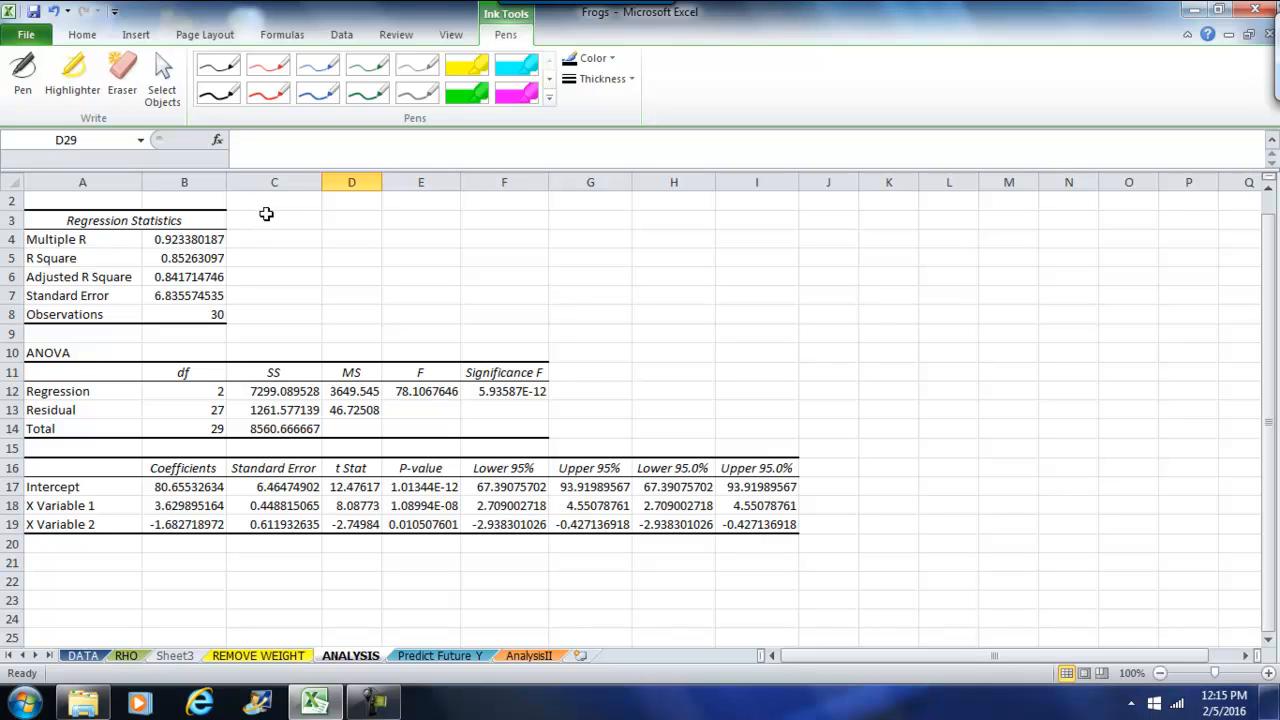
{"action": "left_click", "coordinate": [258, 655]}
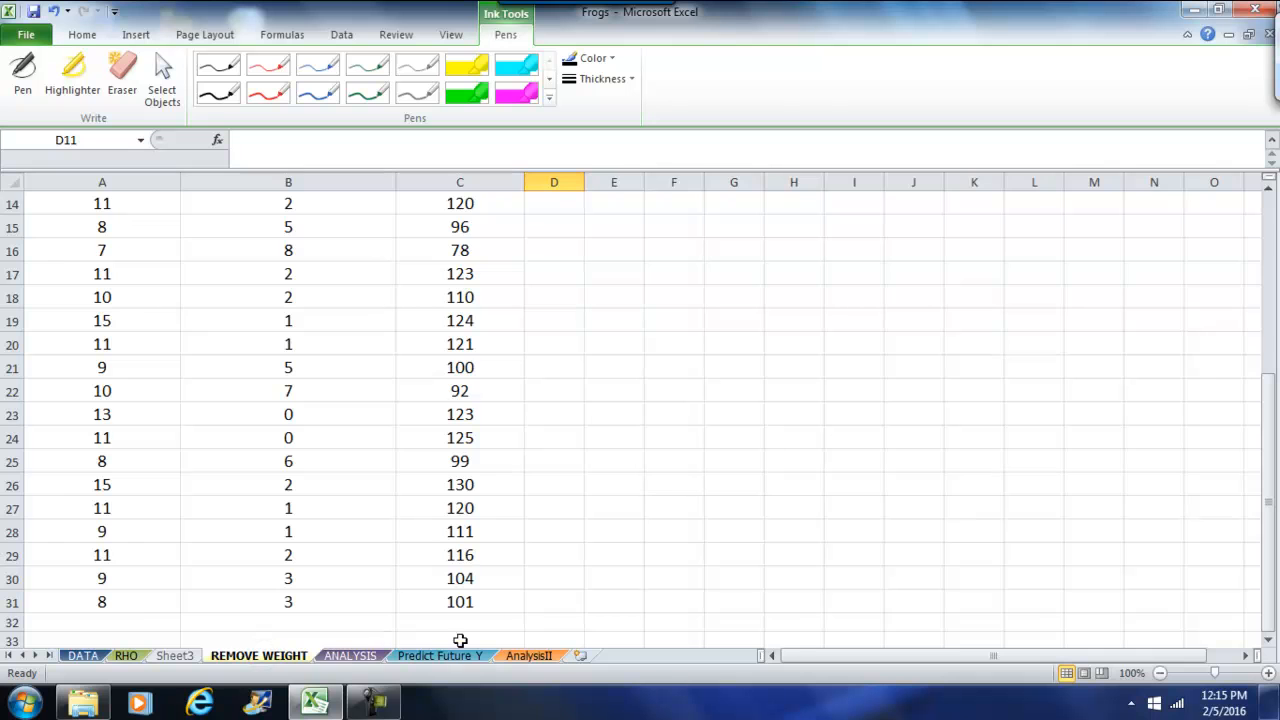
Show the Predict Future Y sheet with the fitted equation and 120.86 estimate
{"action": "left_click", "coordinate": [440, 655]}
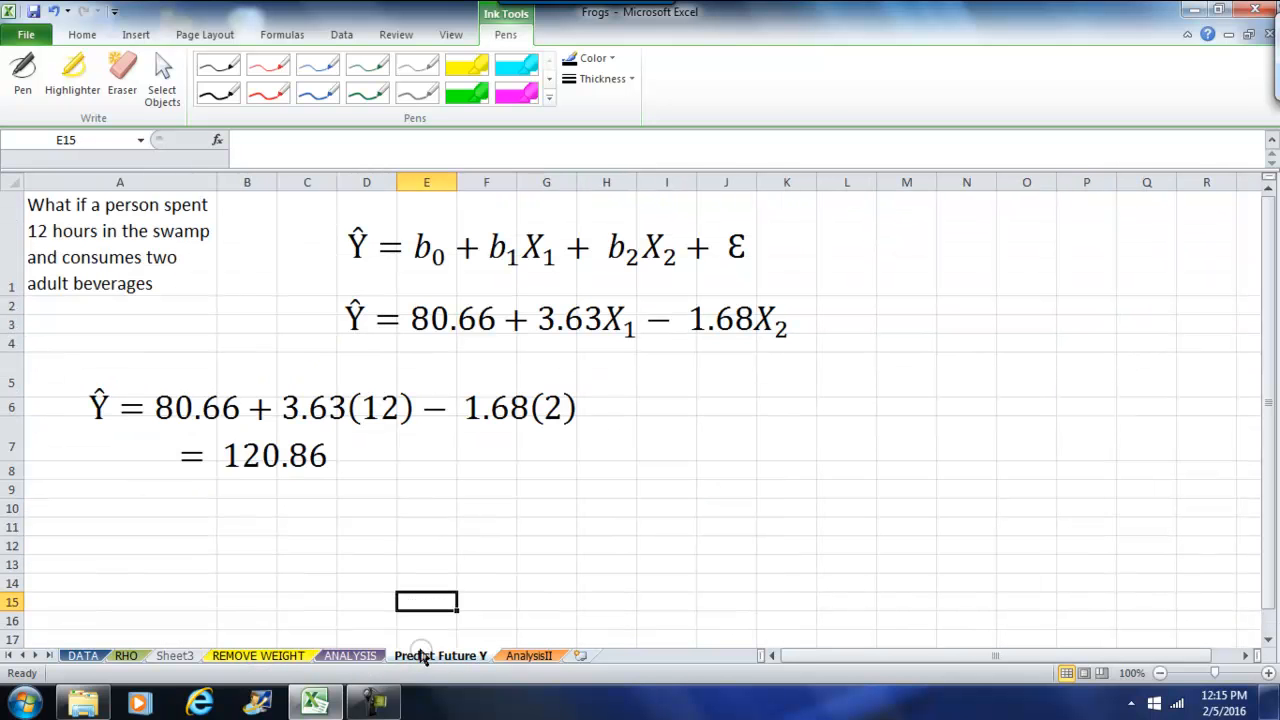
{"action": "mouse_move", "coordinate": [789, 251]}
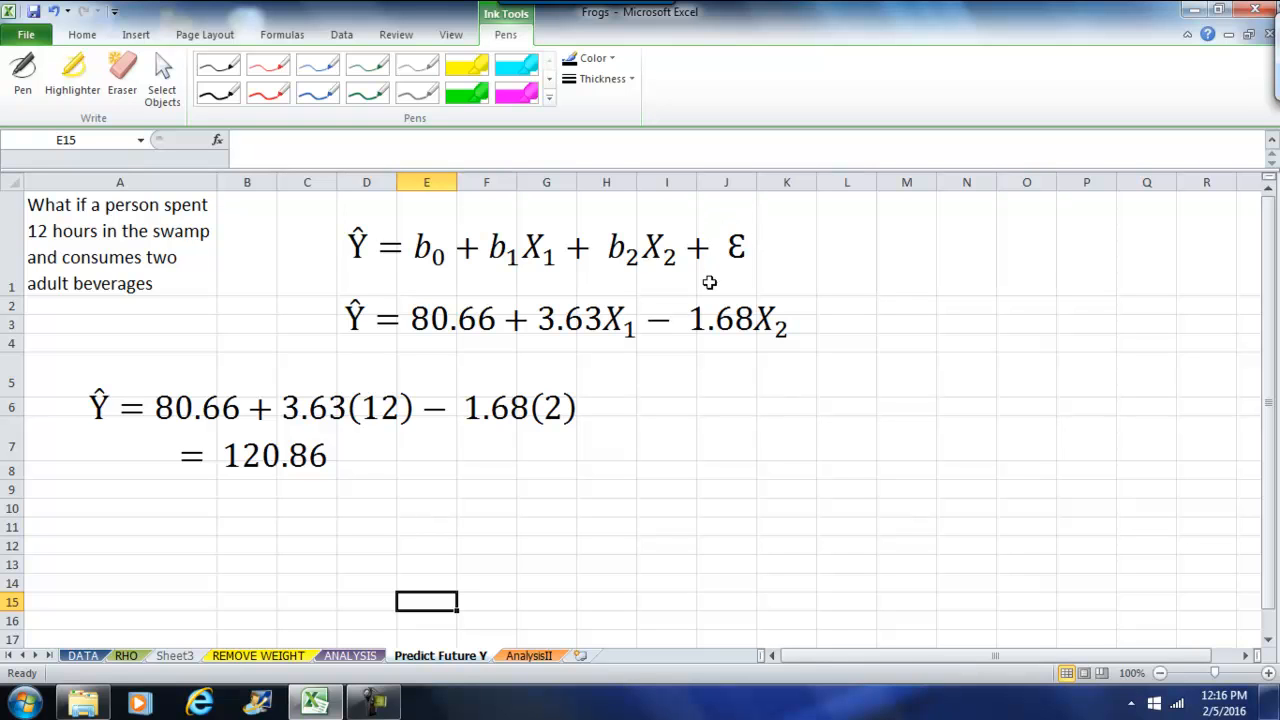
{"action": "mouse_move", "coordinate": [713, 328]}
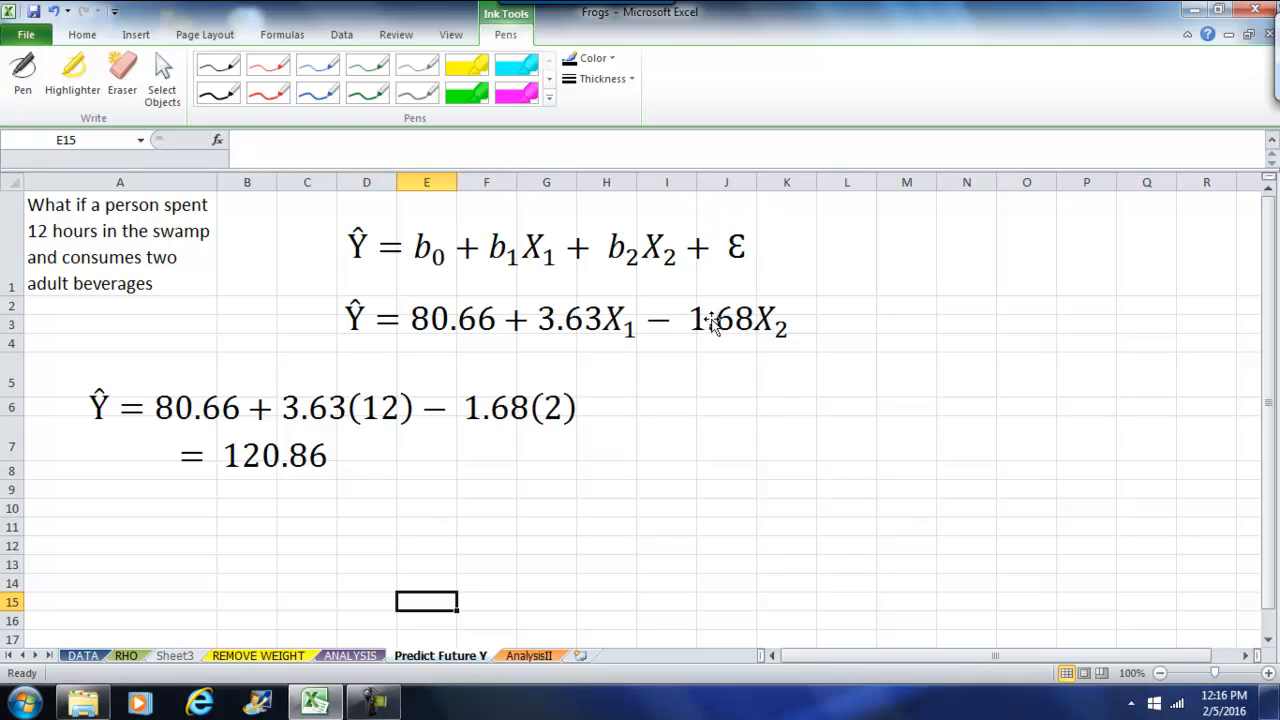
{"action": "mouse_move", "coordinate": [757, 213]}
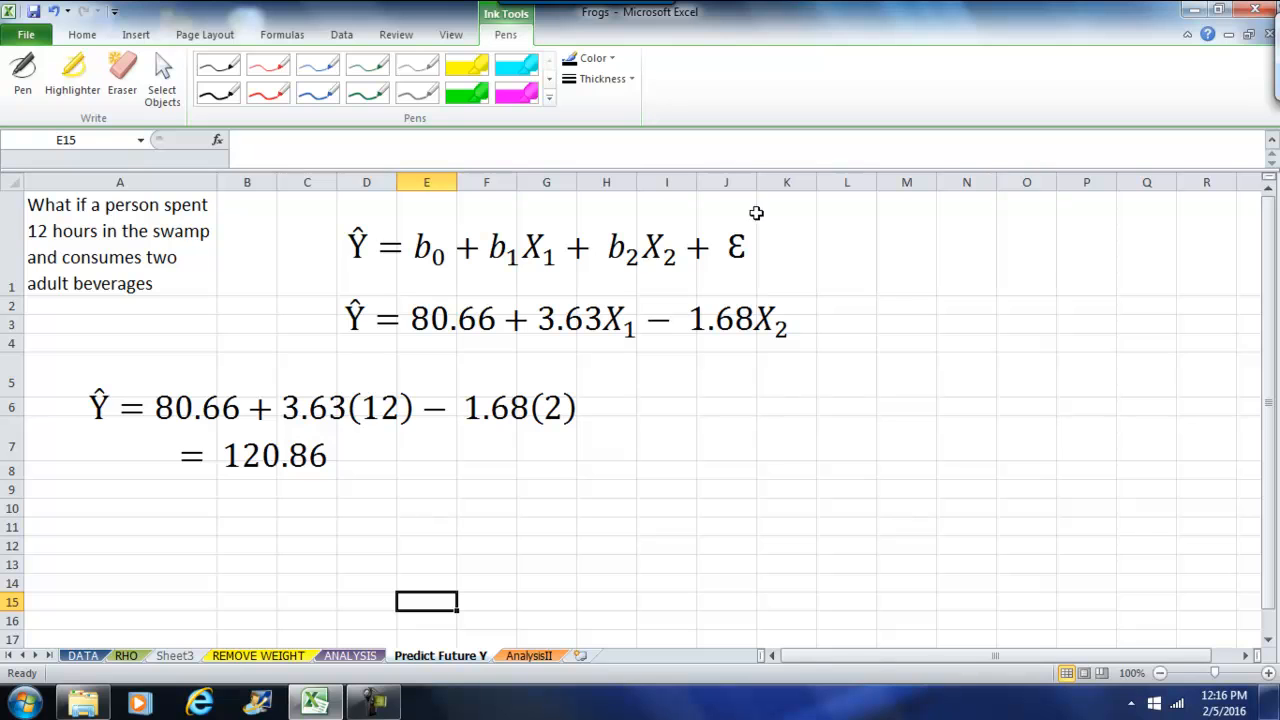
{"action": "mouse_move", "coordinate": [768, 221]}
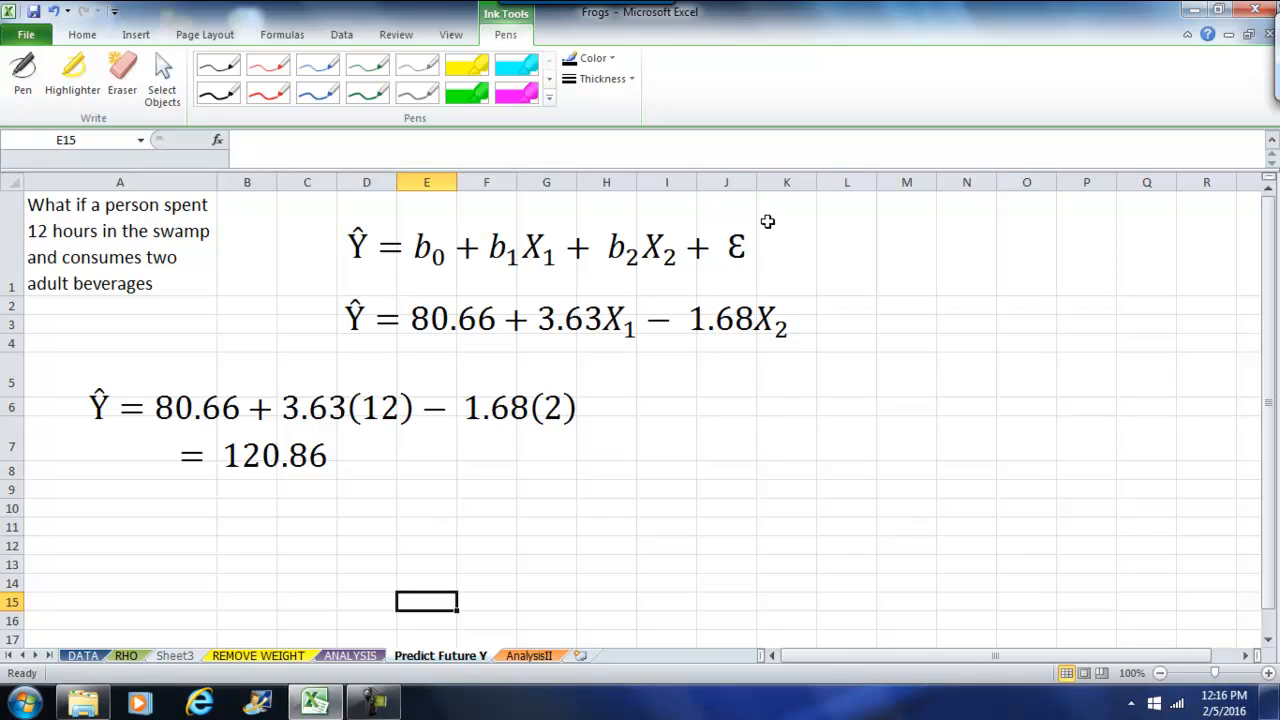
{"action": "mouse_move", "coordinate": [727, 198]}
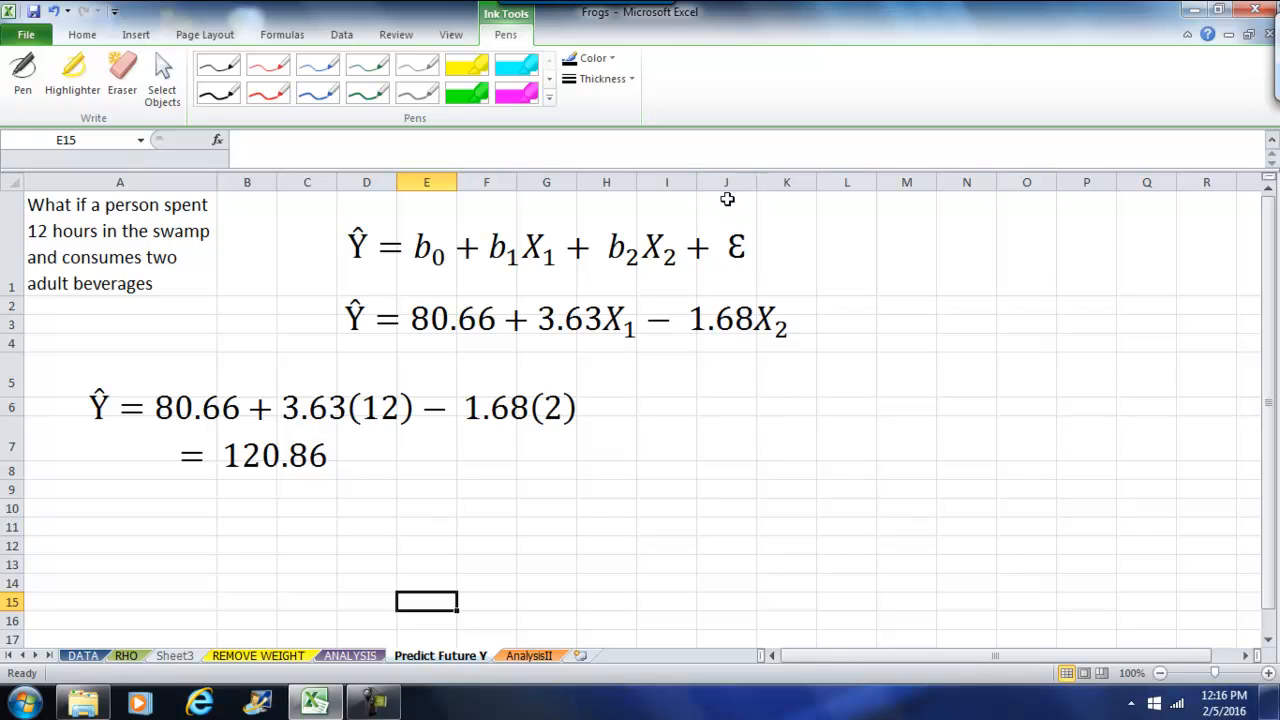
{"action": "mouse_move", "coordinate": [774, 255]}
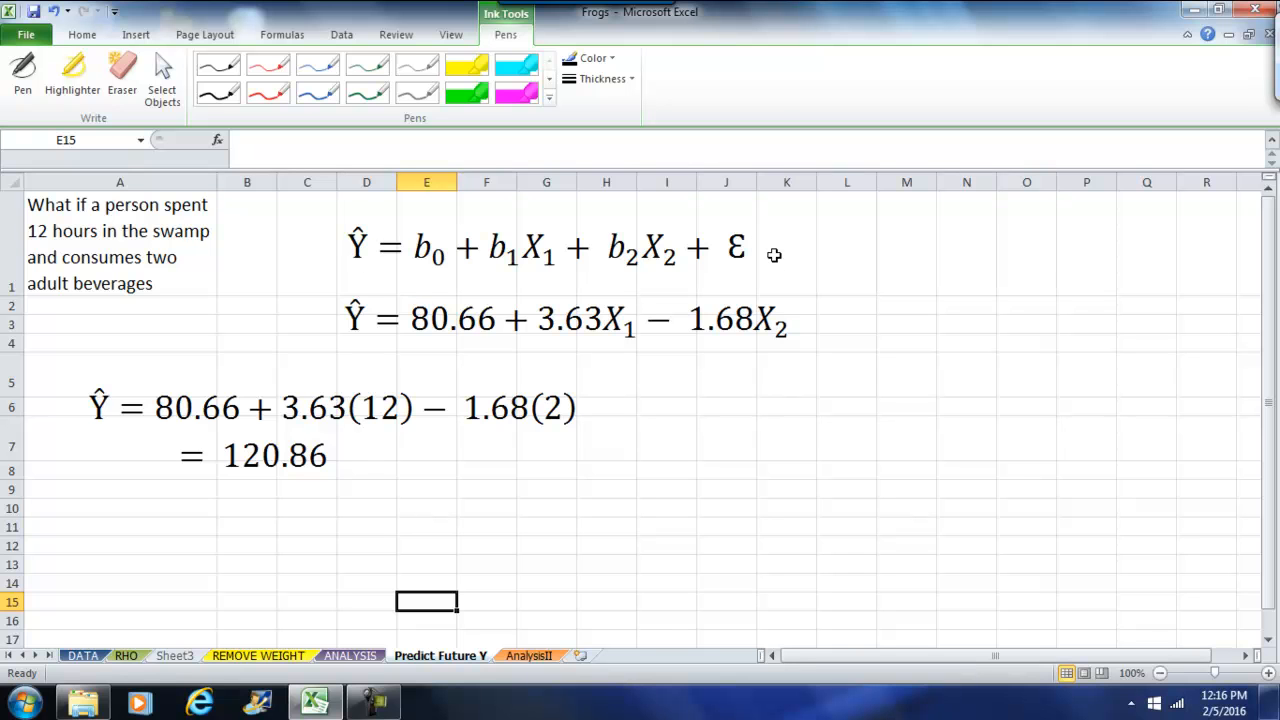
Bring back the DATA sheet with its annotated scatter chart
{"action": "left_click", "coordinate": [83, 655]}
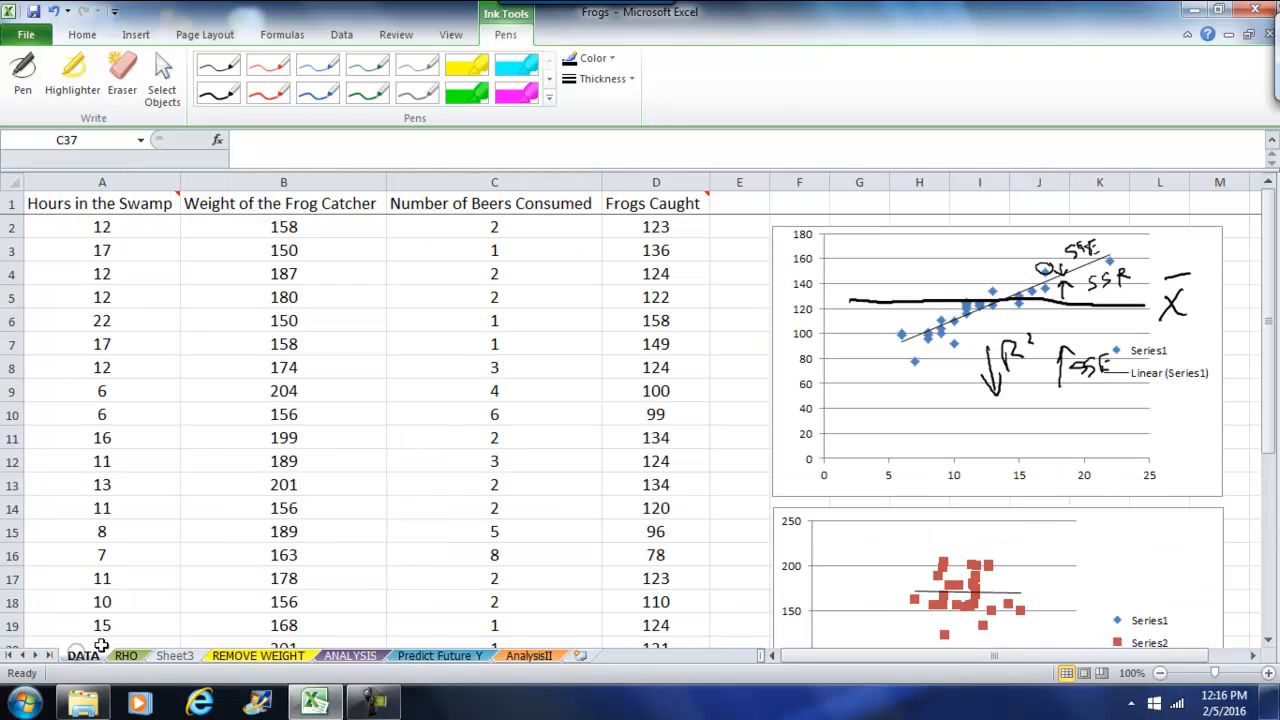
{"action": "mouse_move", "coordinate": [640, 392]}
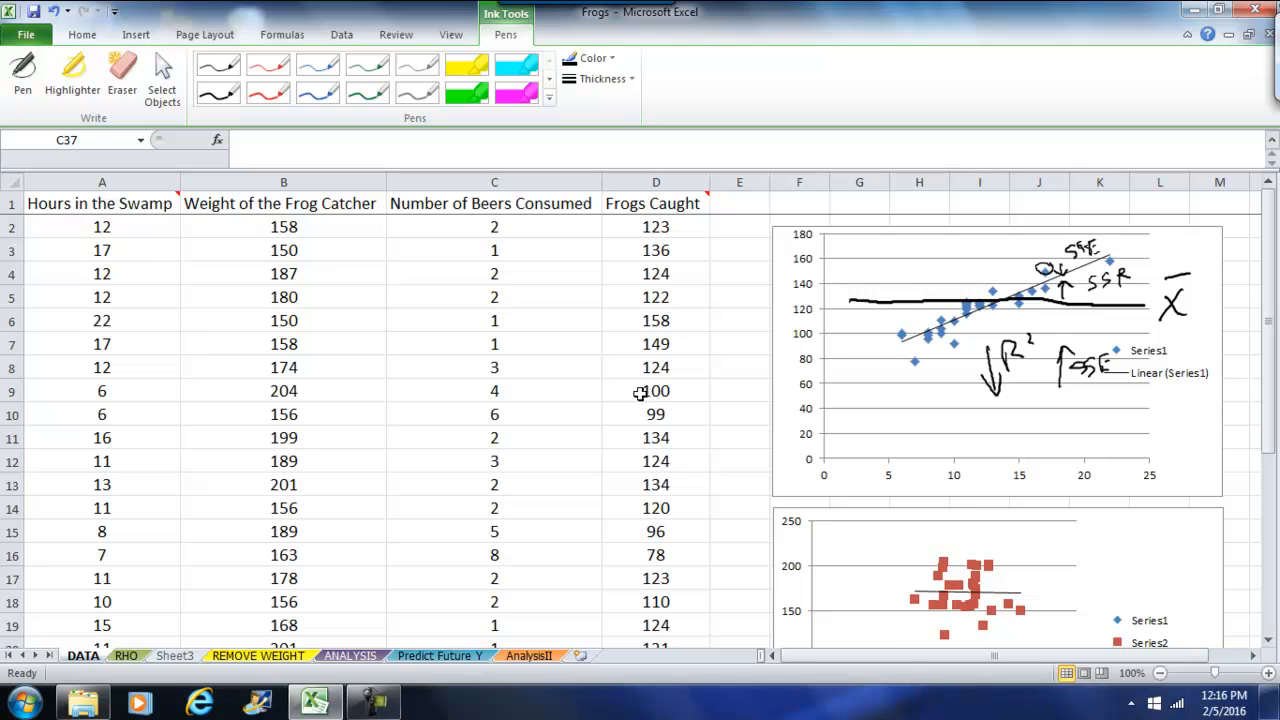
{"action": "mouse_move", "coordinate": [631, 351]}
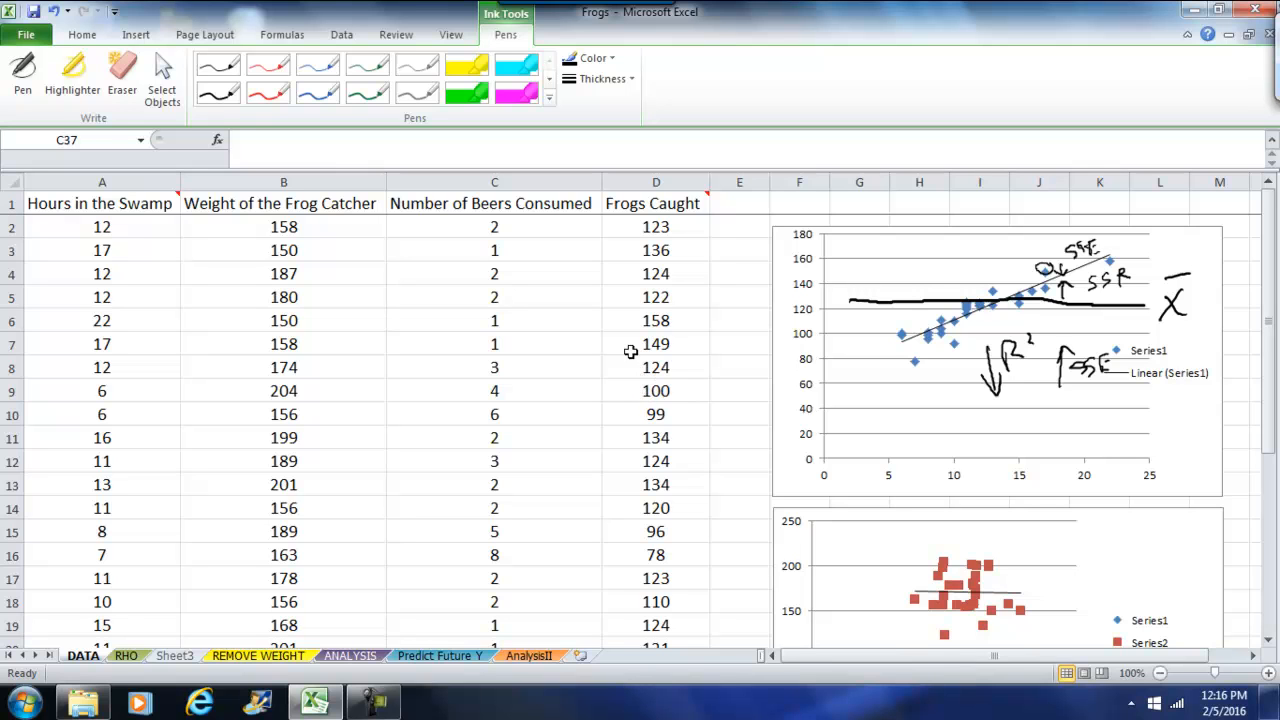
{"action": "mouse_move", "coordinate": [622, 320]}
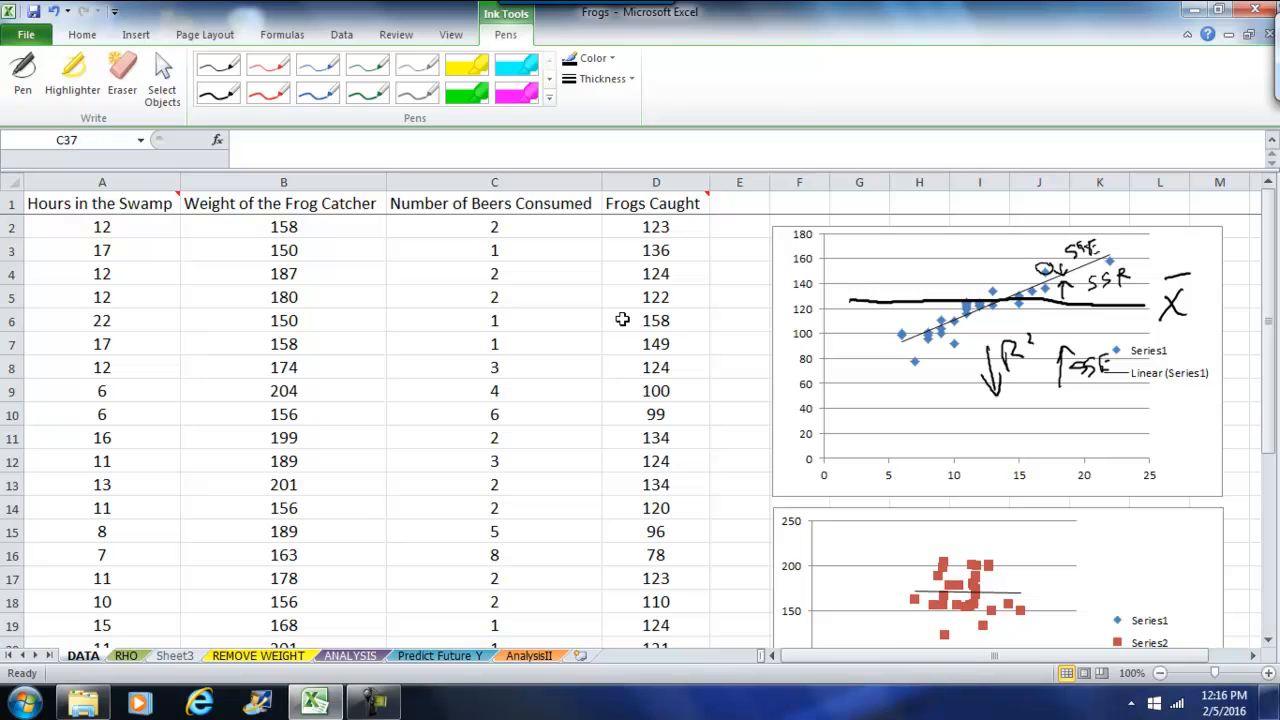